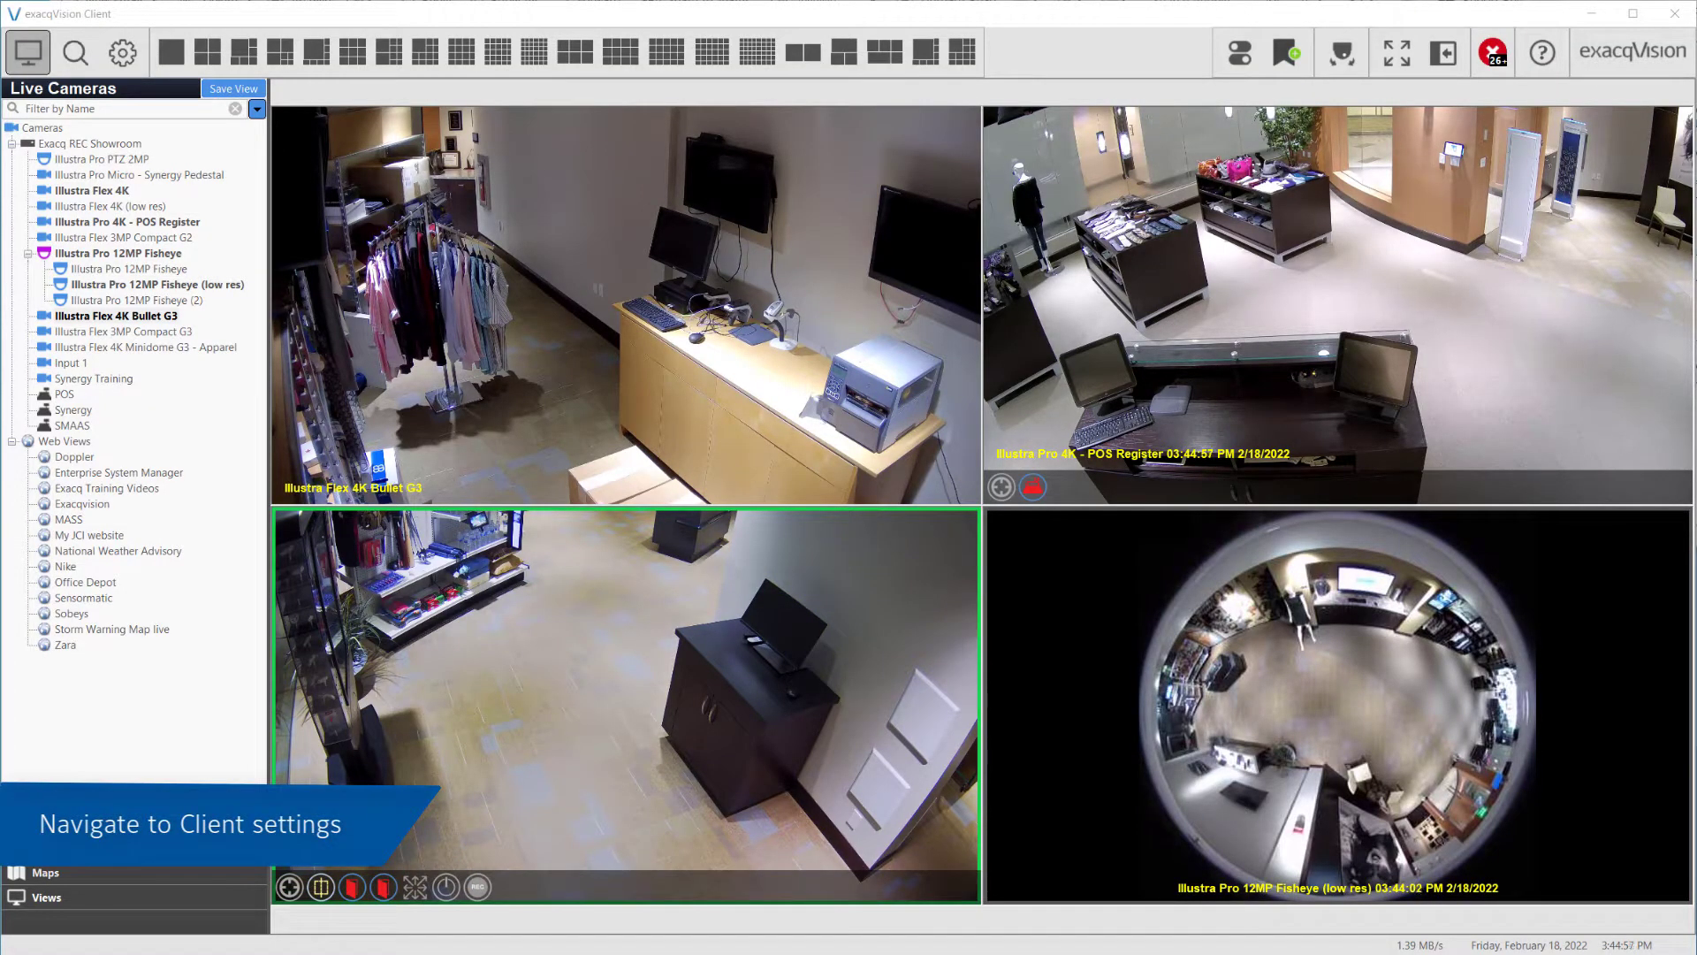
Step: Leave the live camera view for the Configuration page and select Client in the tree
click(122, 51)
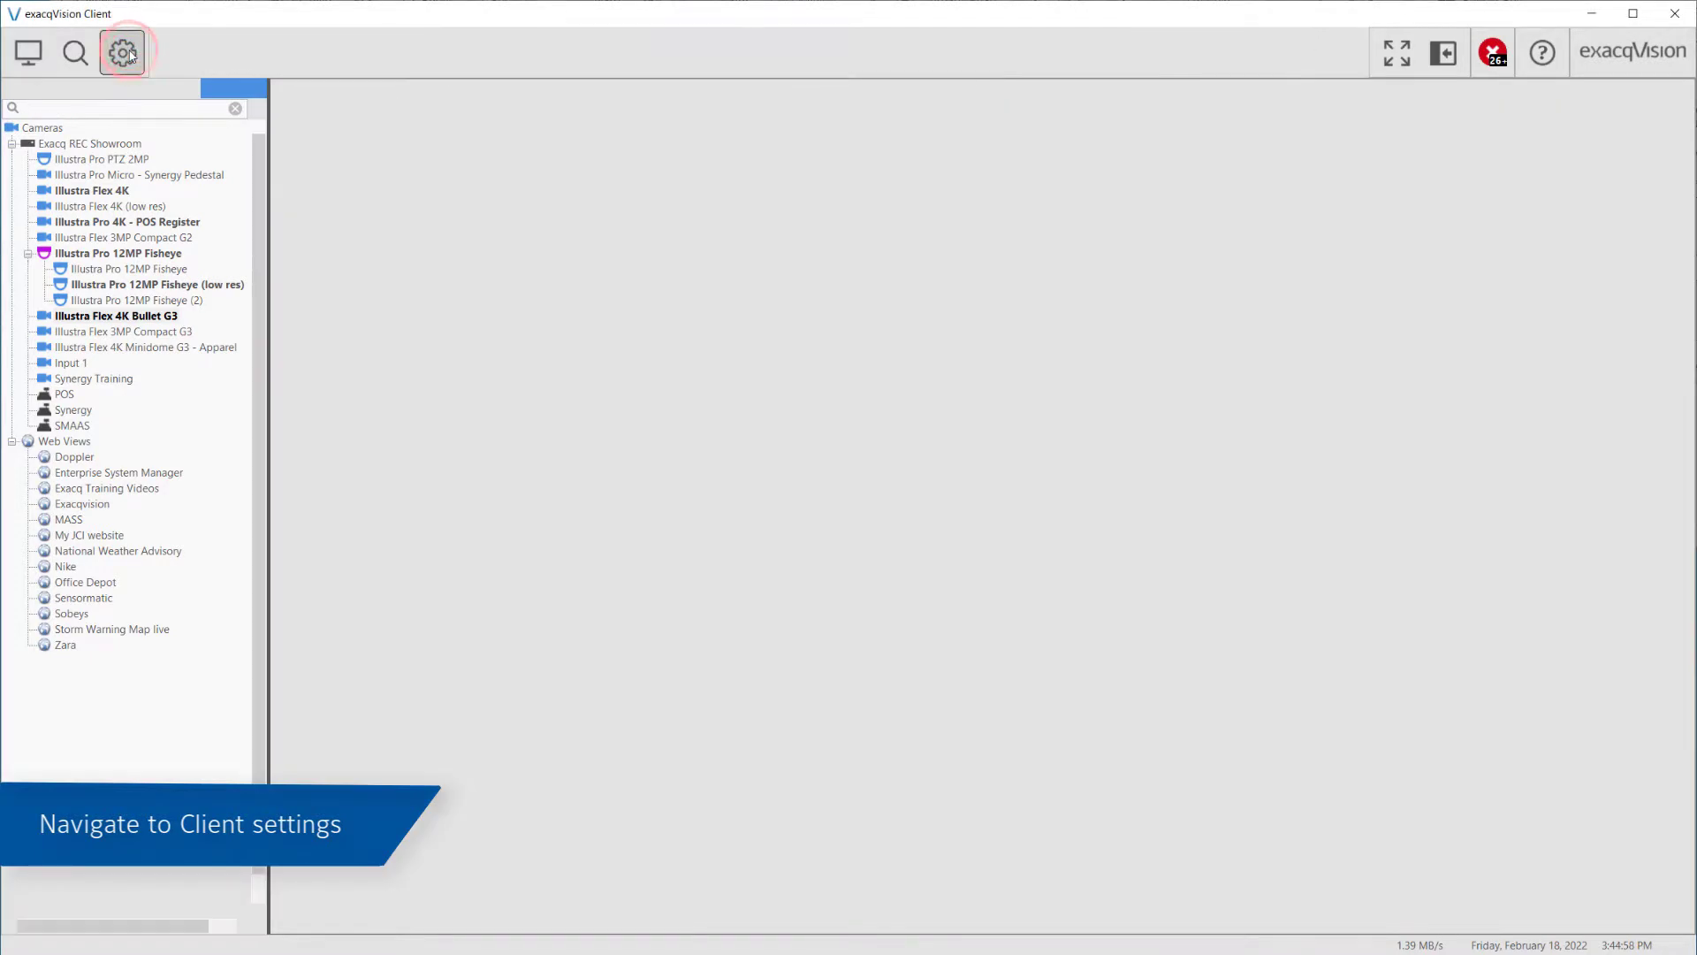
click(122, 51)
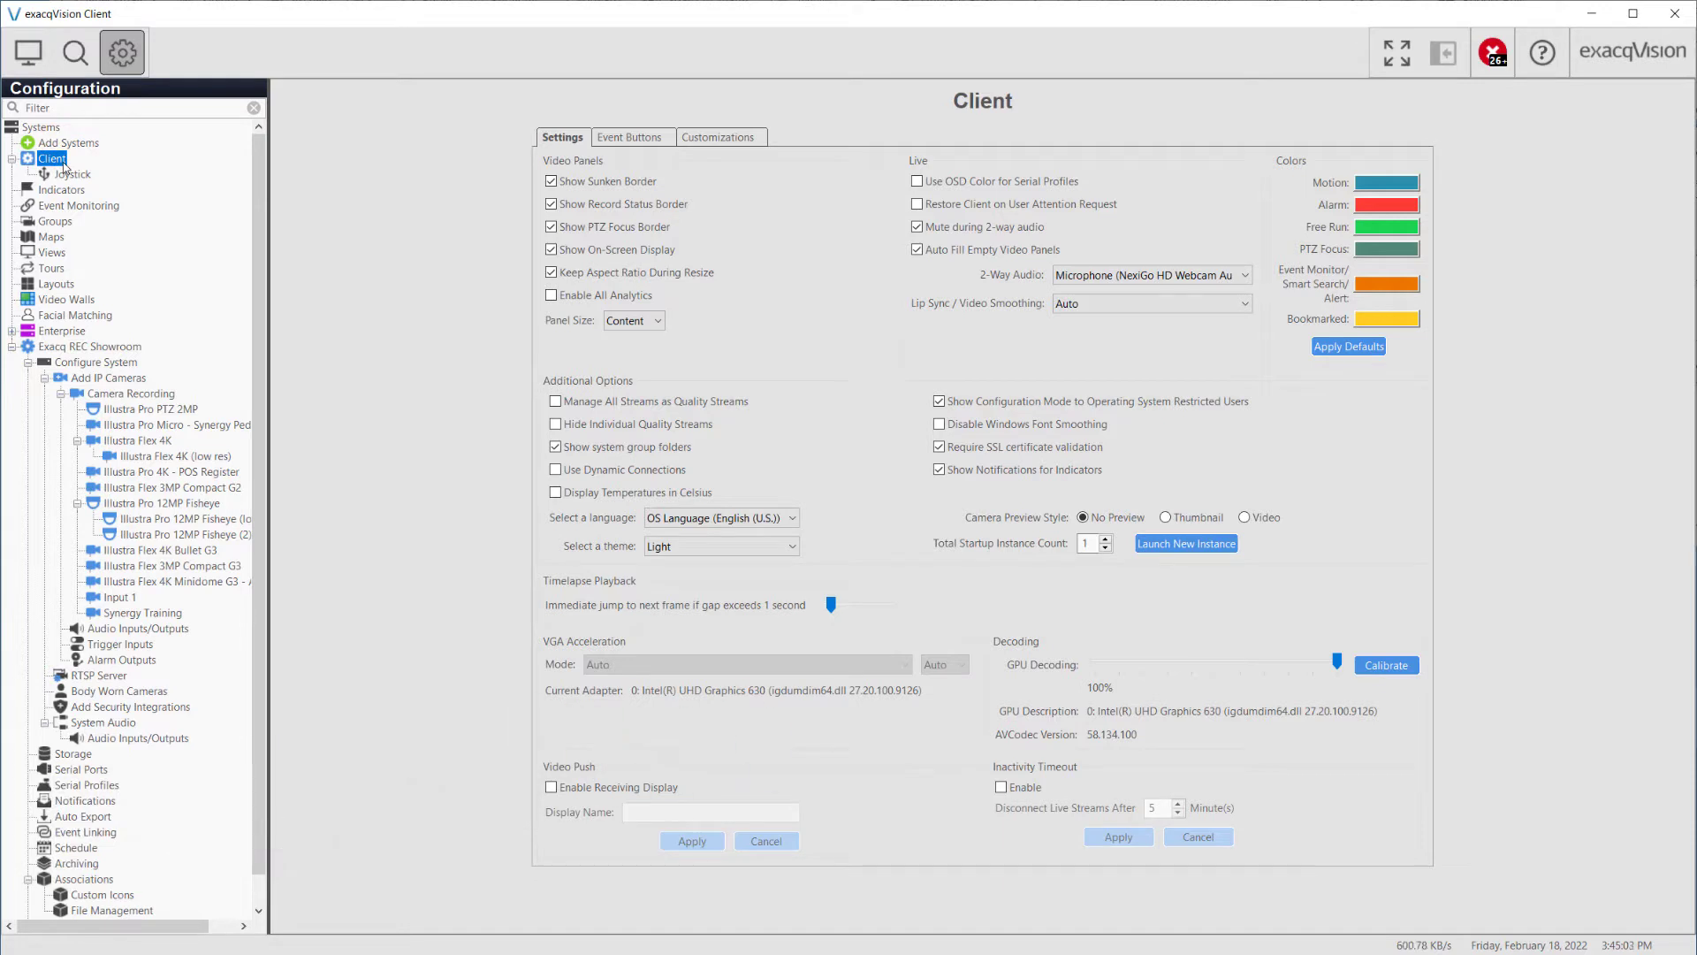
mouse_move(149, 171)
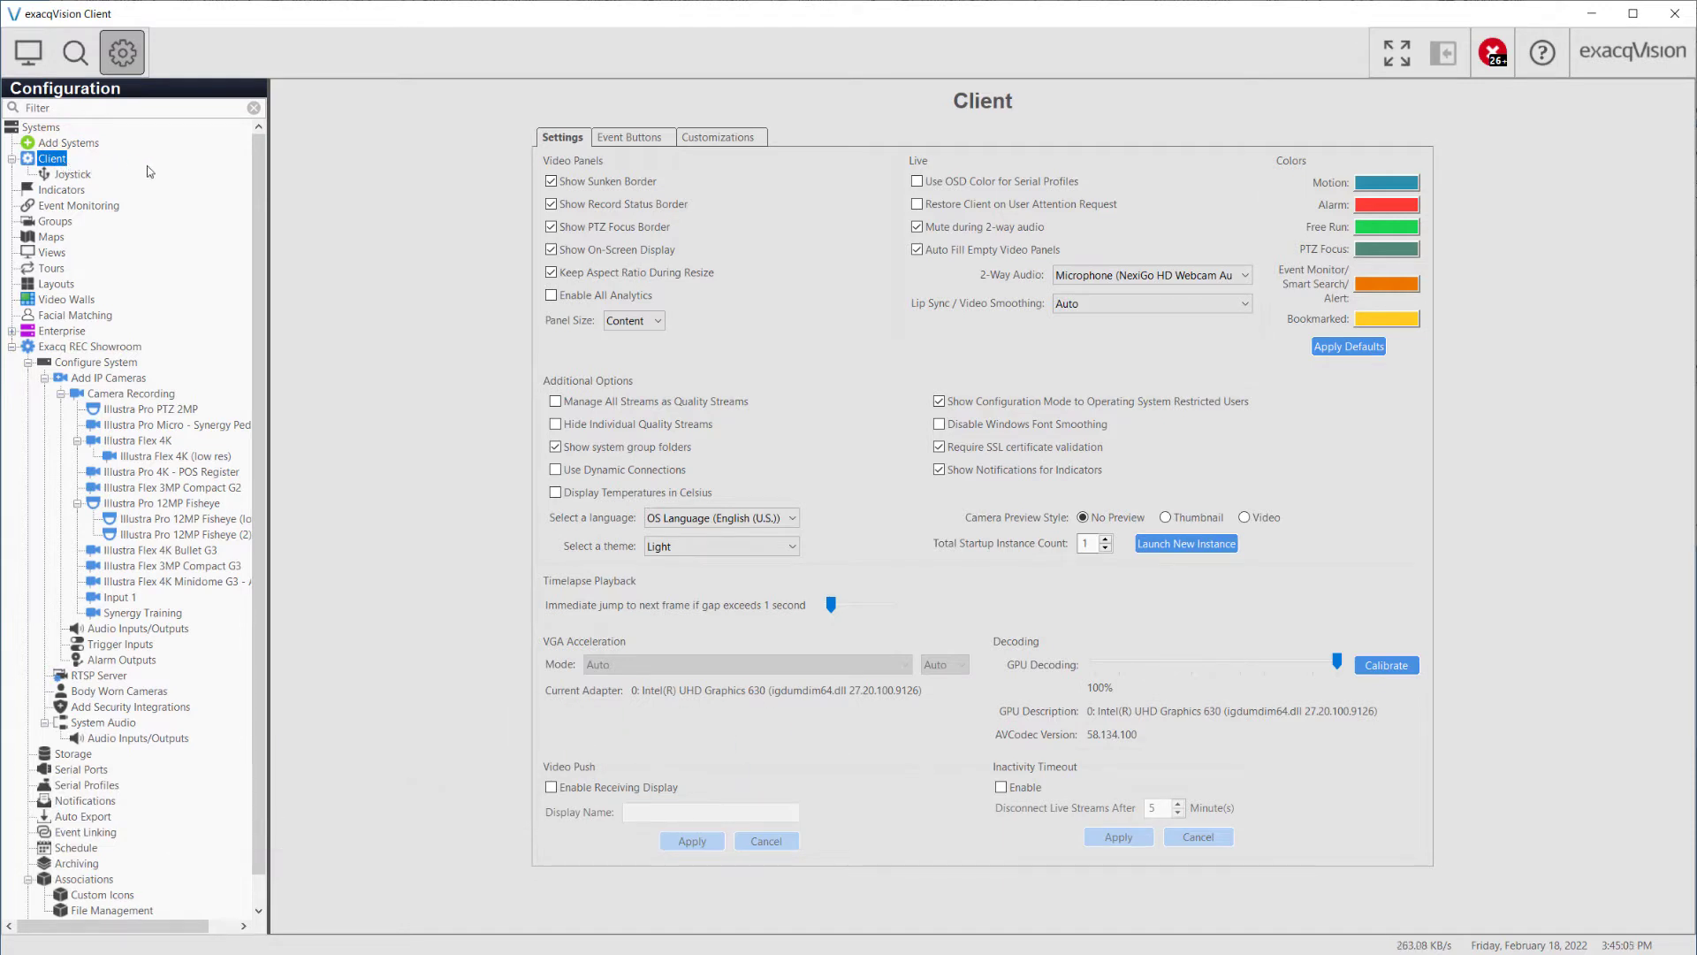
click(552, 204)
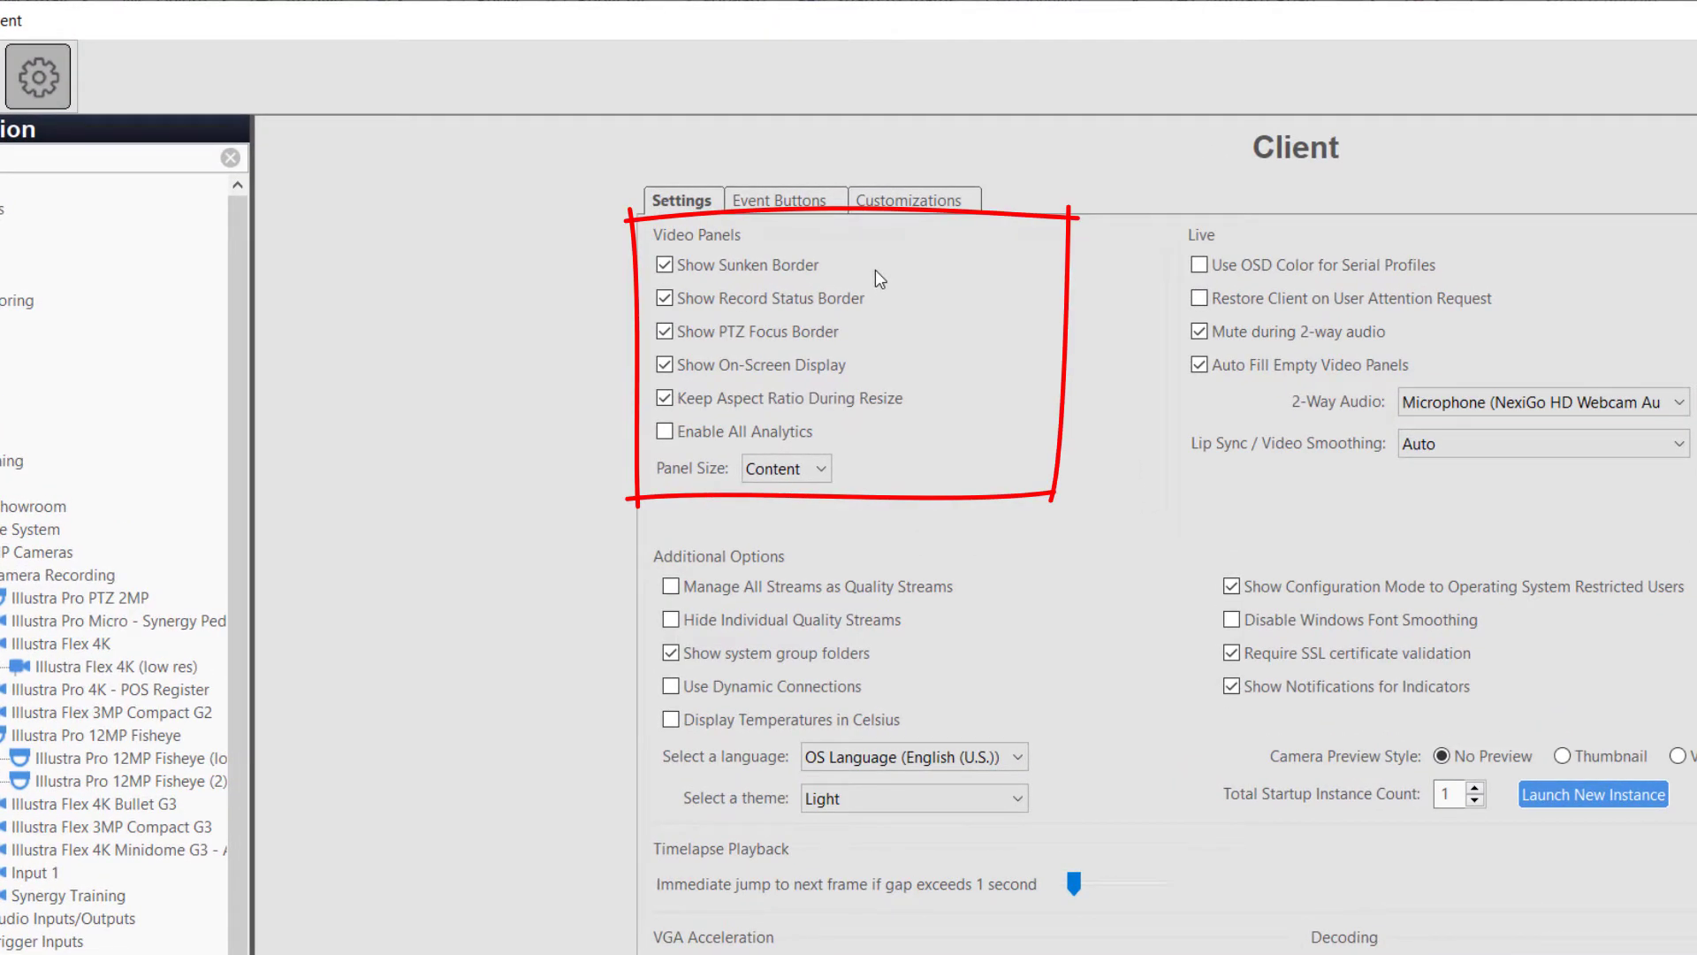
click(666, 263)
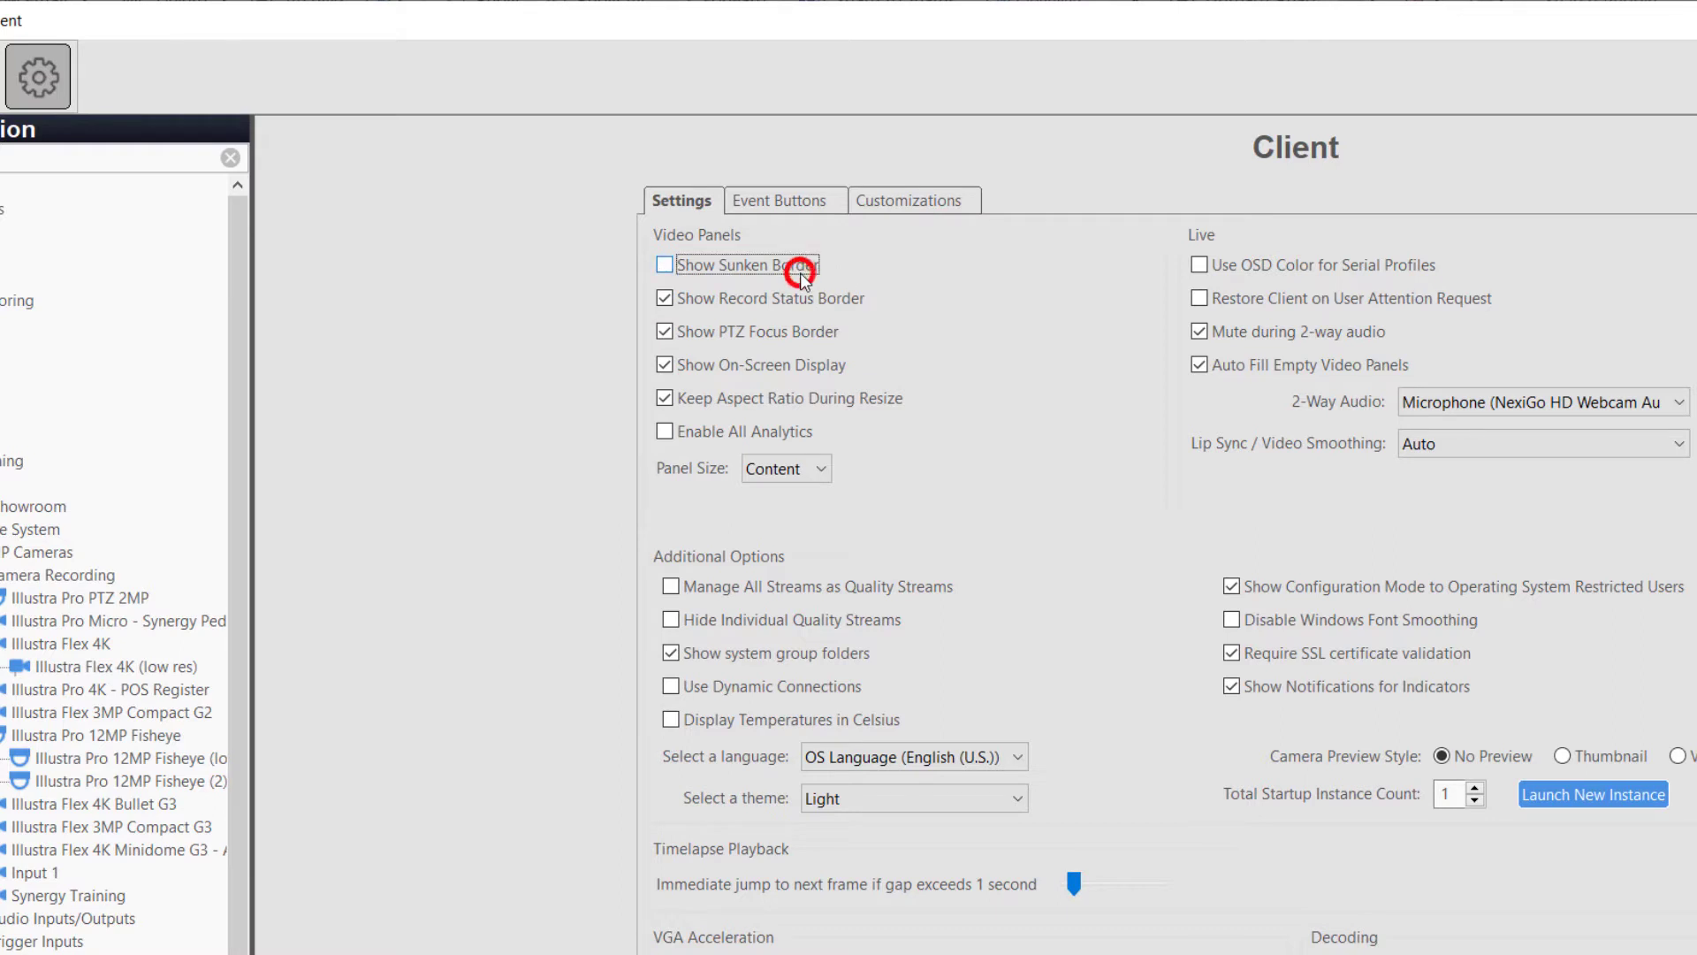
click(663, 264)
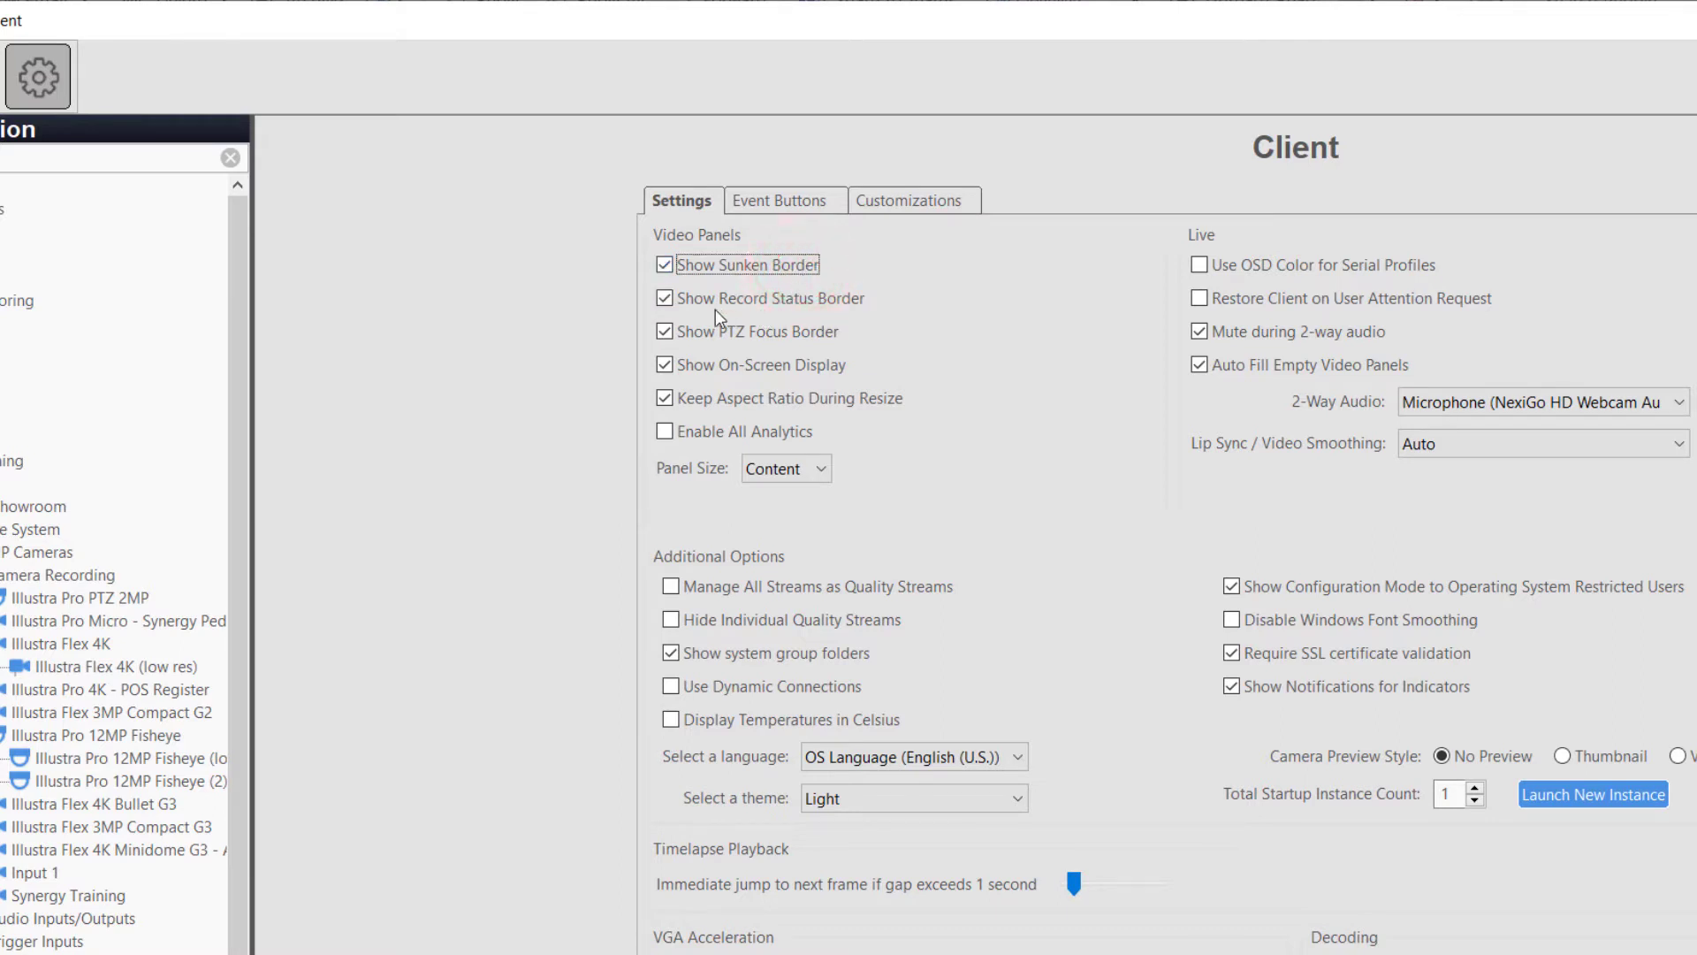
click(665, 299)
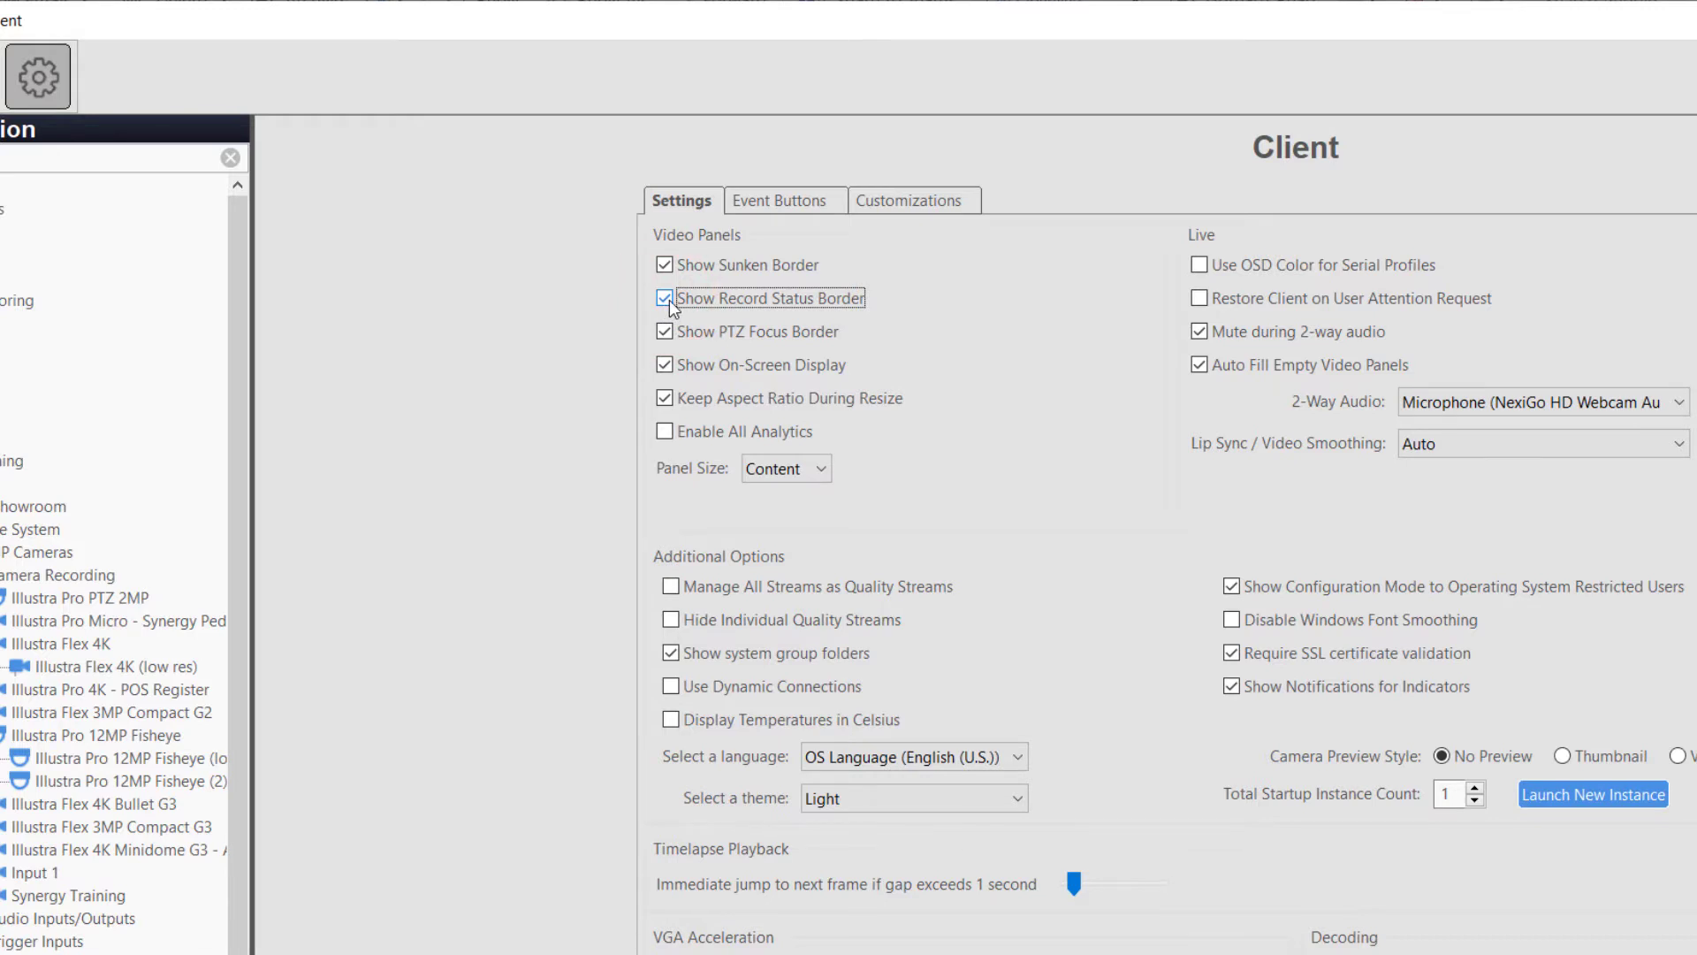
click(665, 331)
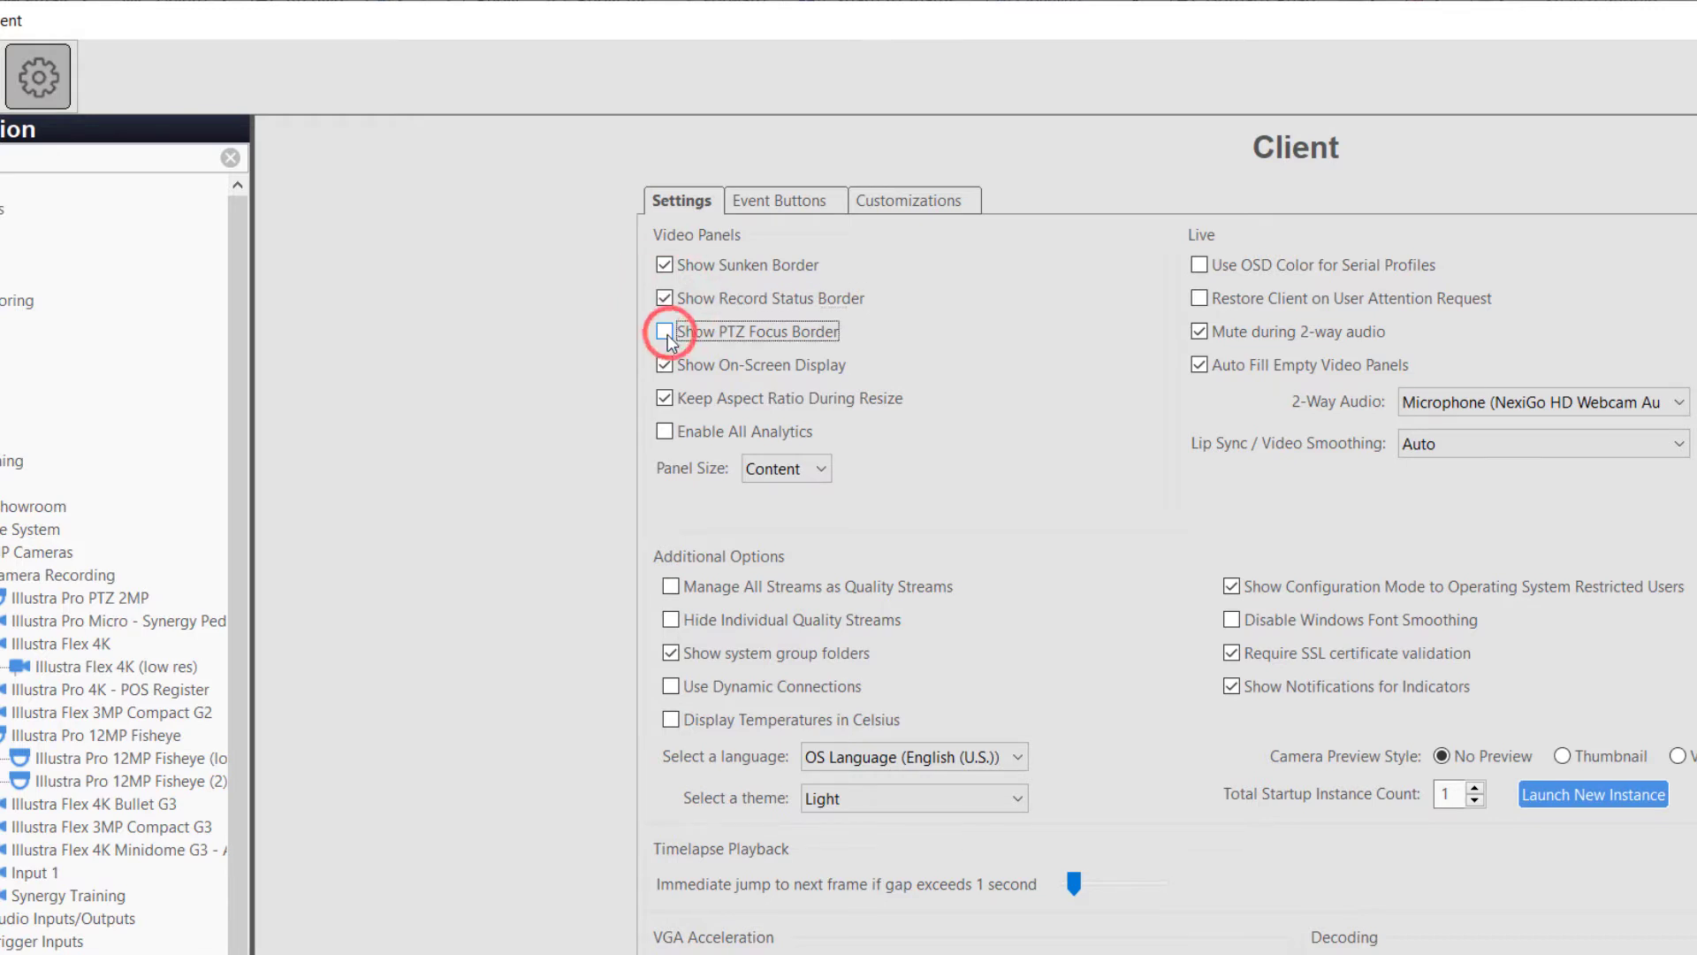
click(665, 331)
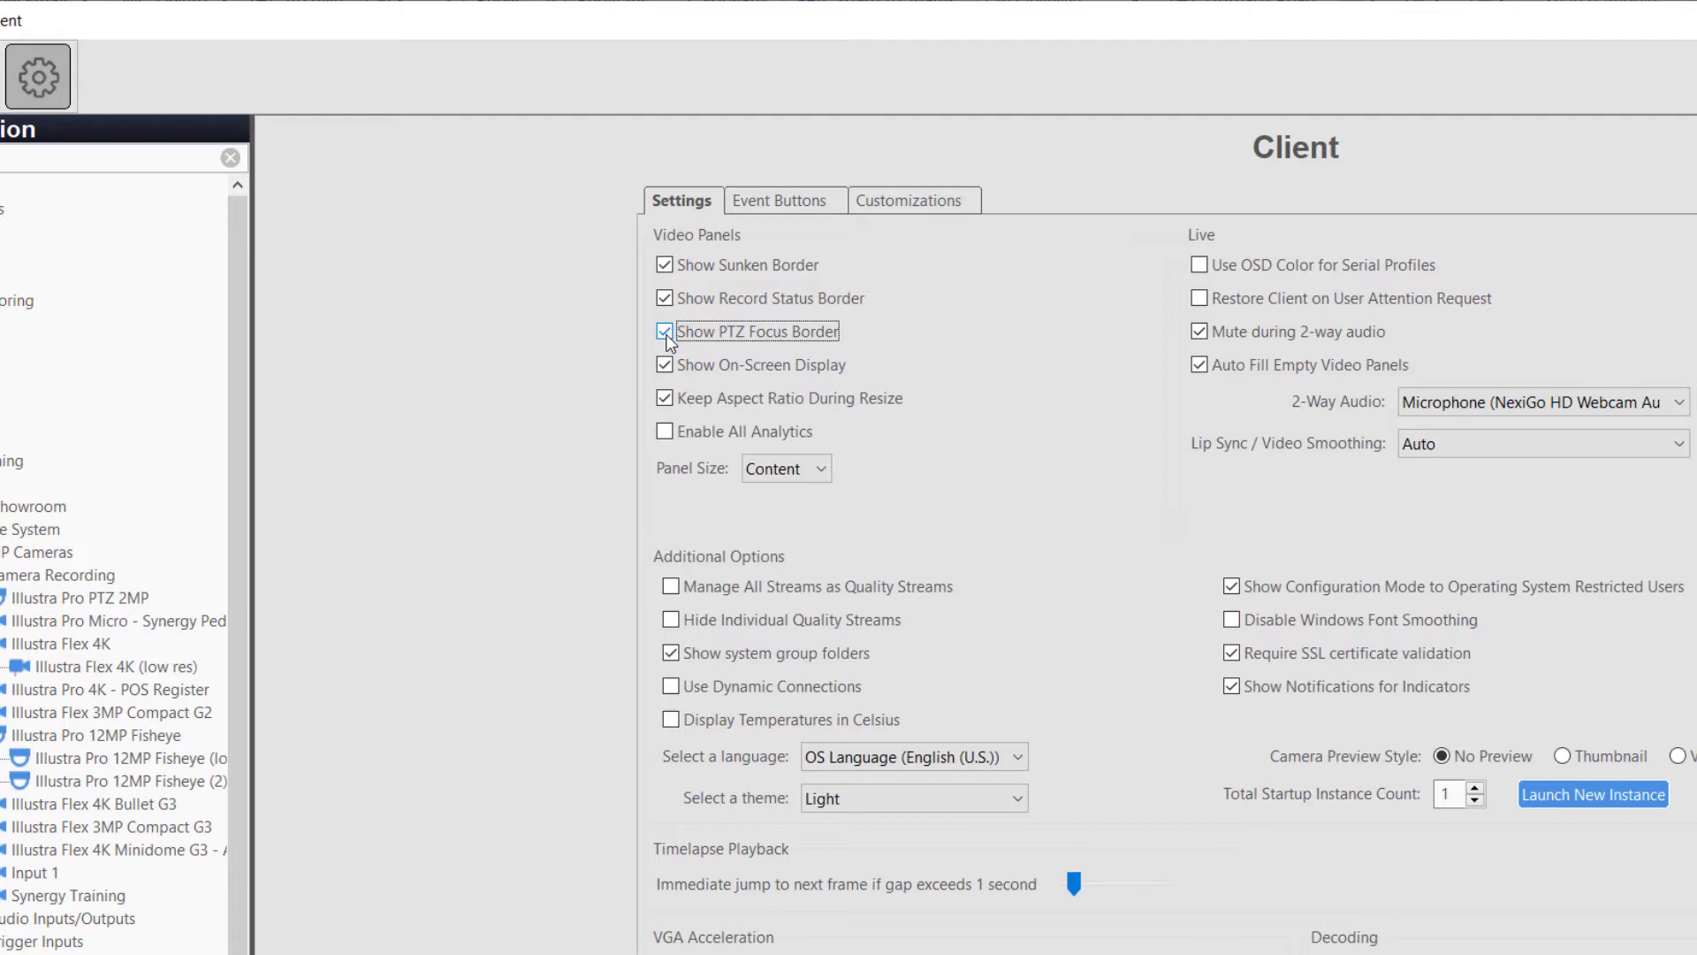
click(665, 364)
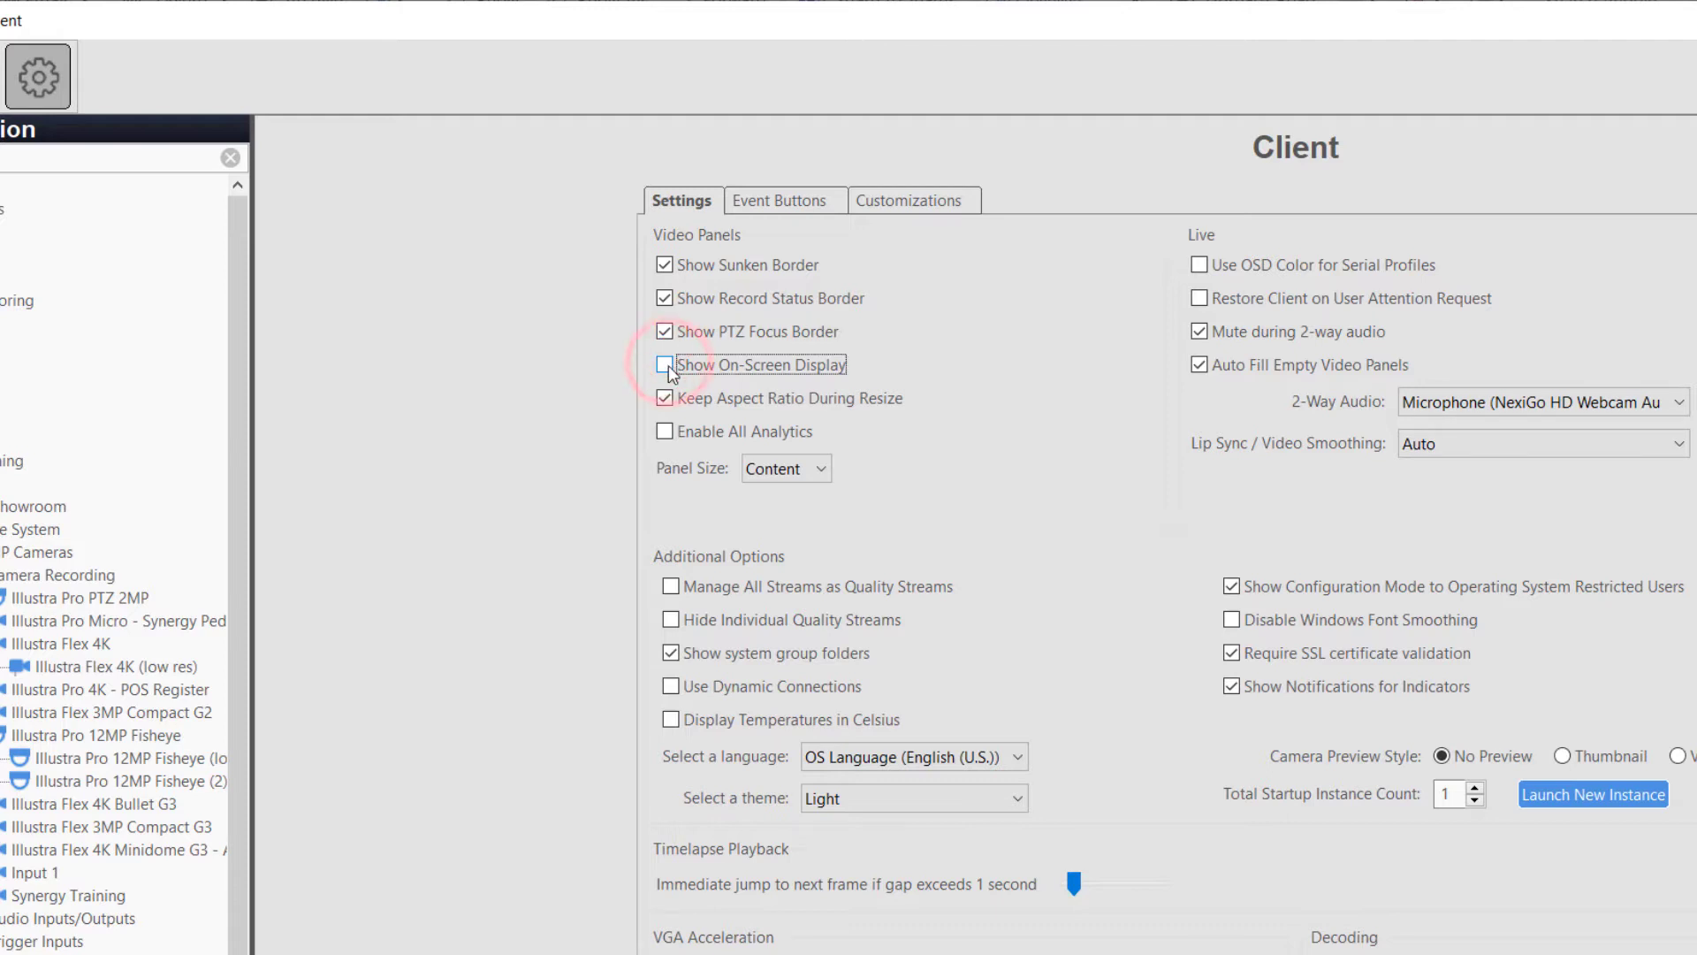
click(665, 364)
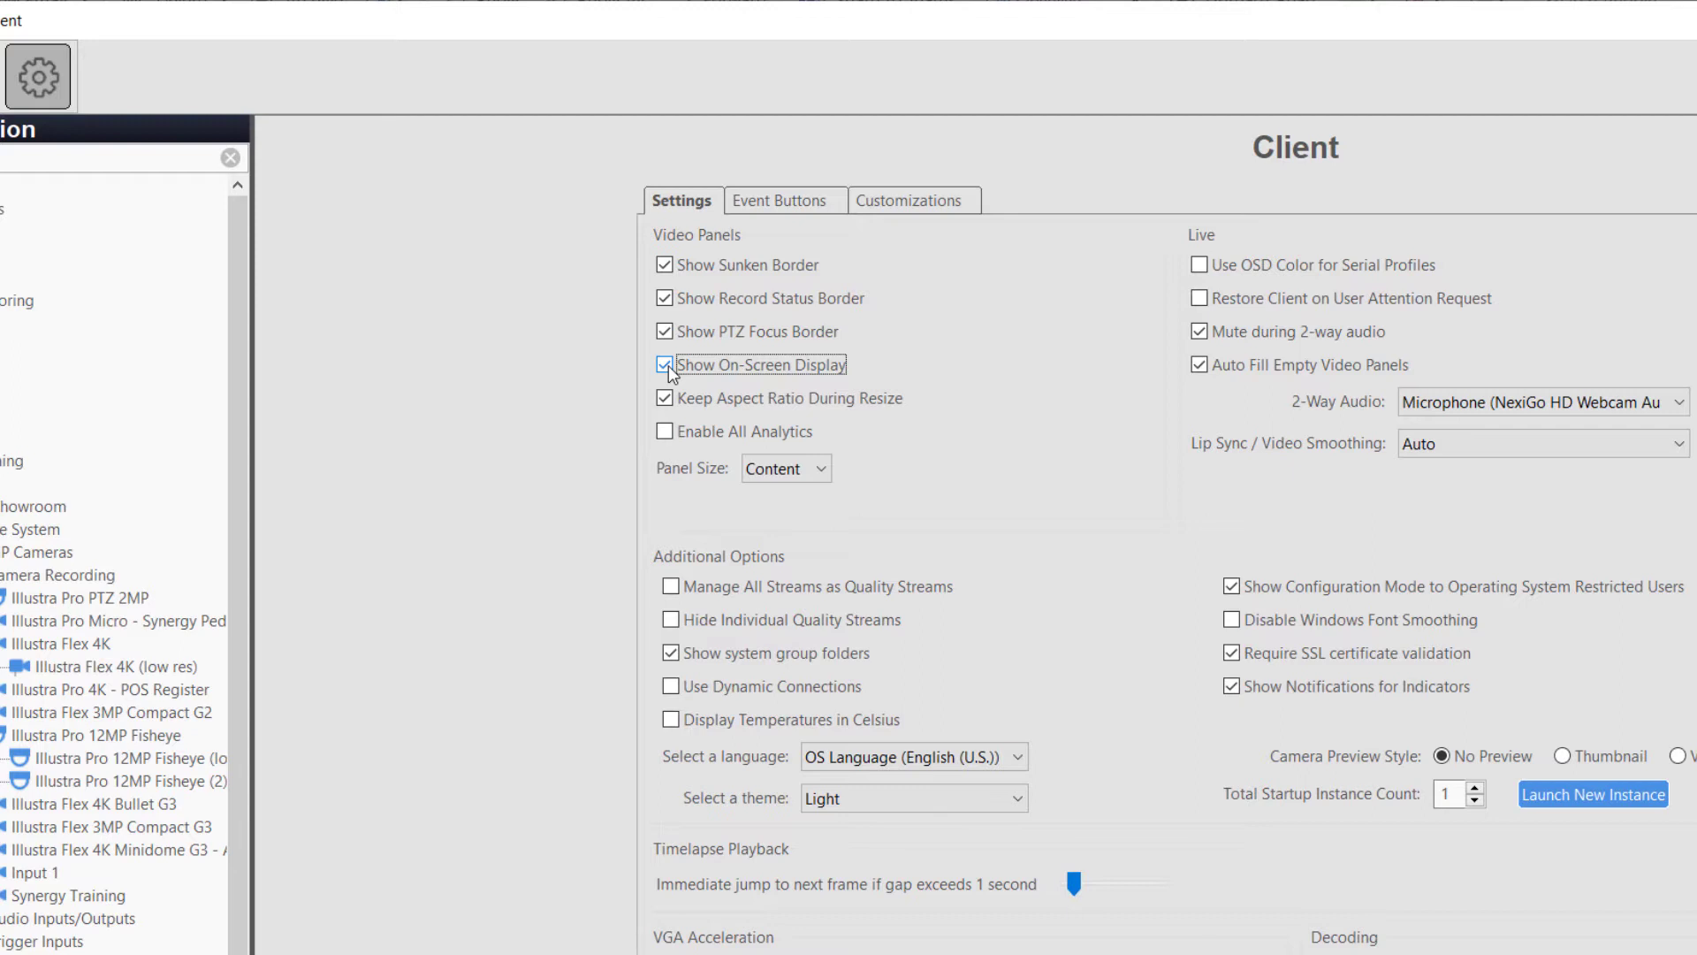
click(665, 432)
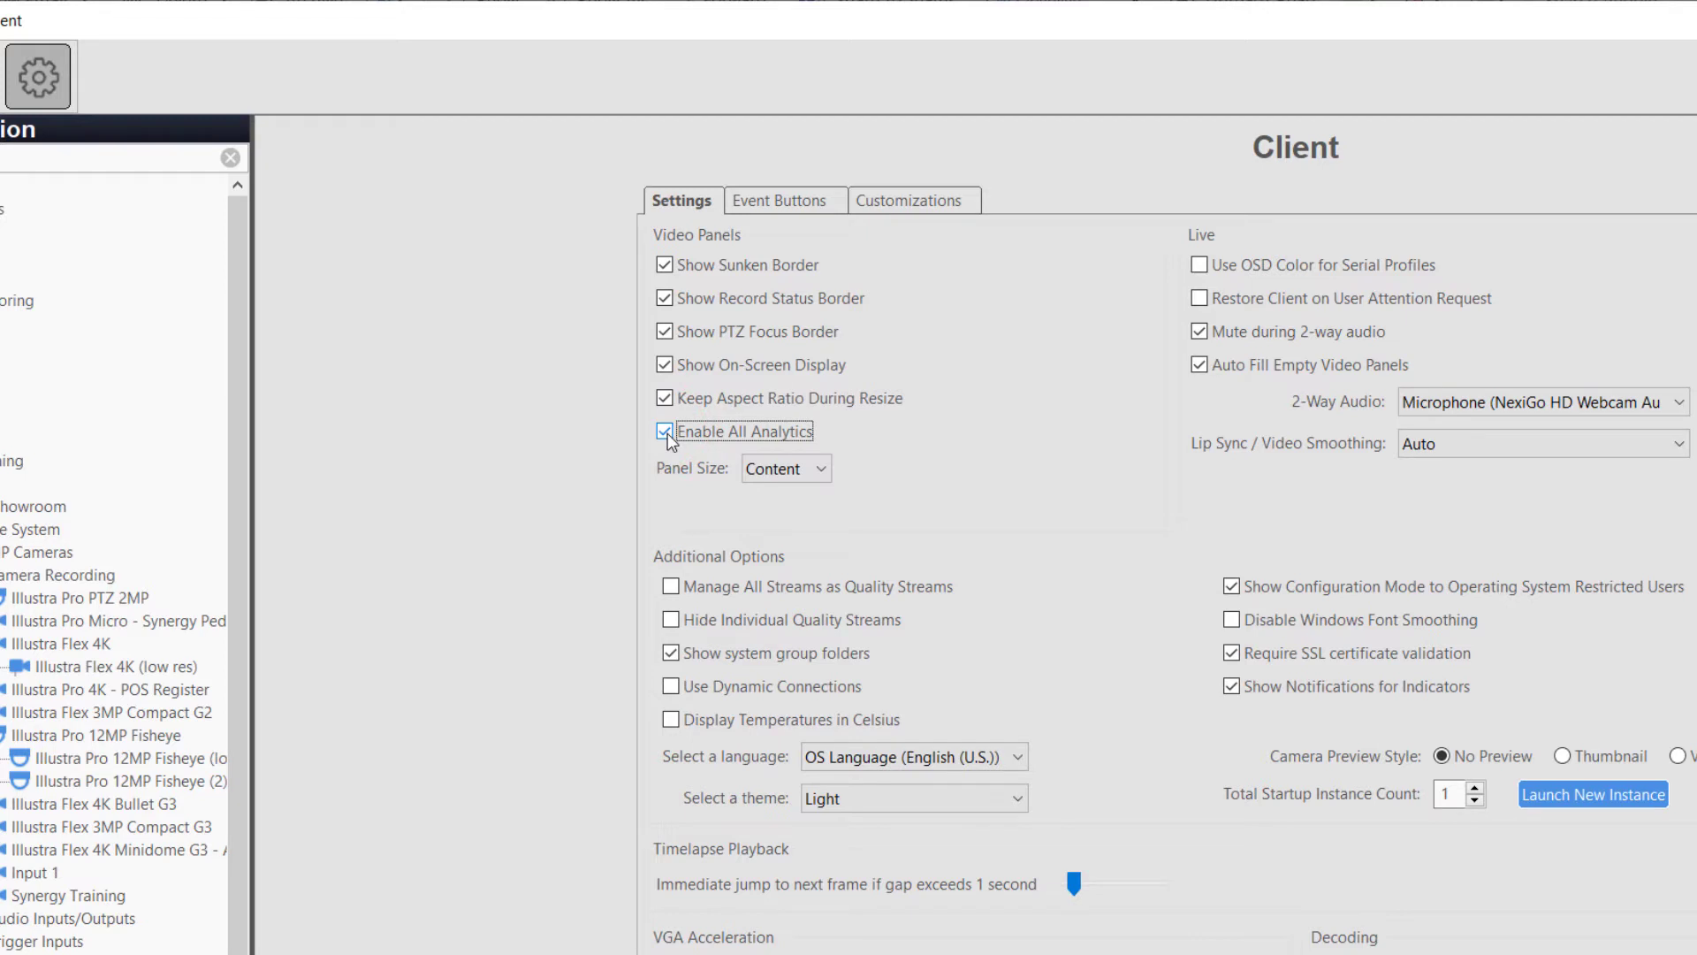
click(666, 431)
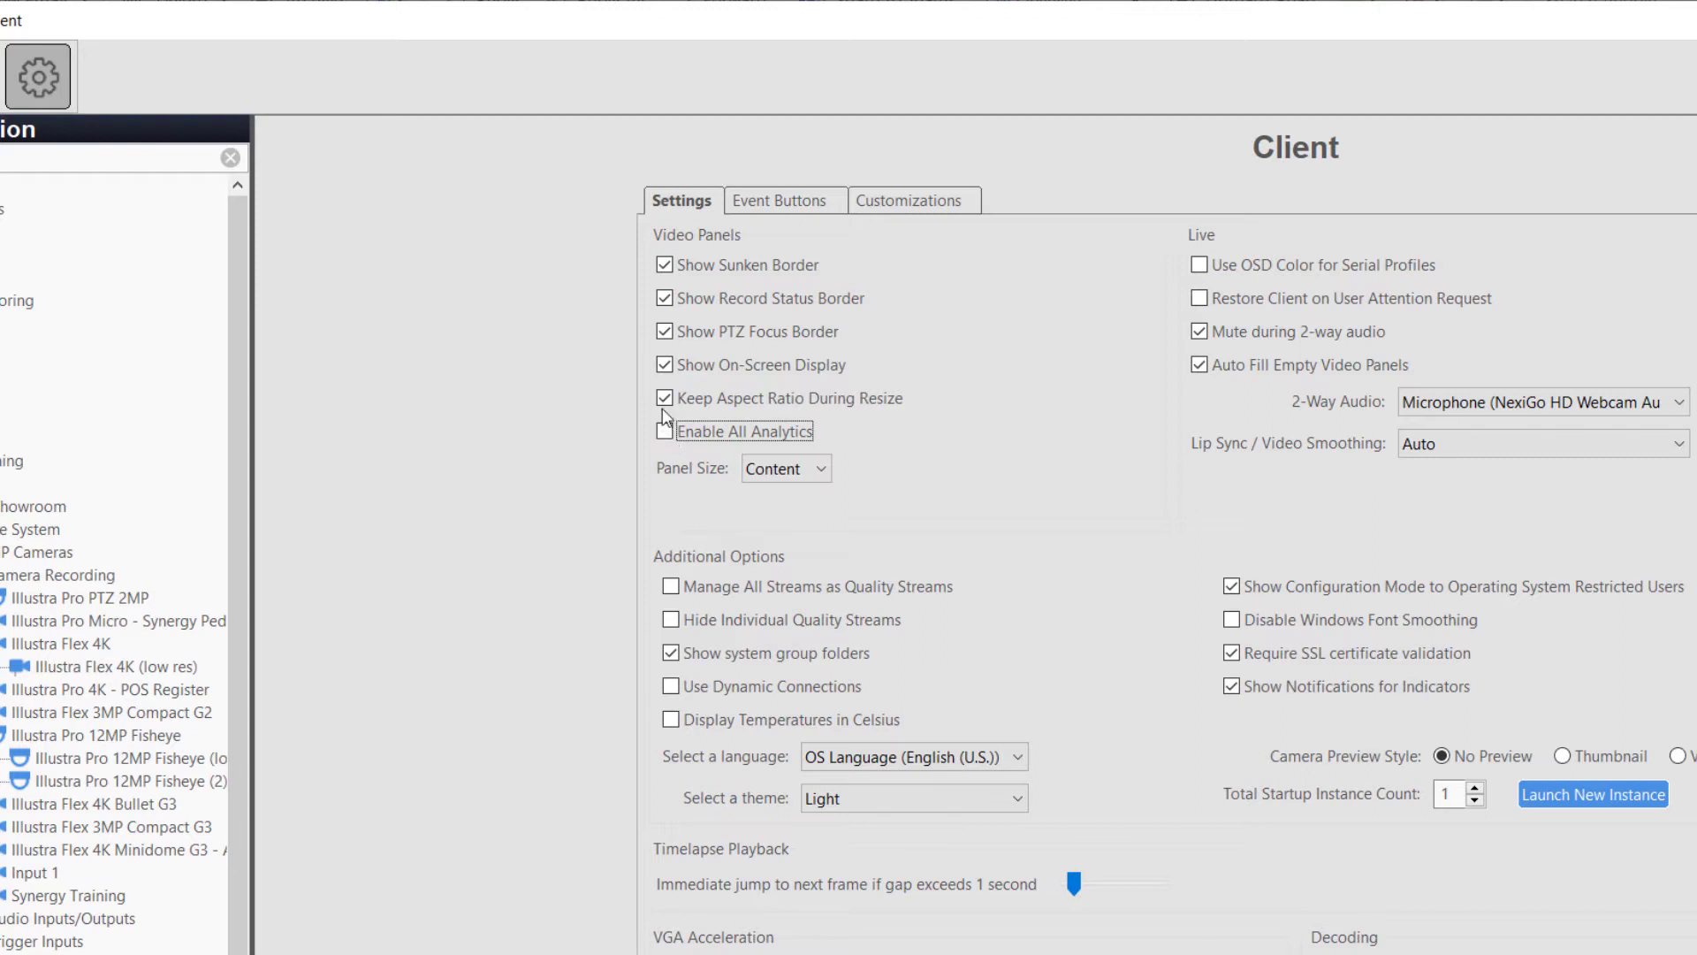
click(663, 398)
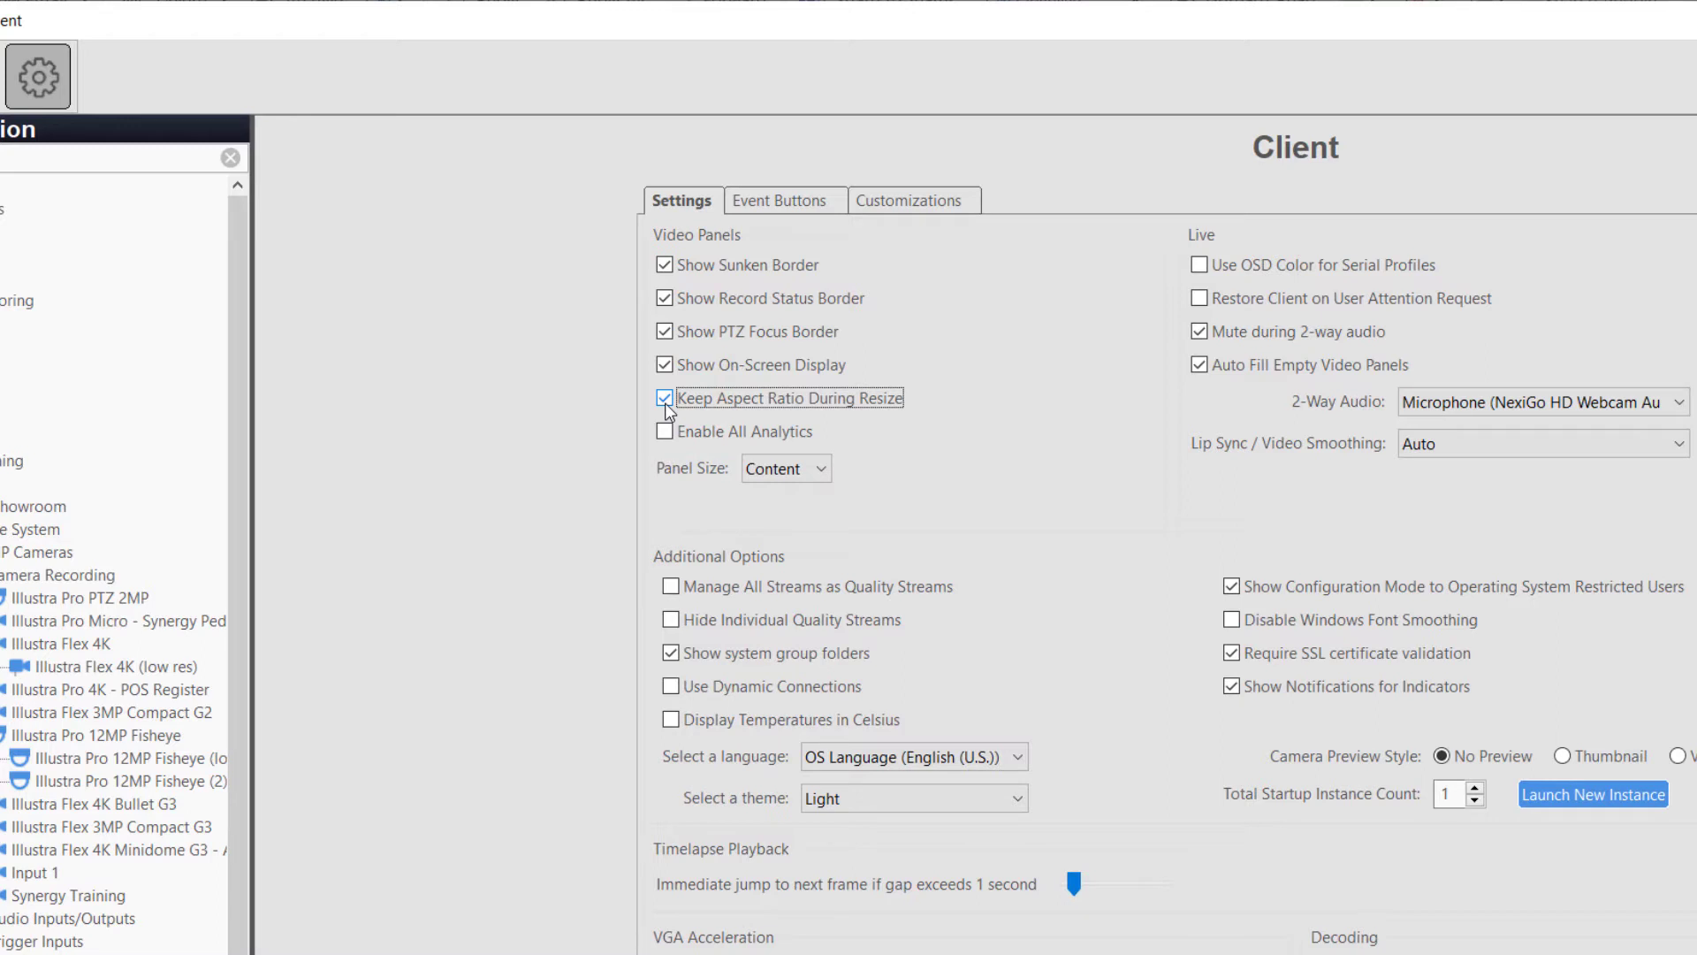
click(820, 467)
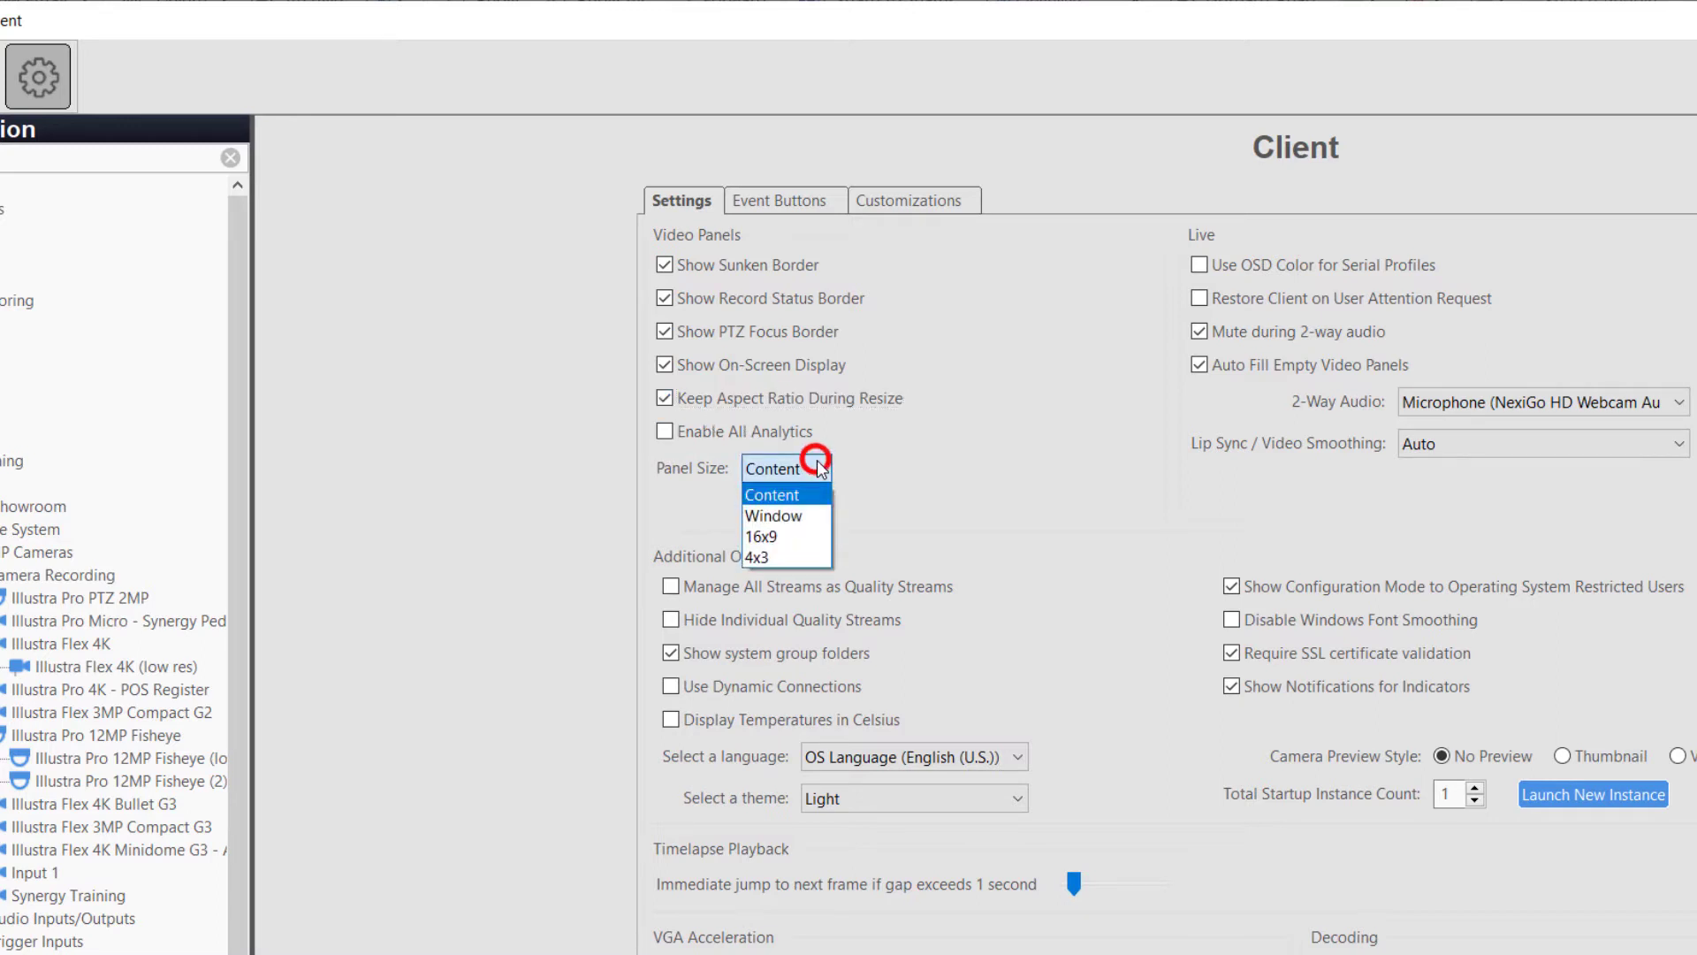
click(772, 515)
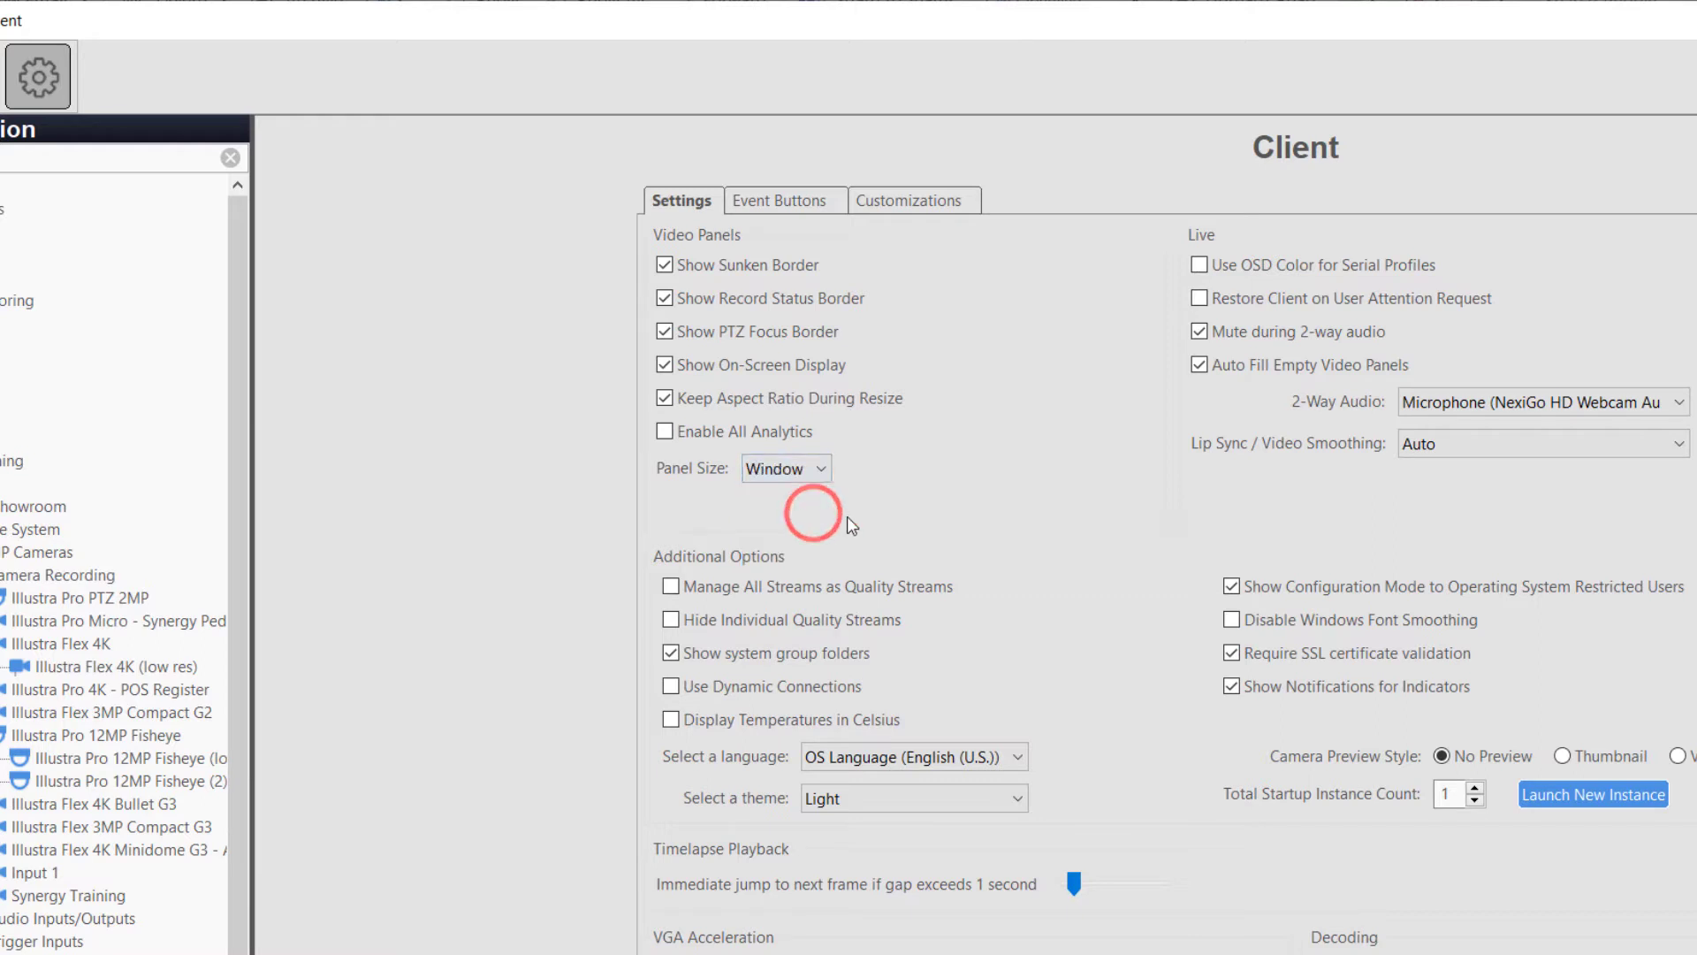
click(785, 467)
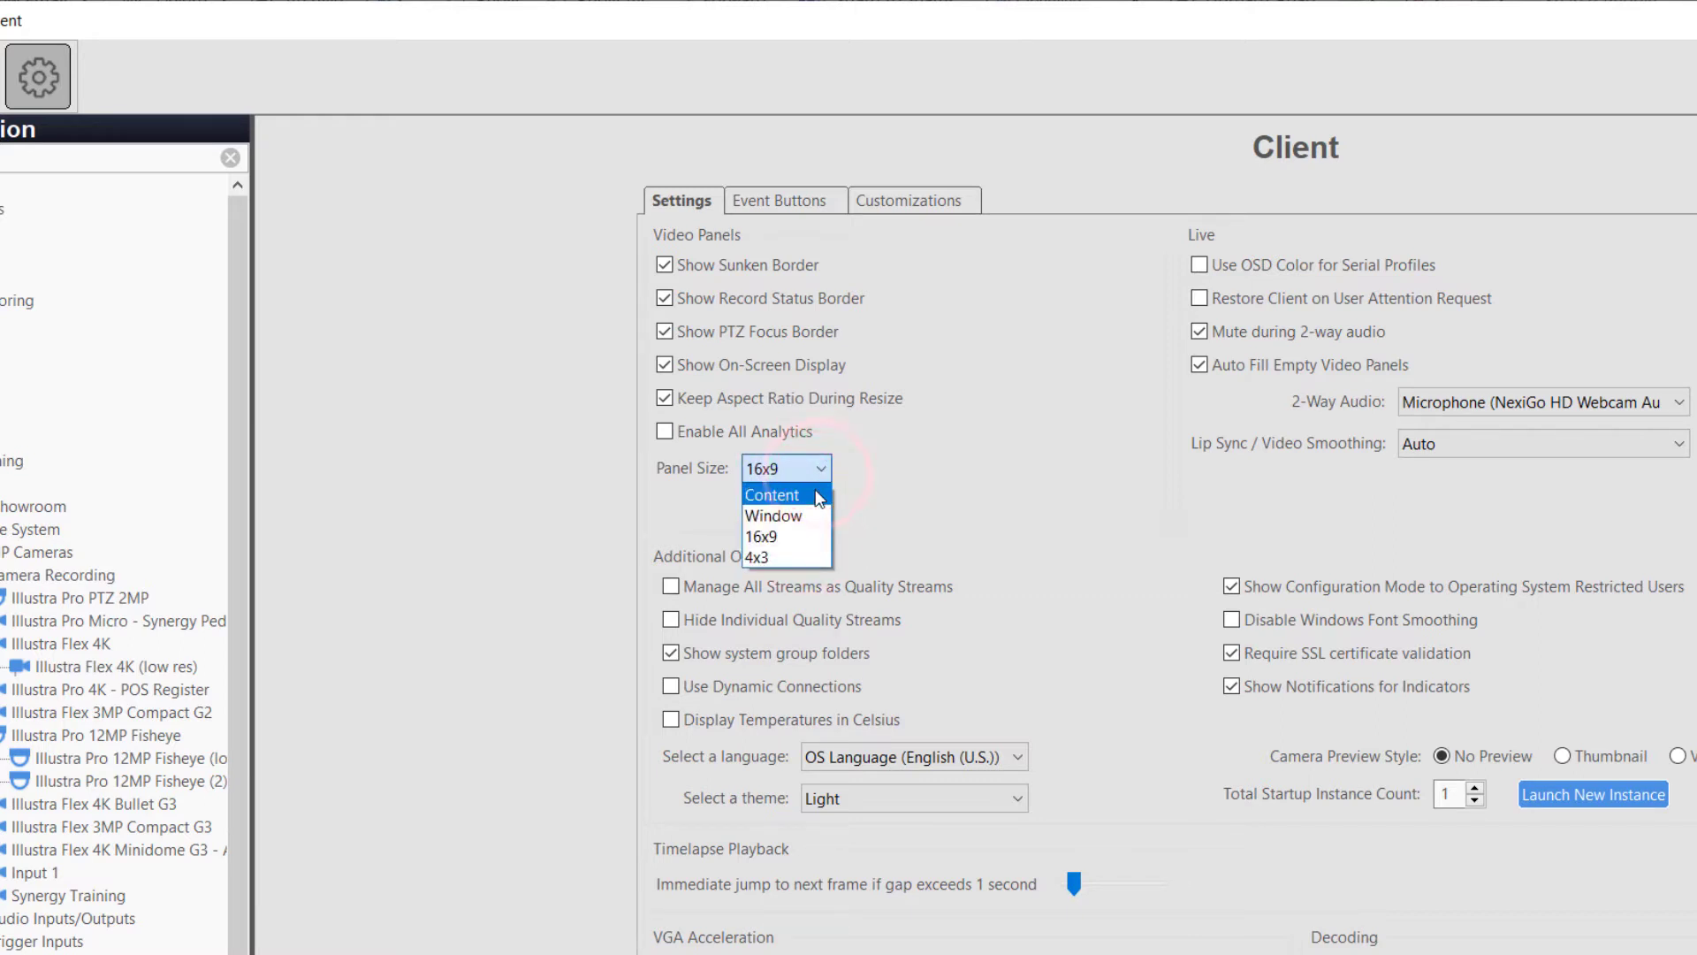
click(772, 495)
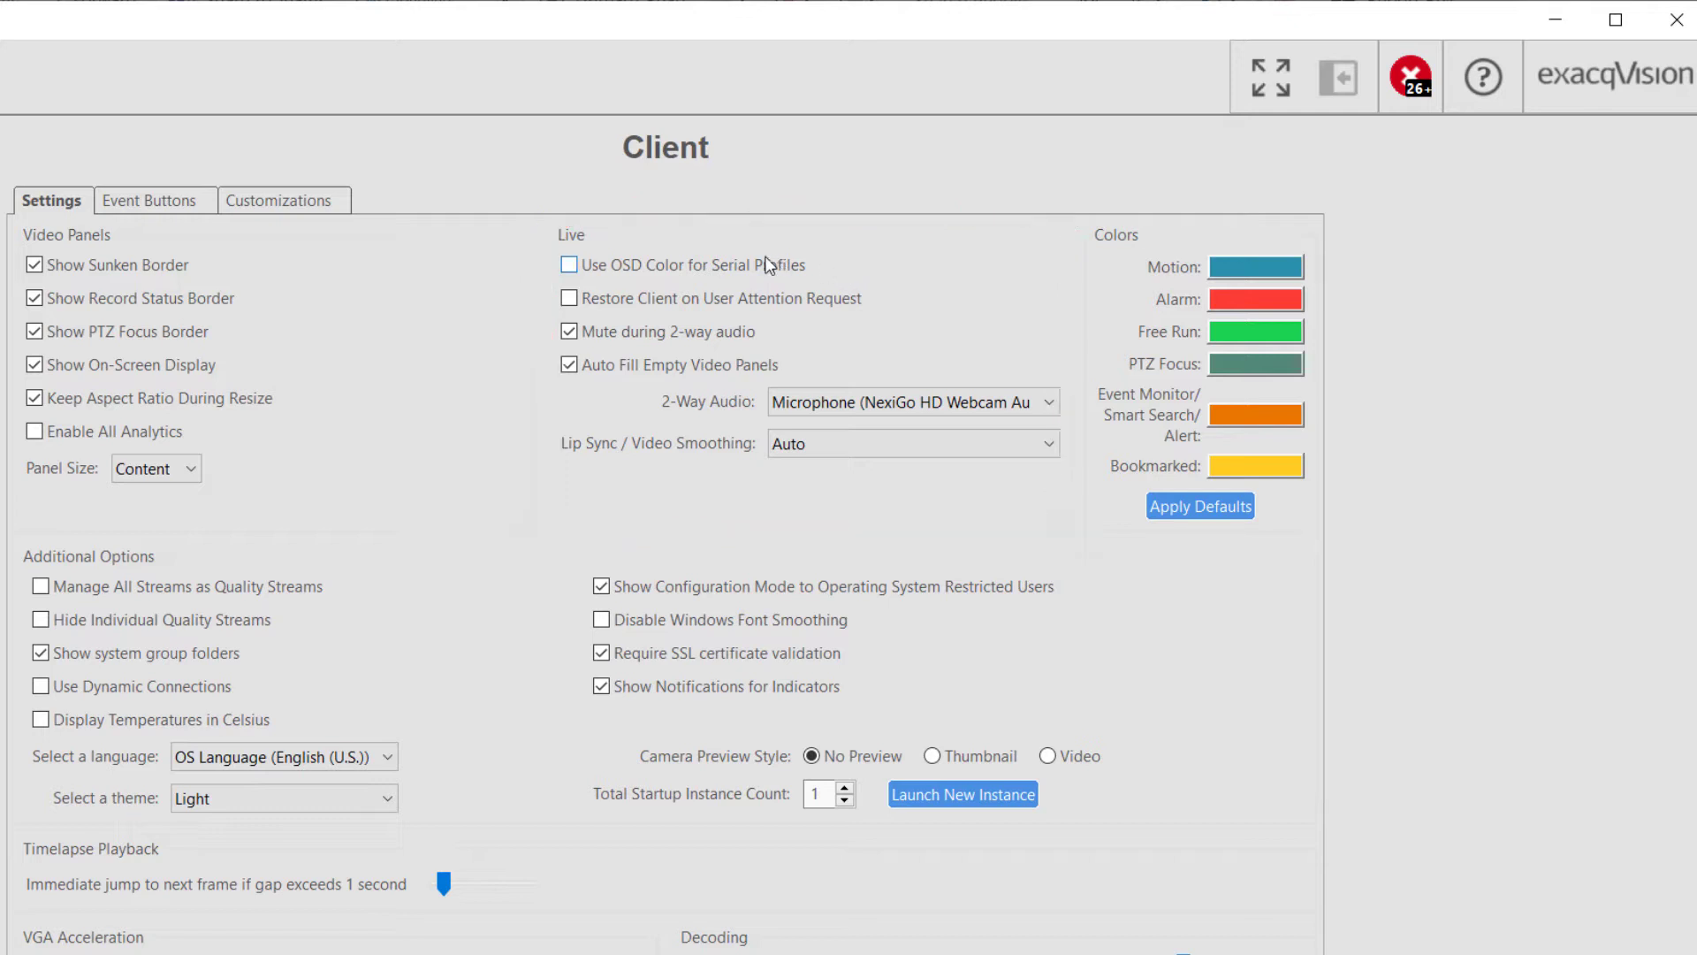
click(568, 263)
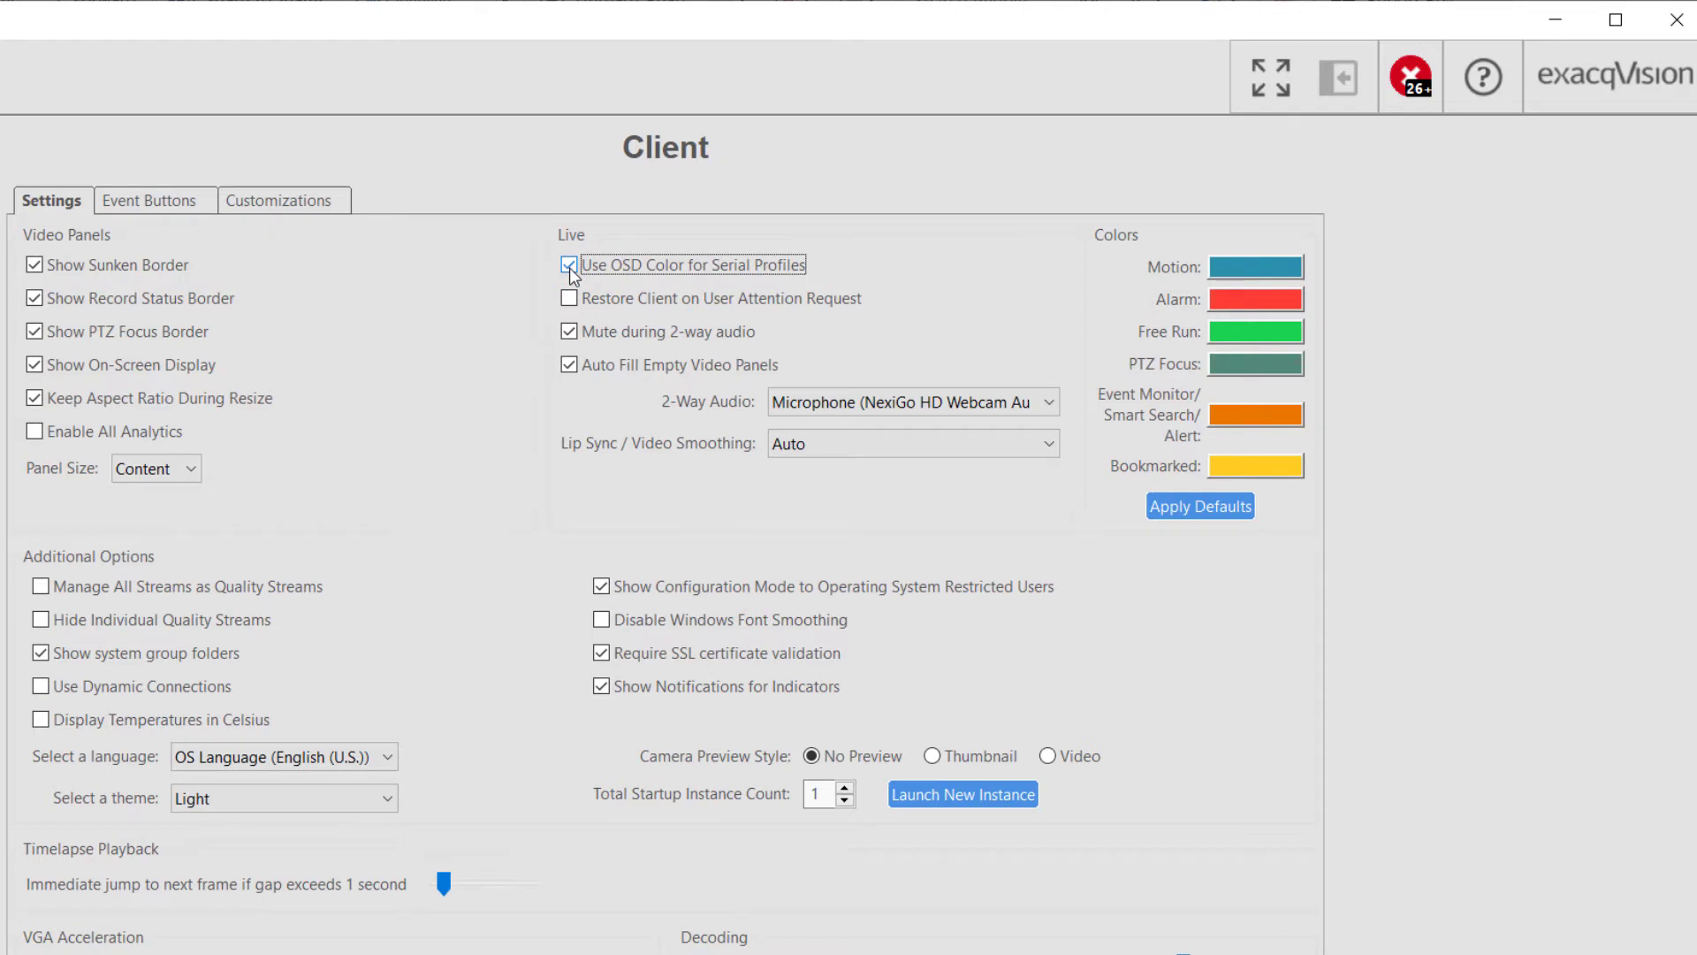
click(568, 266)
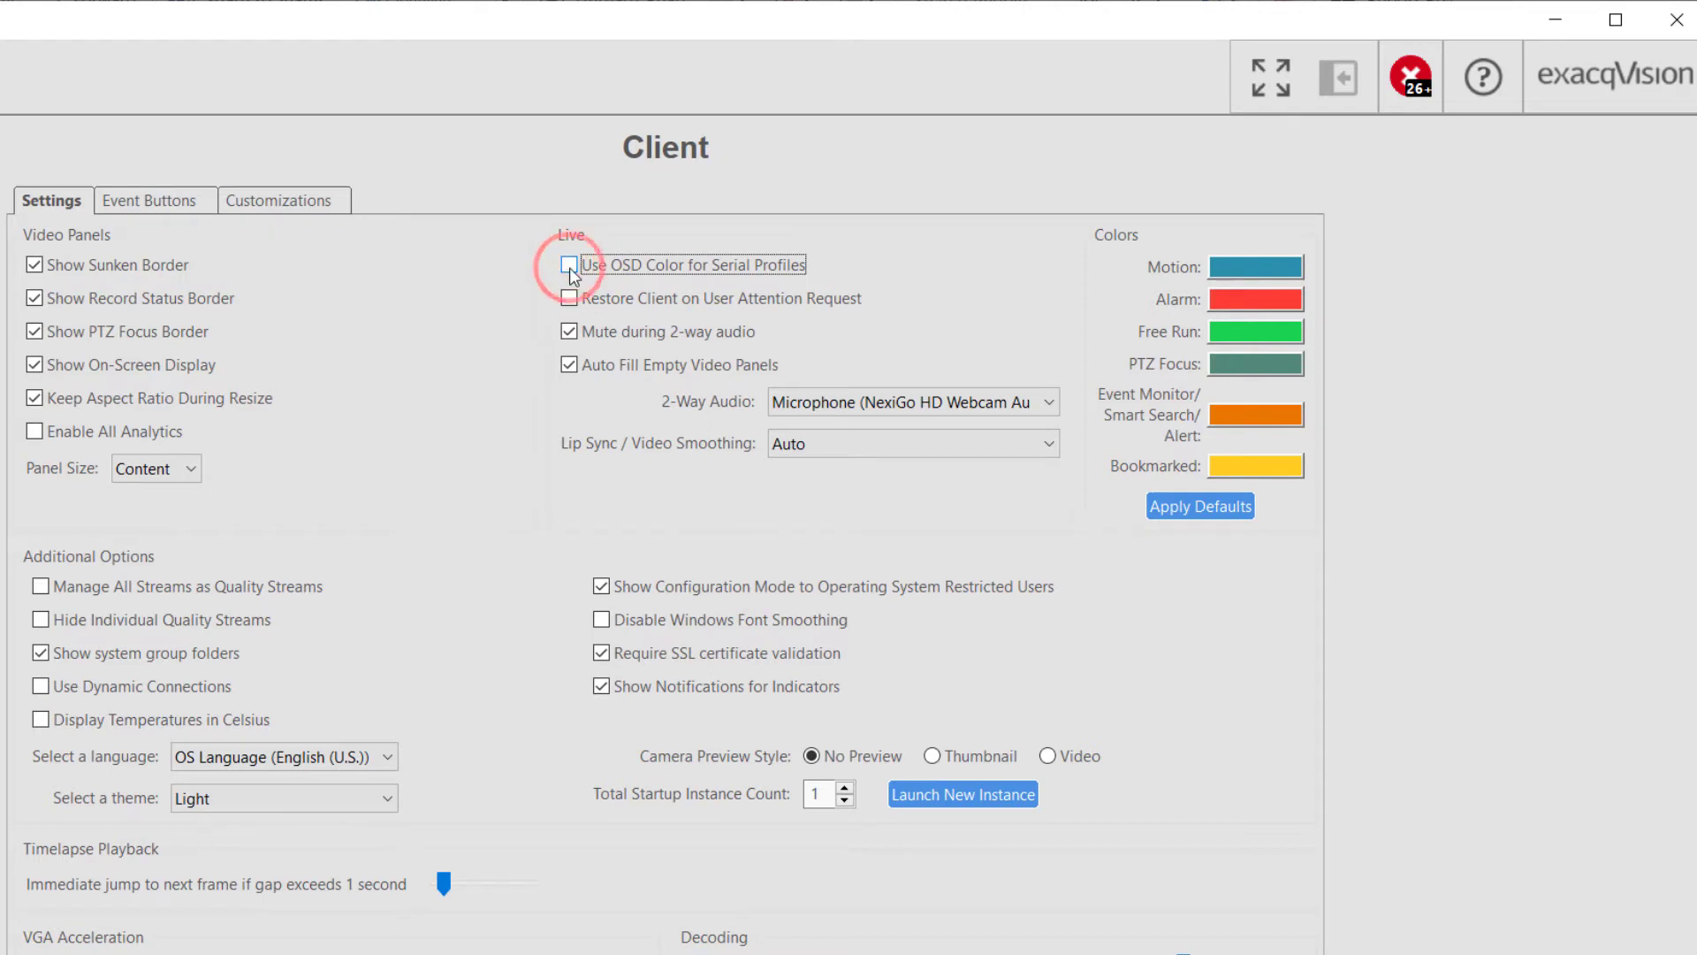
click(568, 299)
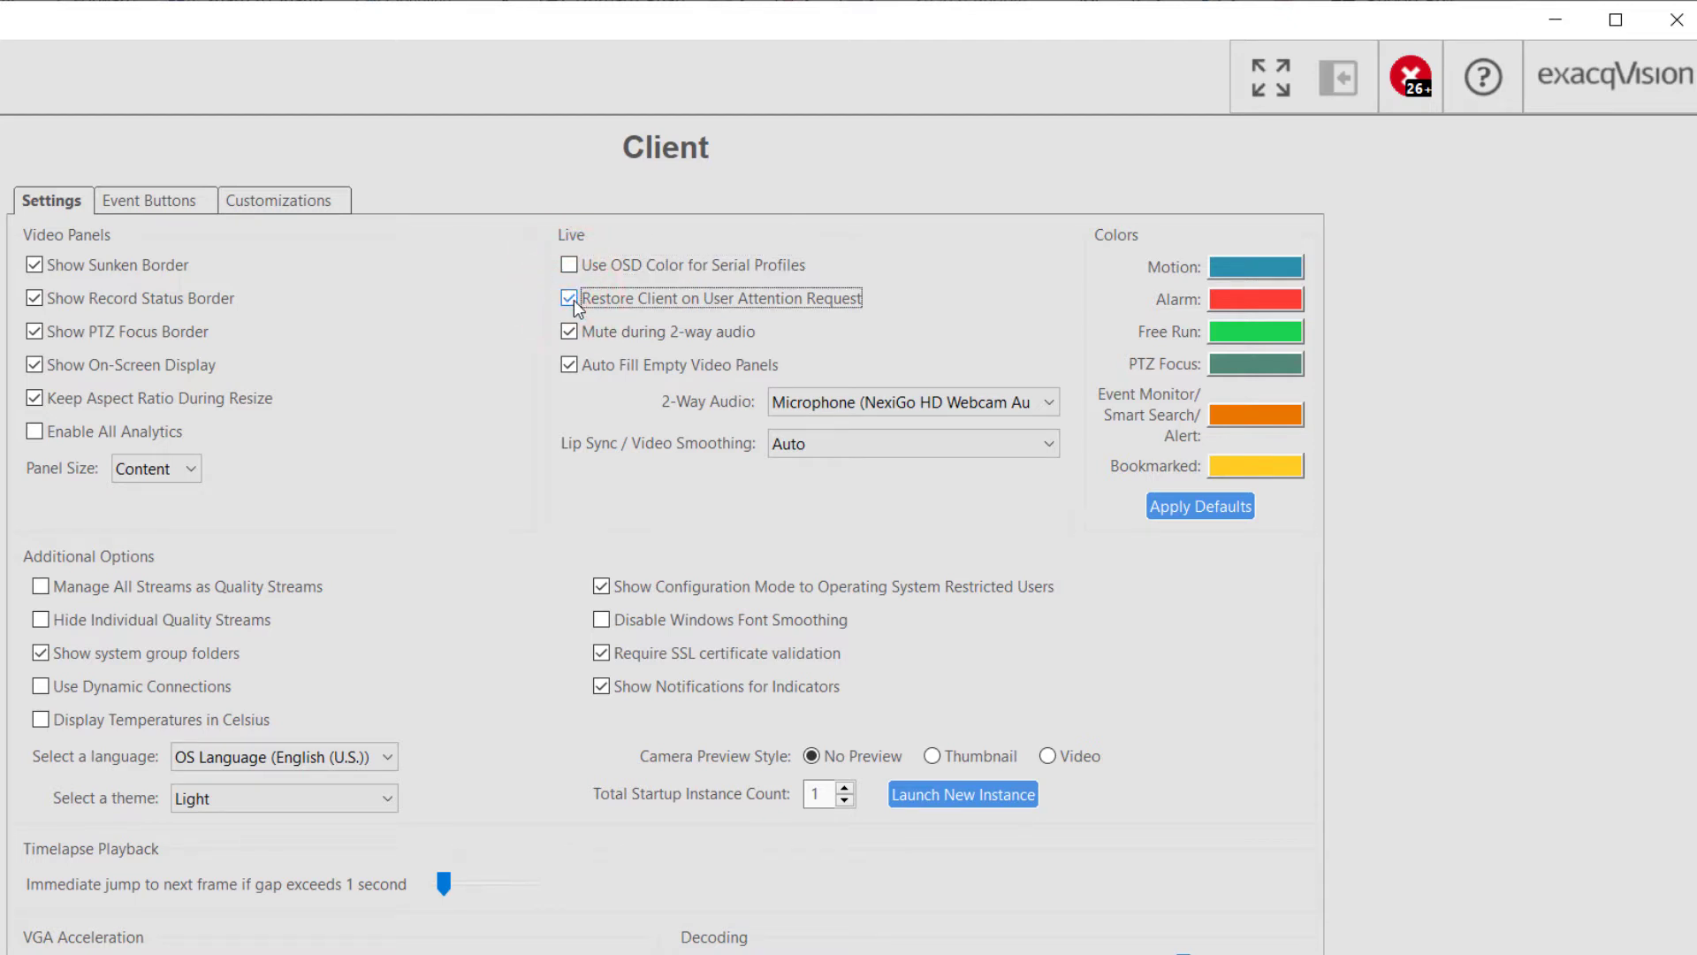
click(570, 297)
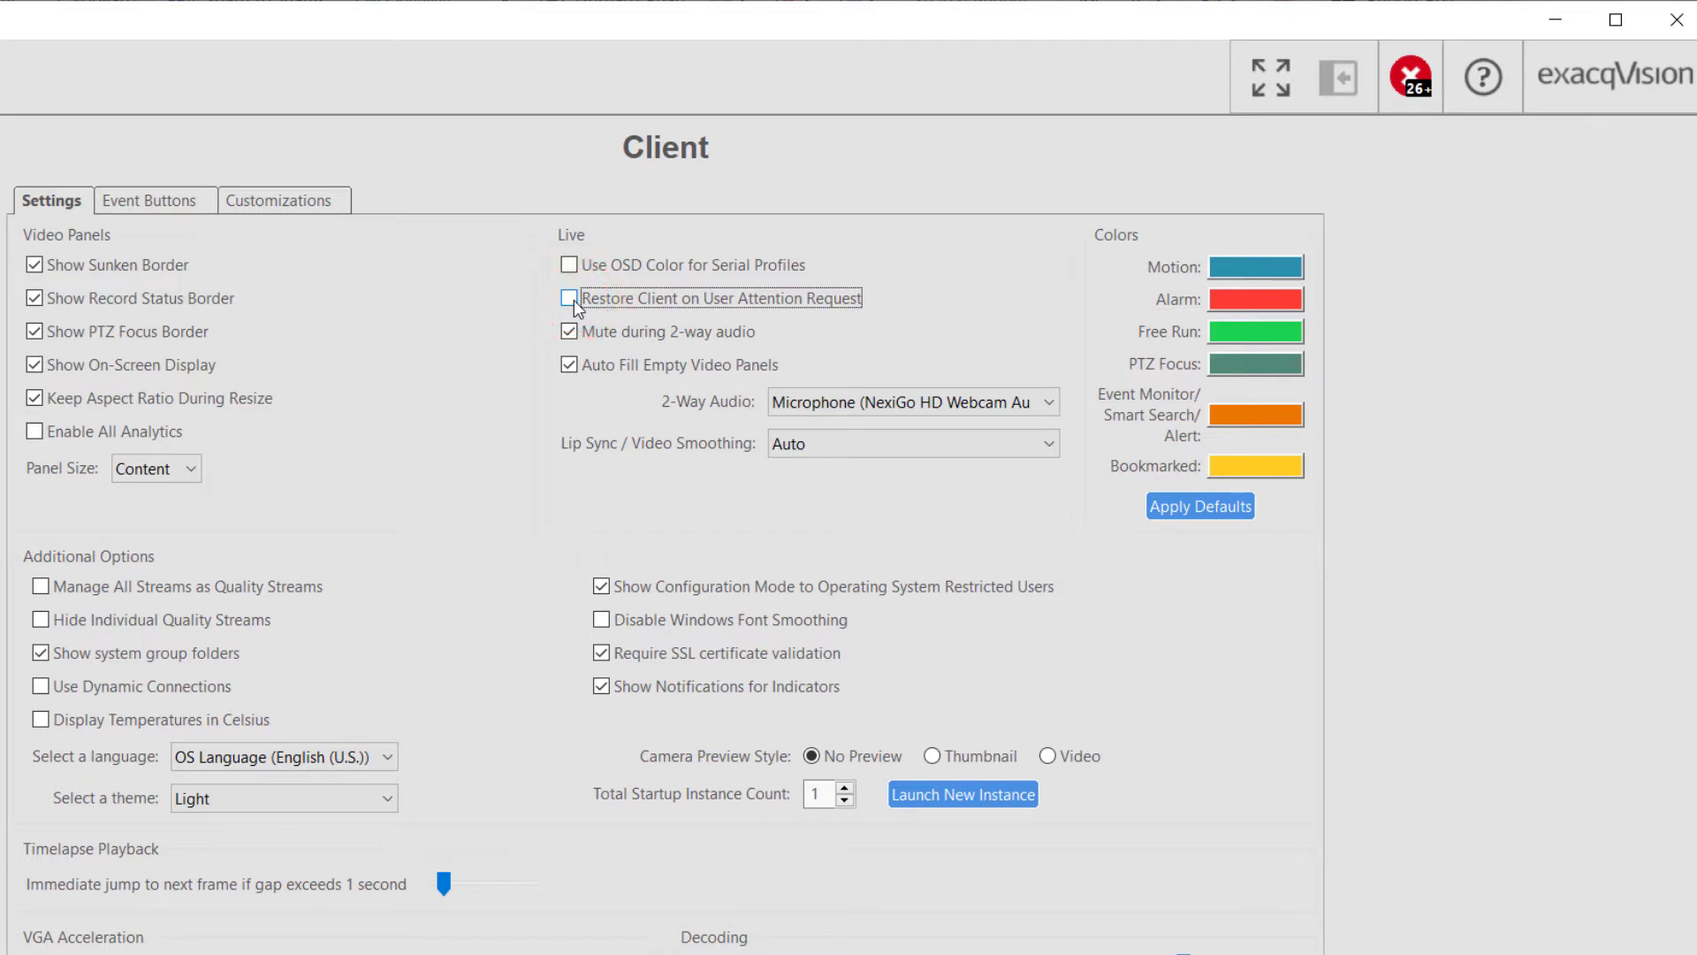
click(567, 331)
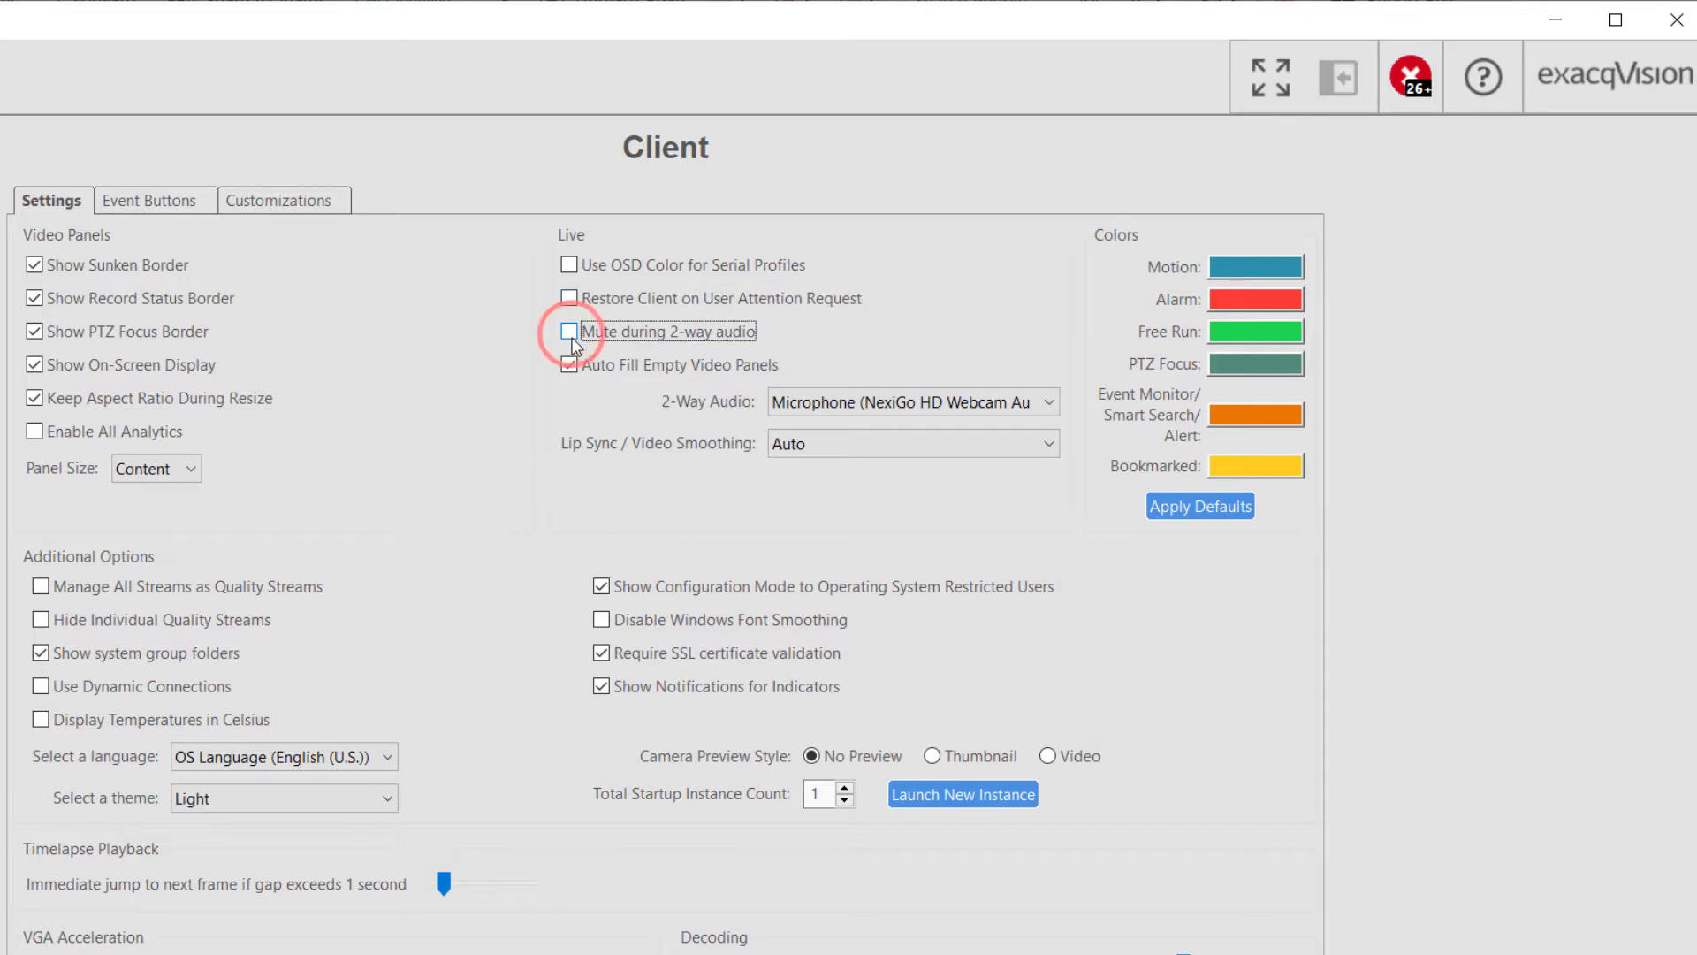
click(568, 331)
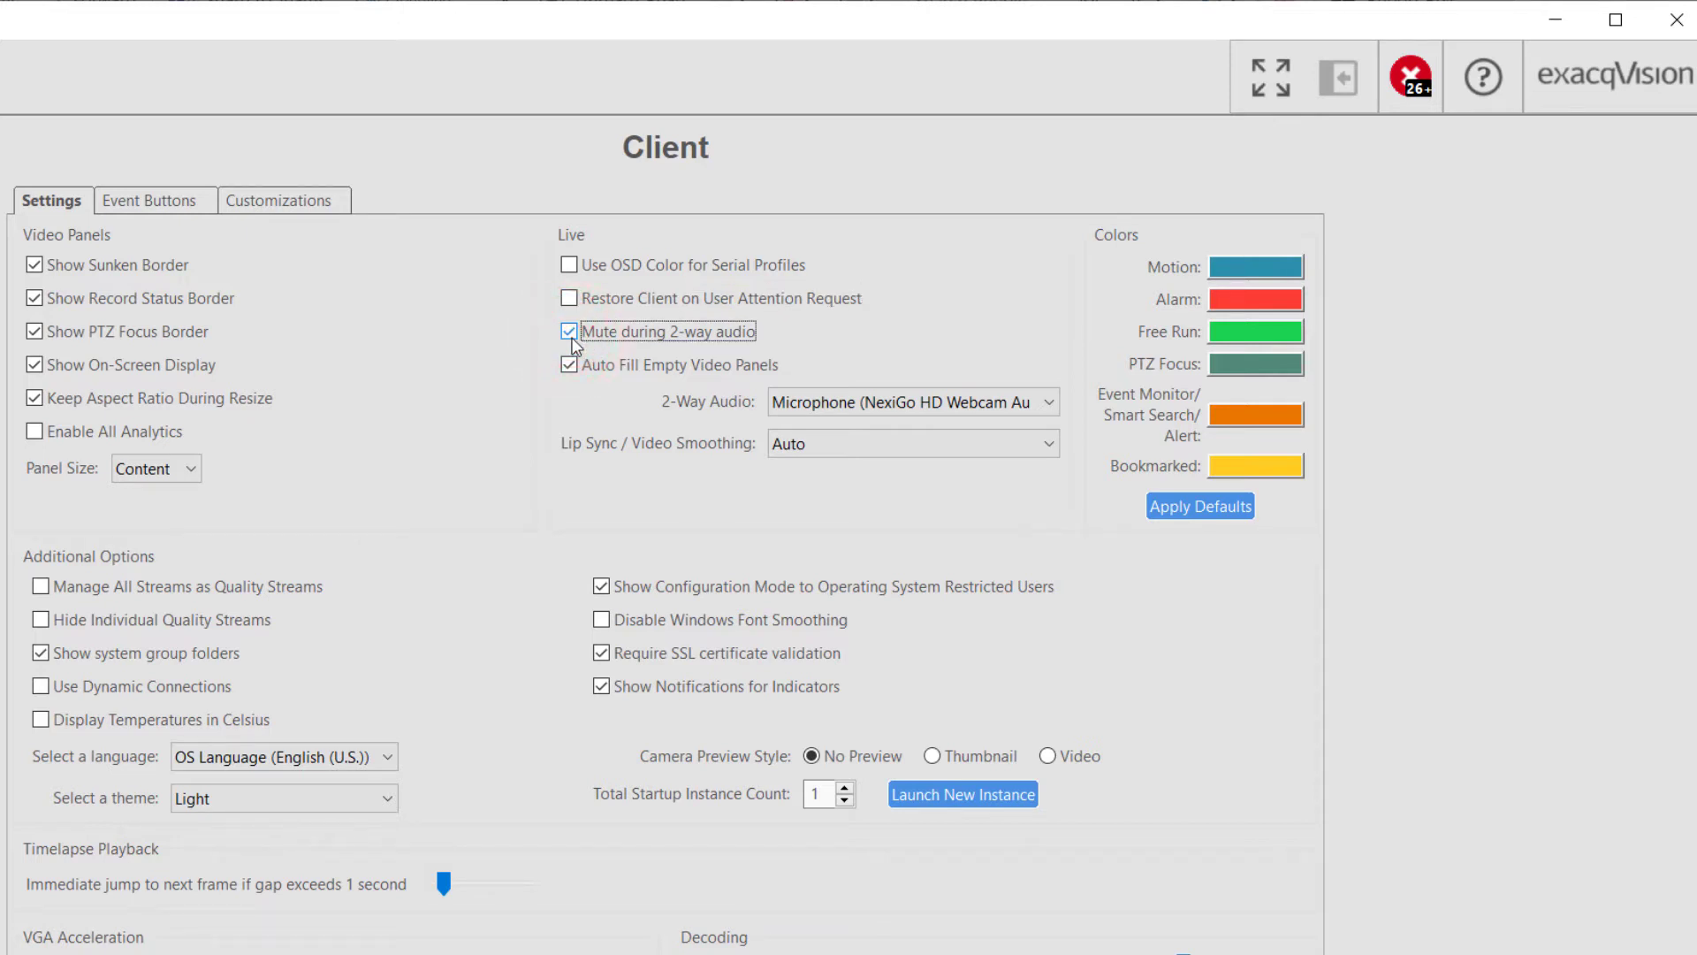
click(570, 365)
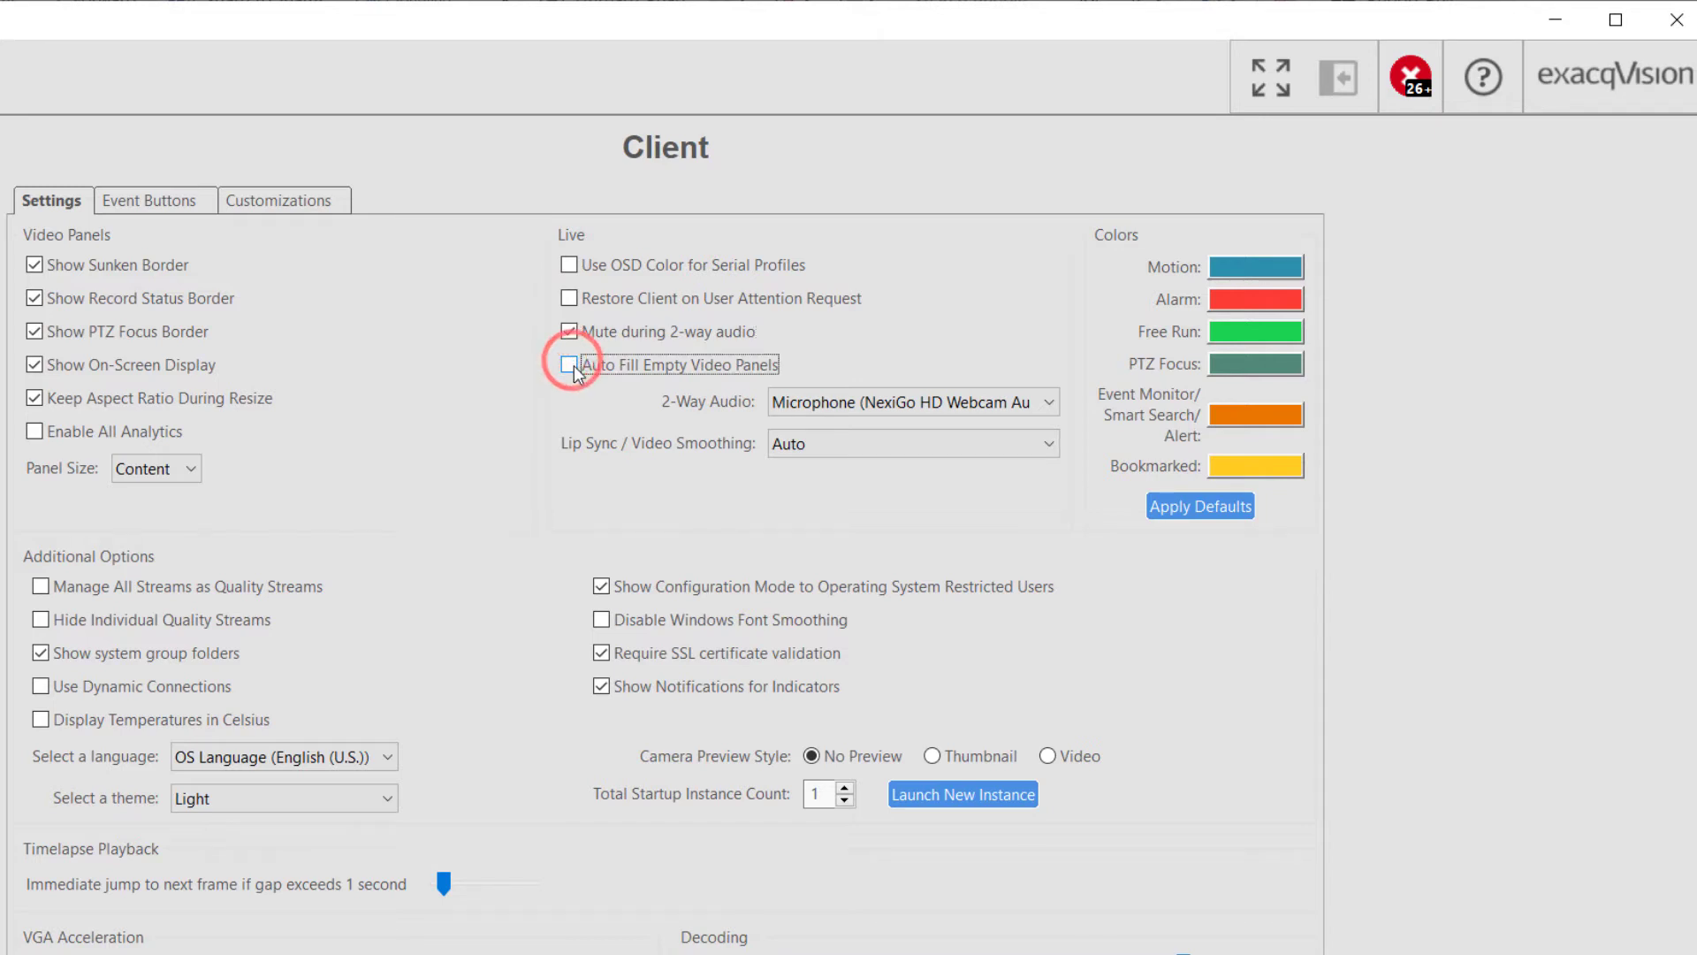
click(568, 364)
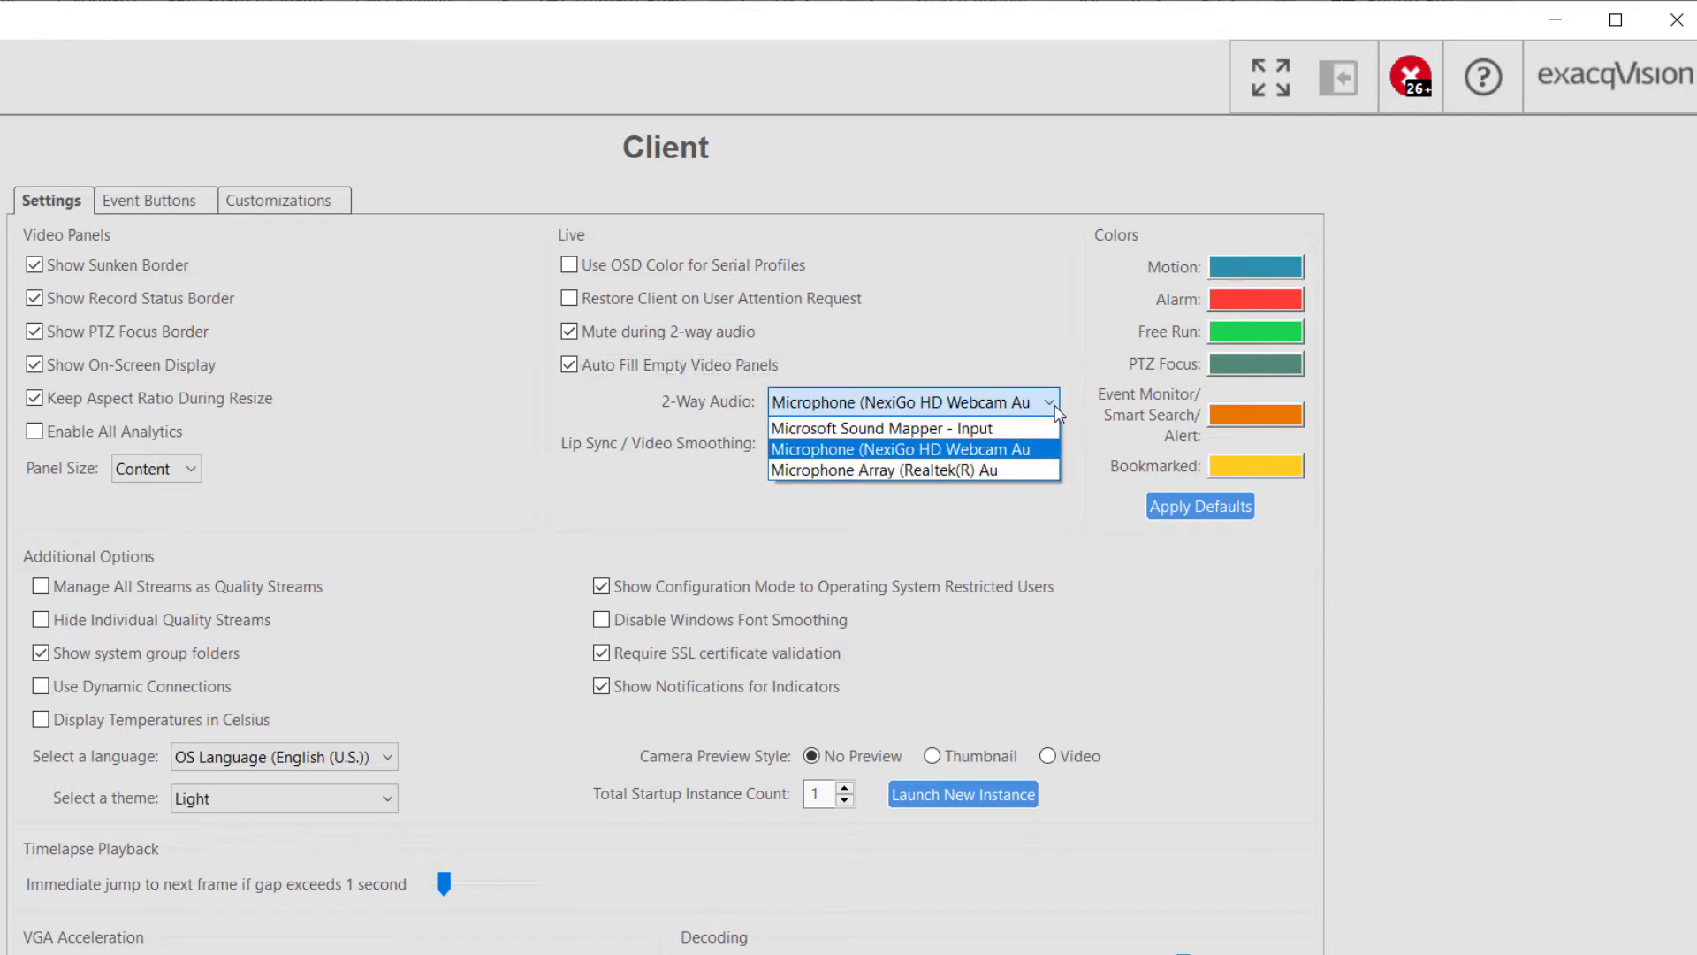
click(907, 448)
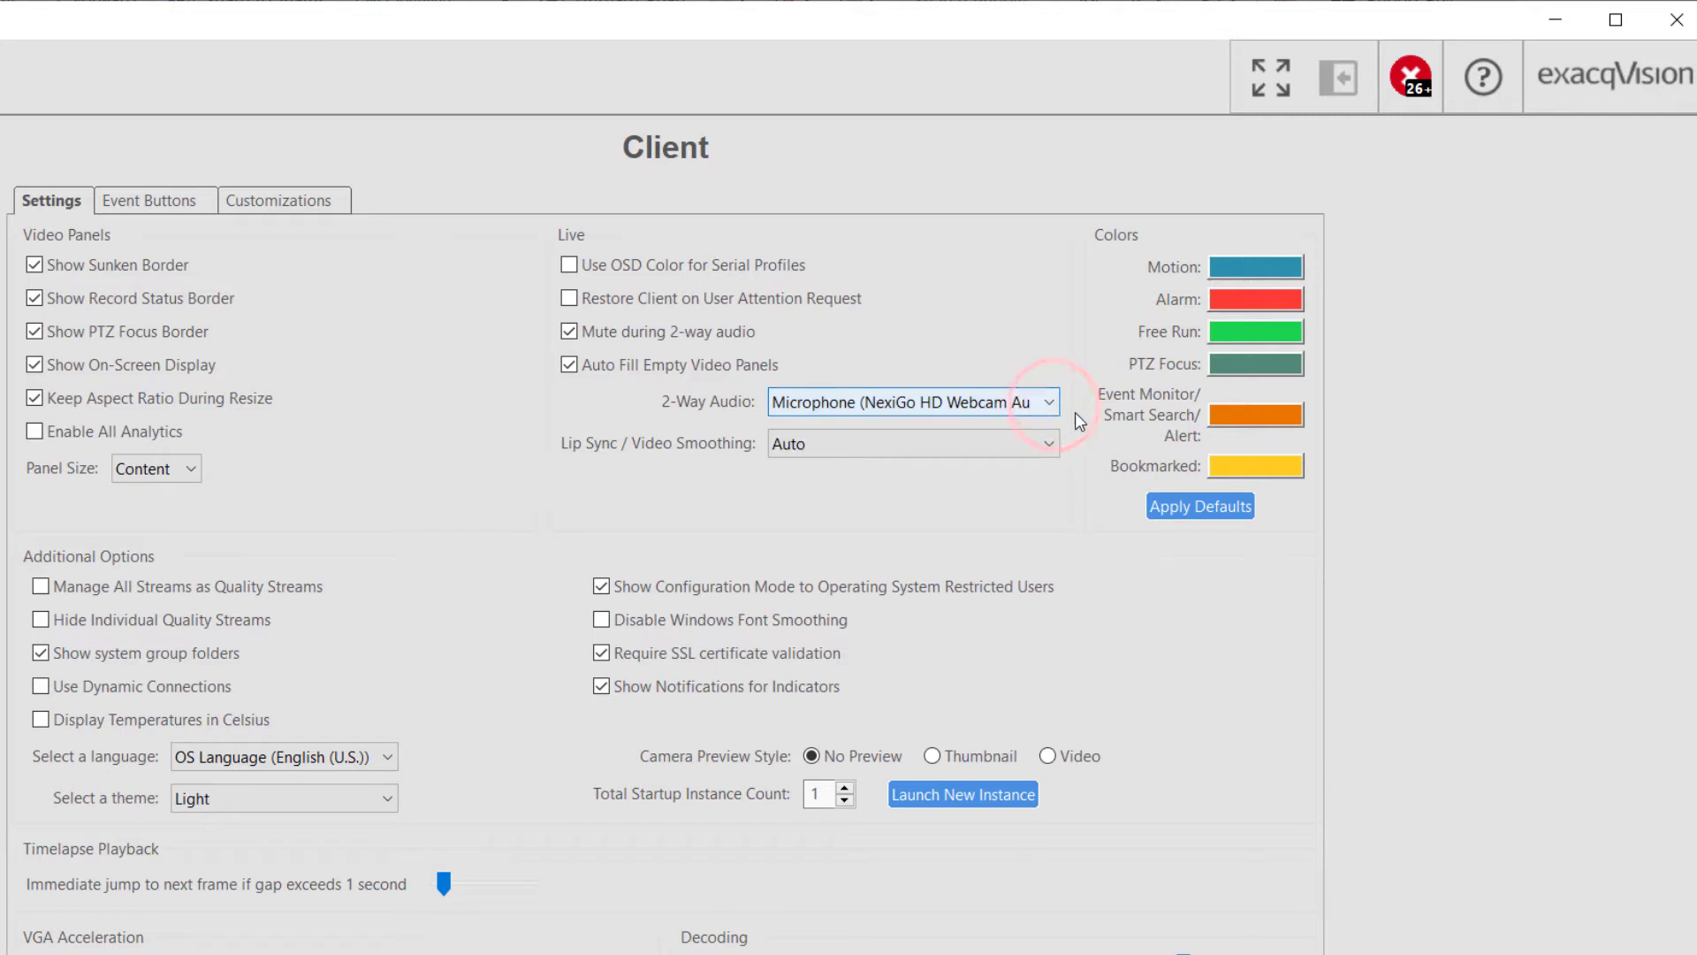
click(913, 444)
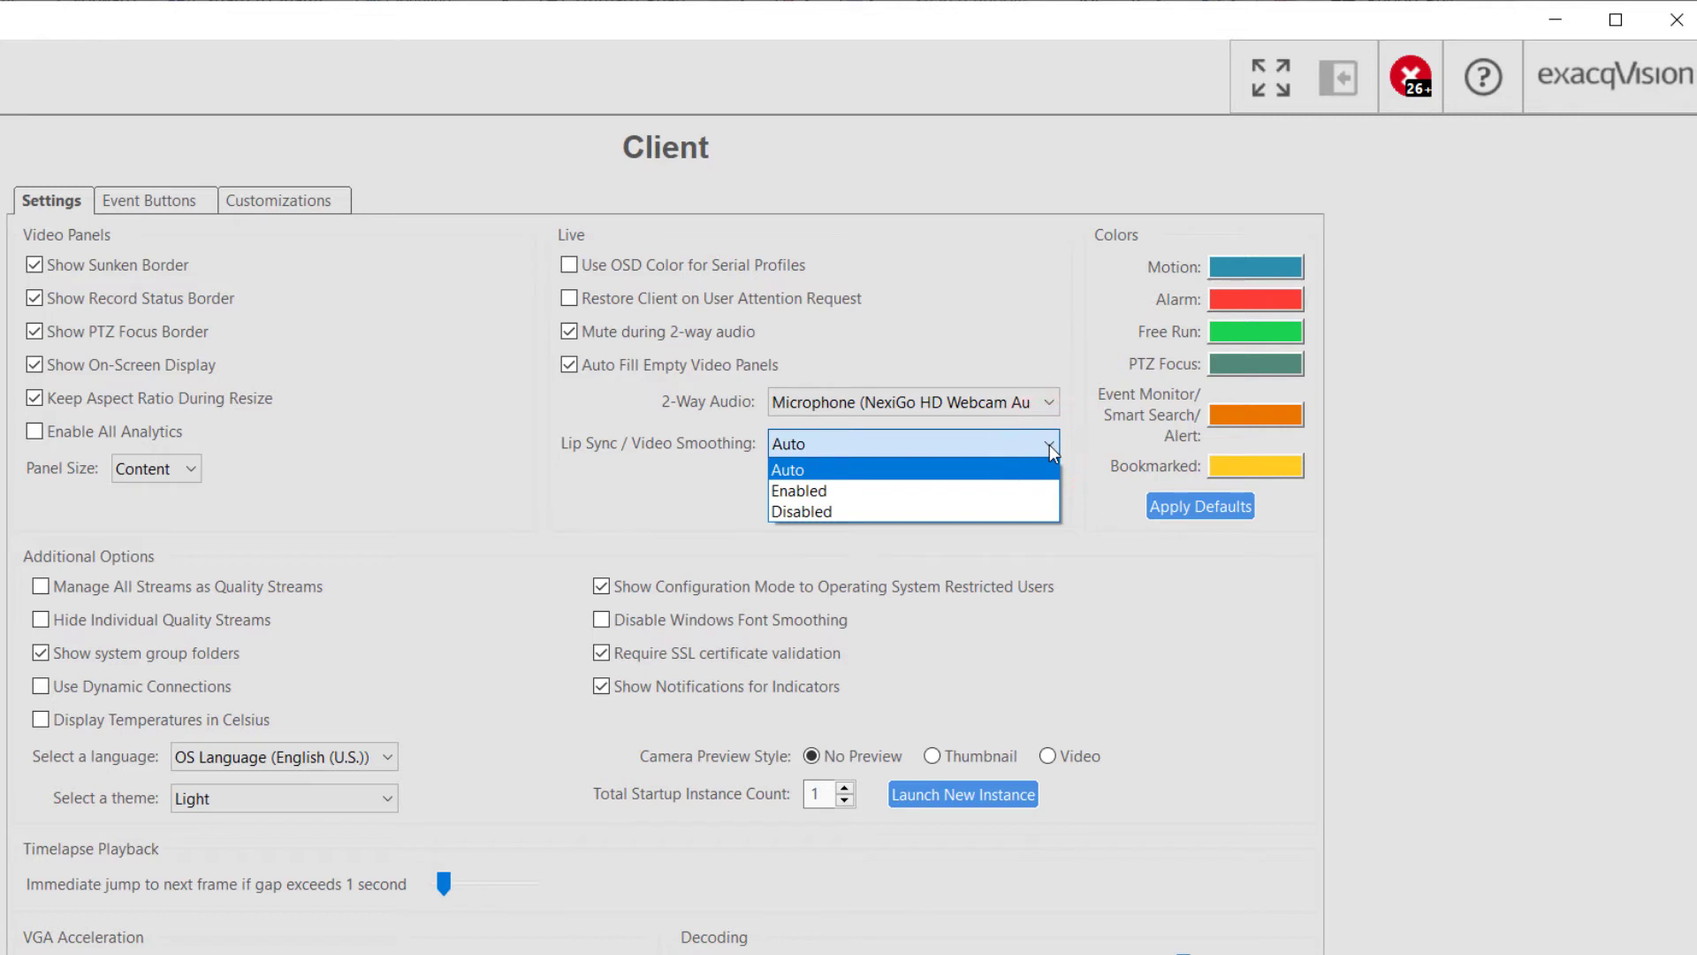
click(799, 490)
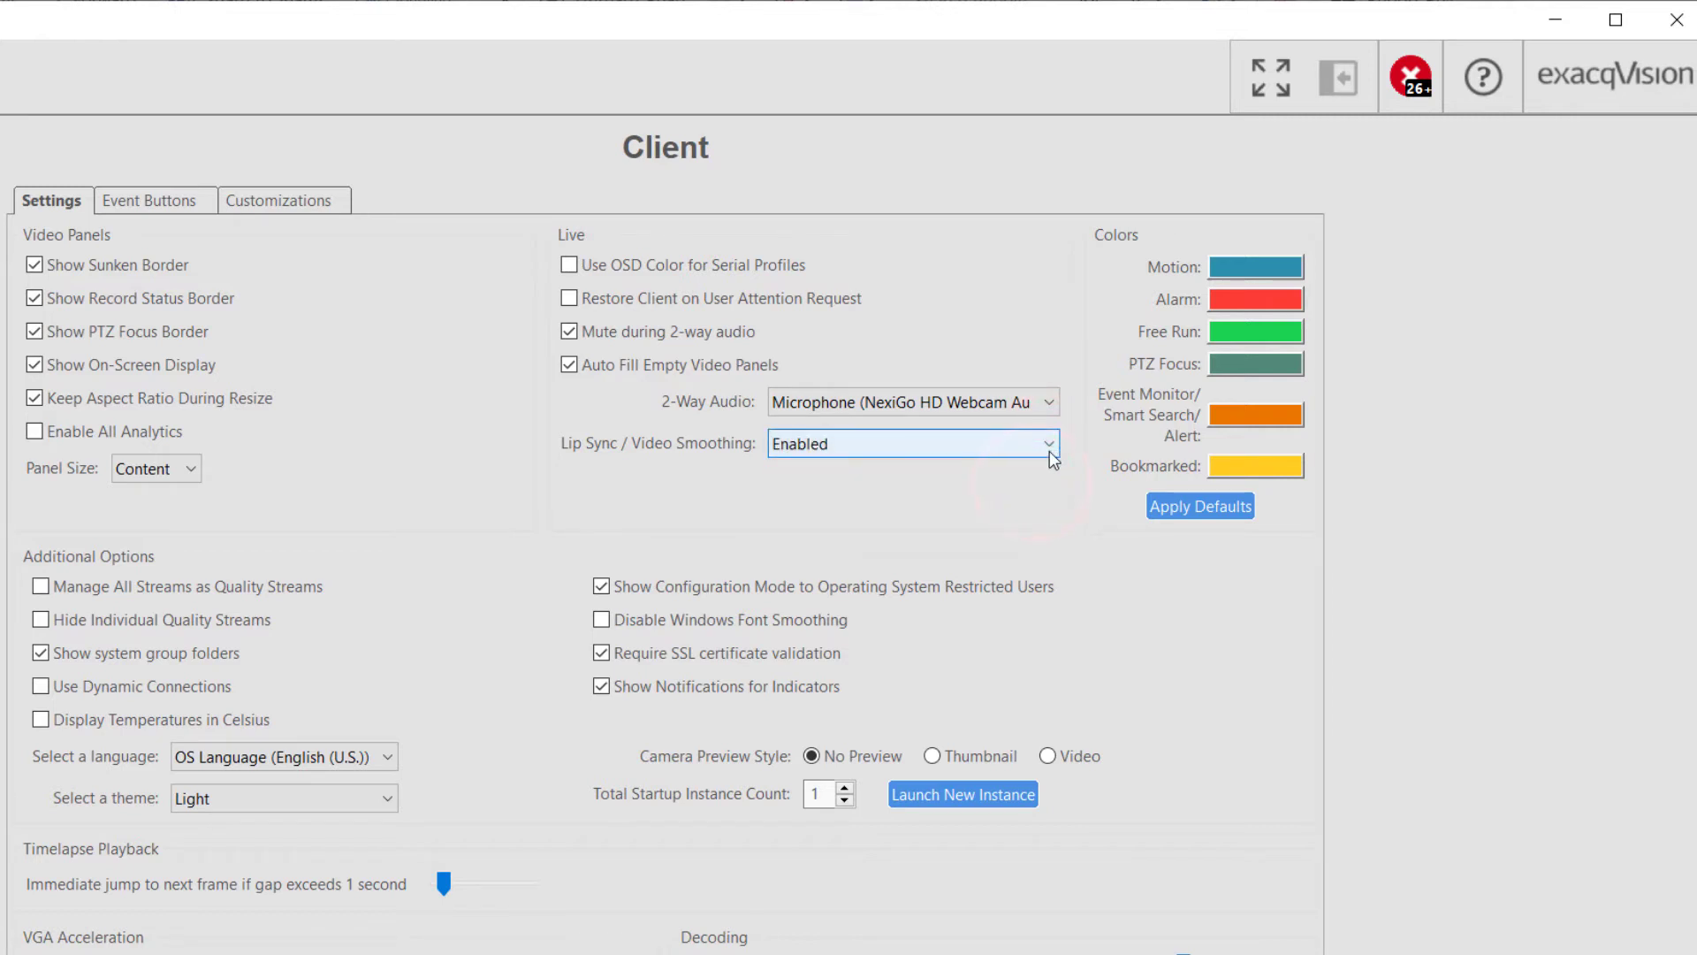
click(911, 444)
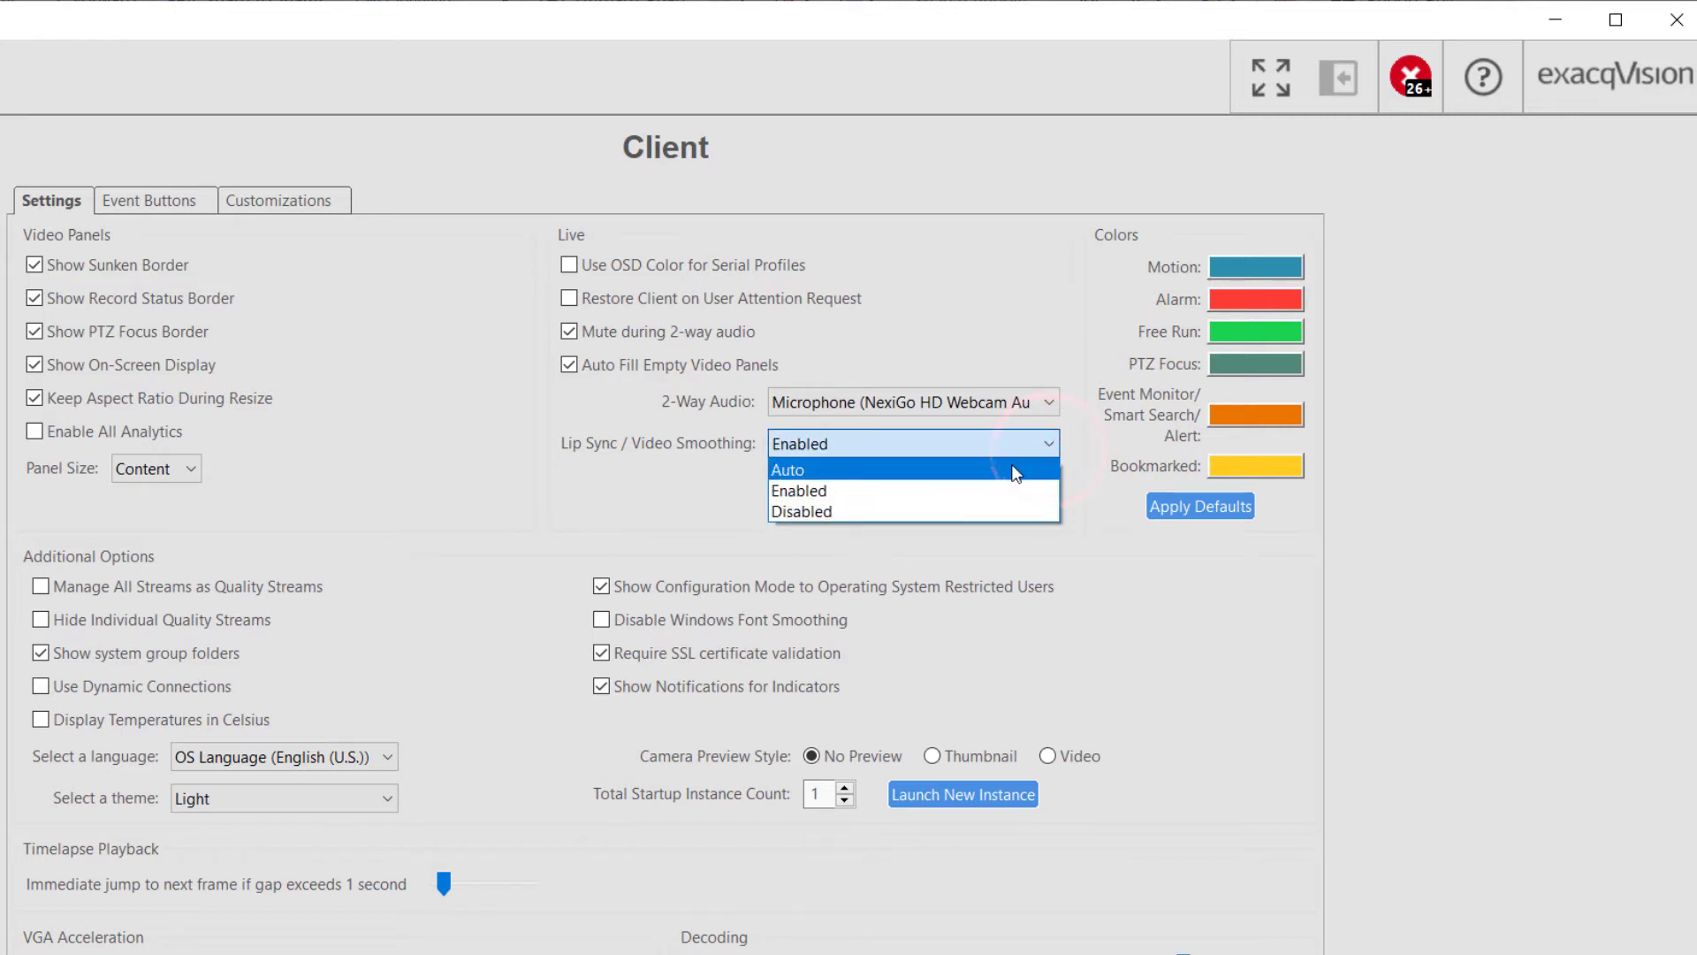
click(785, 468)
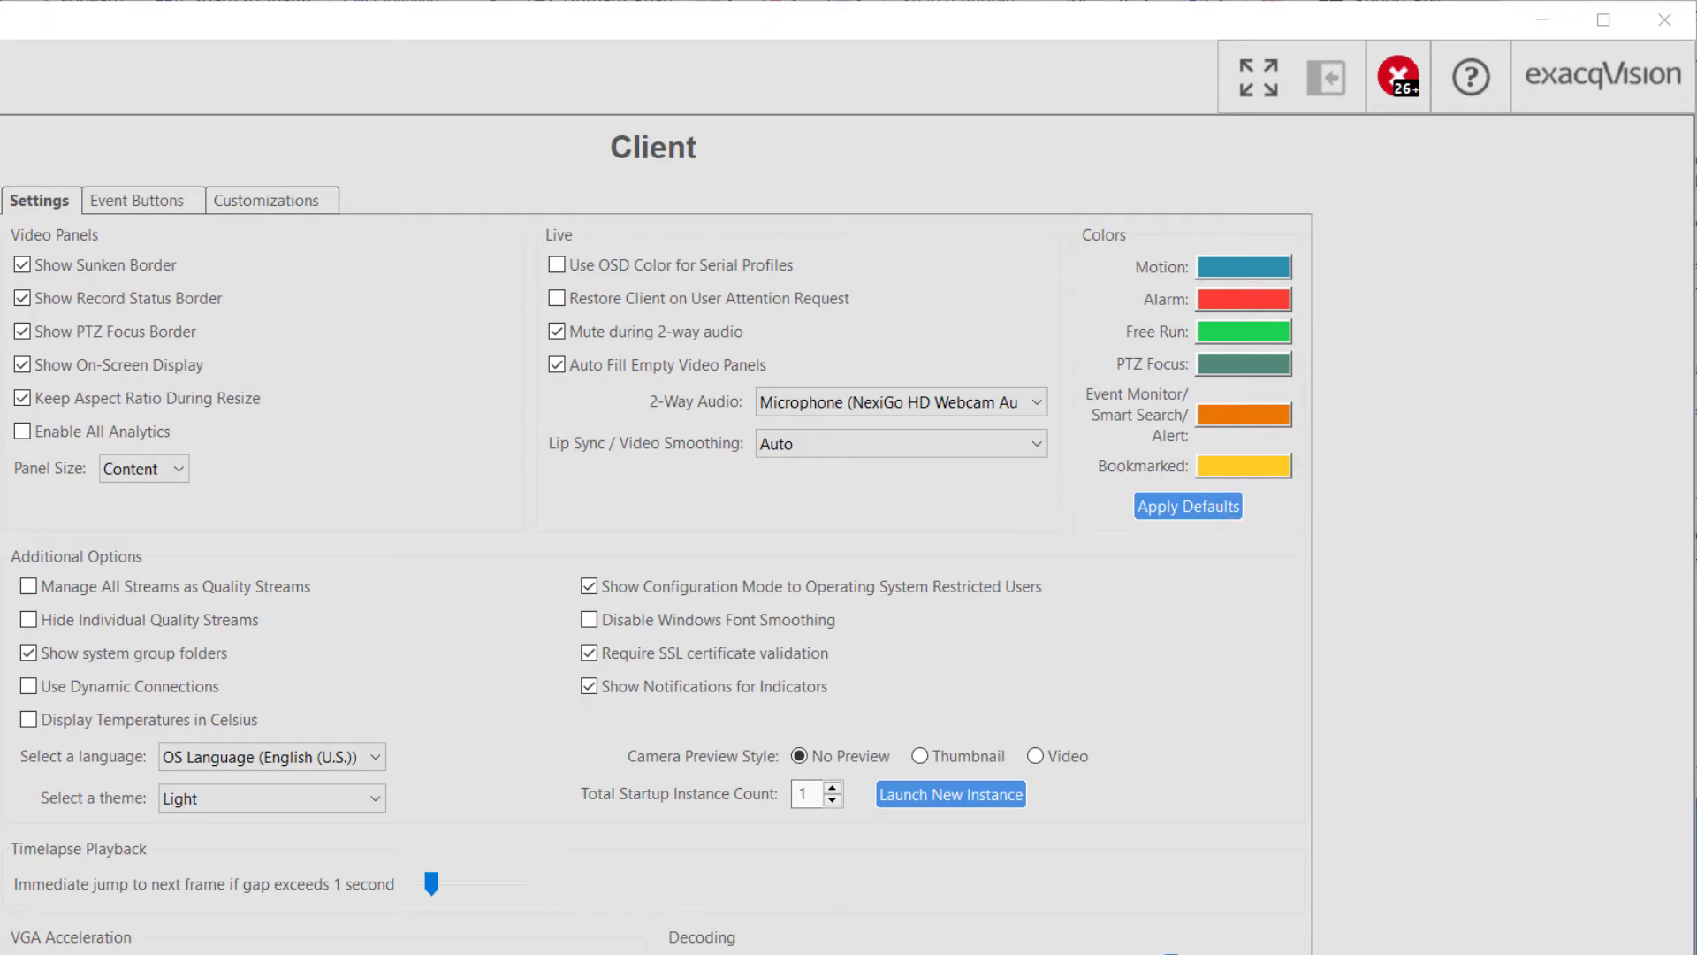
click(1243, 267)
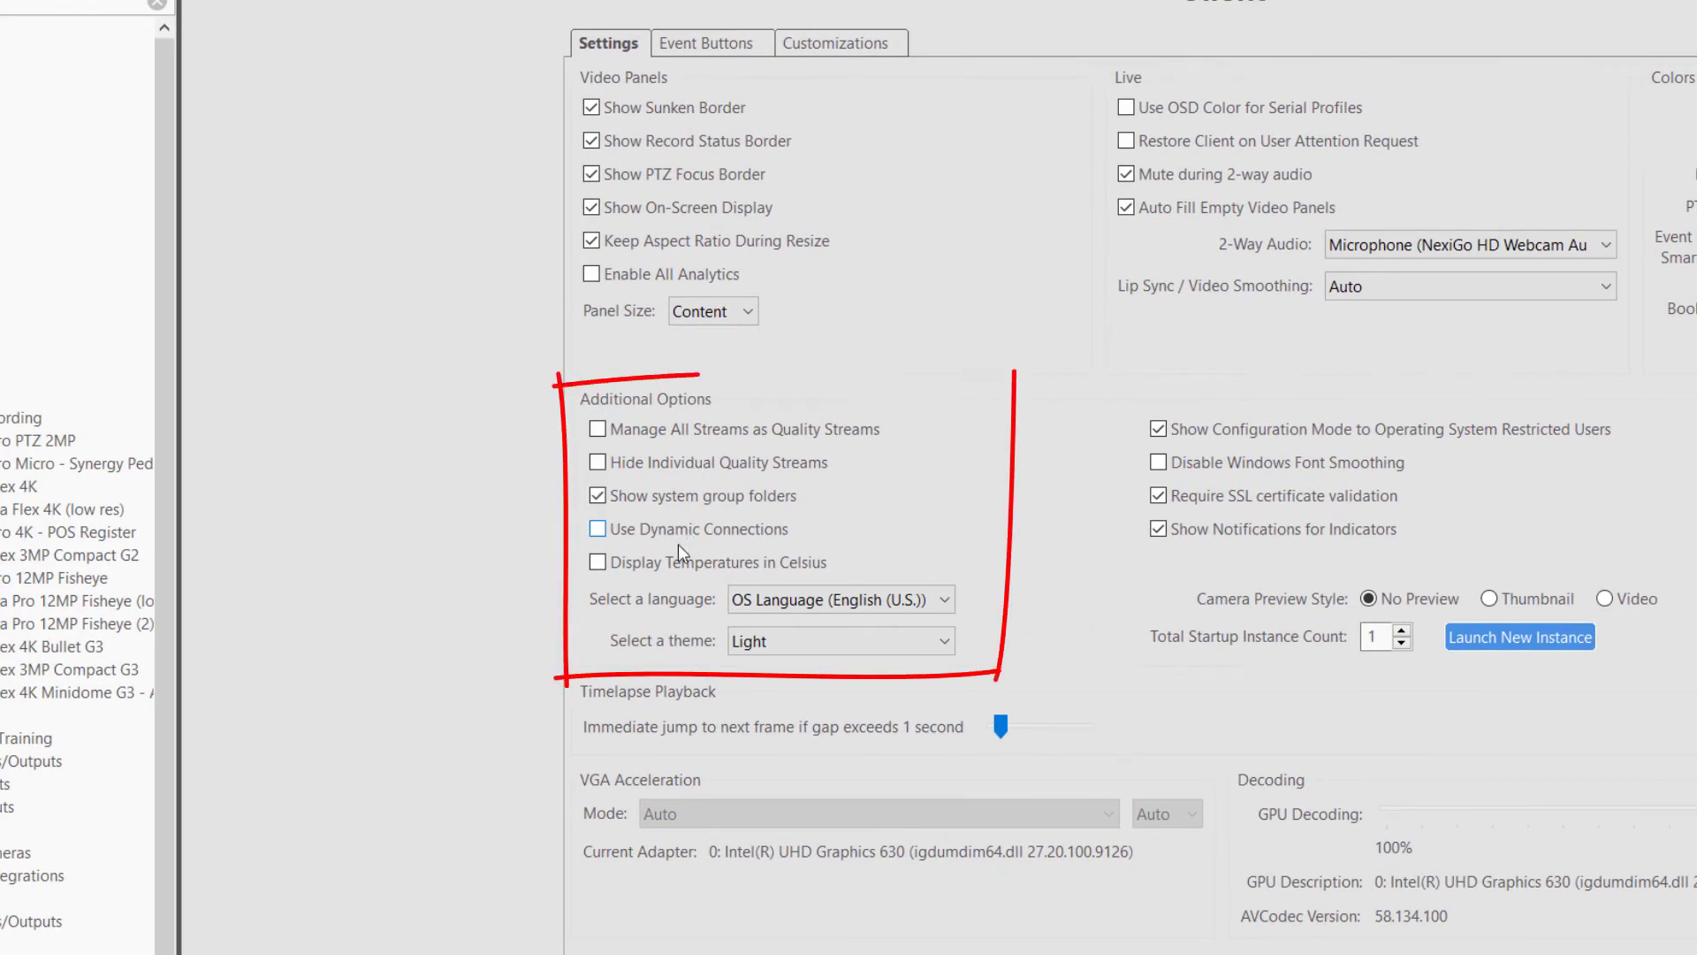
Step: Toggle Use Dynamic Connections on and back off, leaving it disabled
click(596, 529)
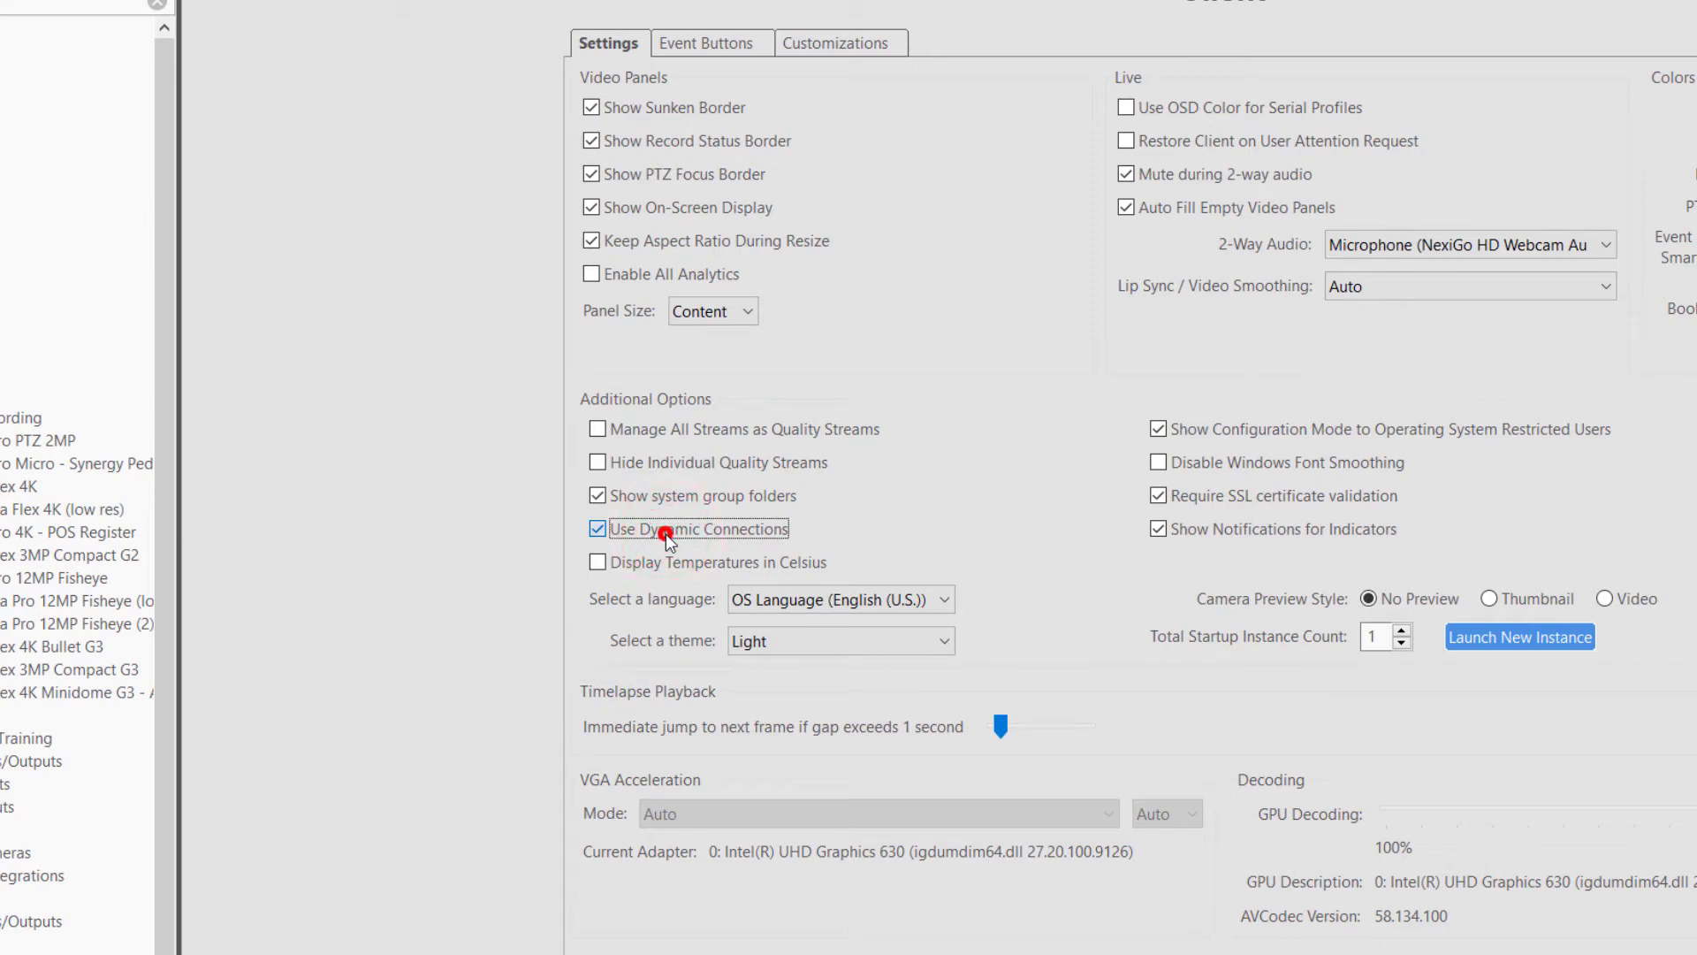
click(595, 529)
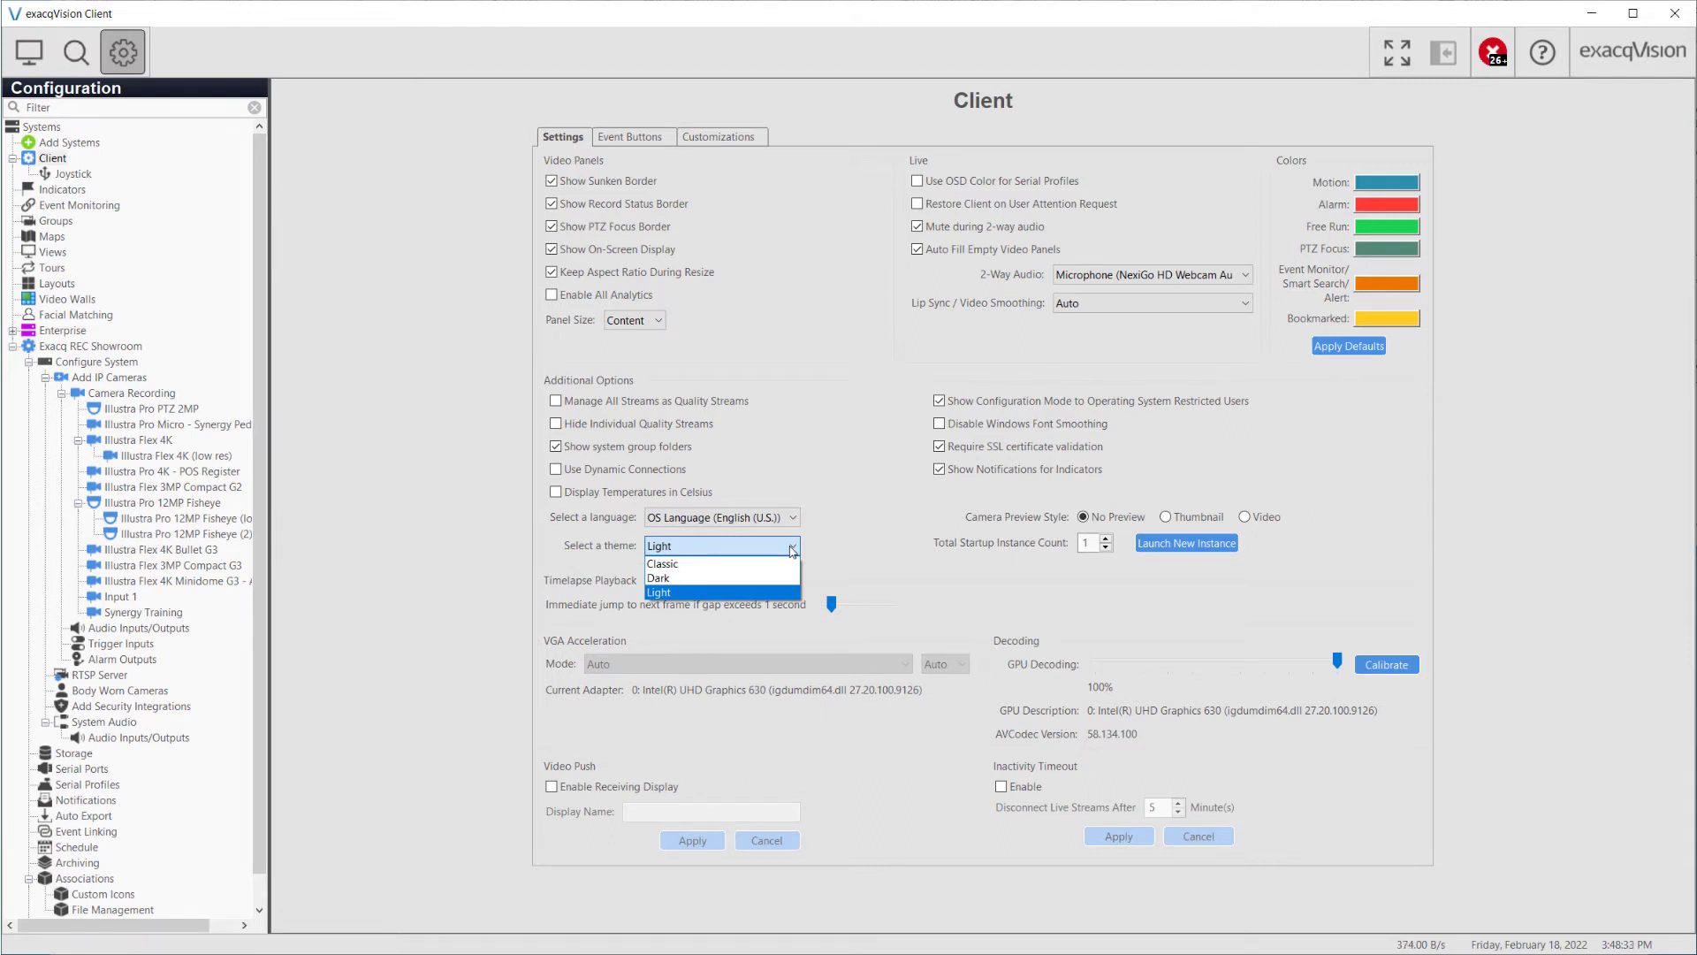
Step: Keep the Light theme, try Thumbnail camera previews, return to No Preview, and launch a new client instance
click(658, 592)
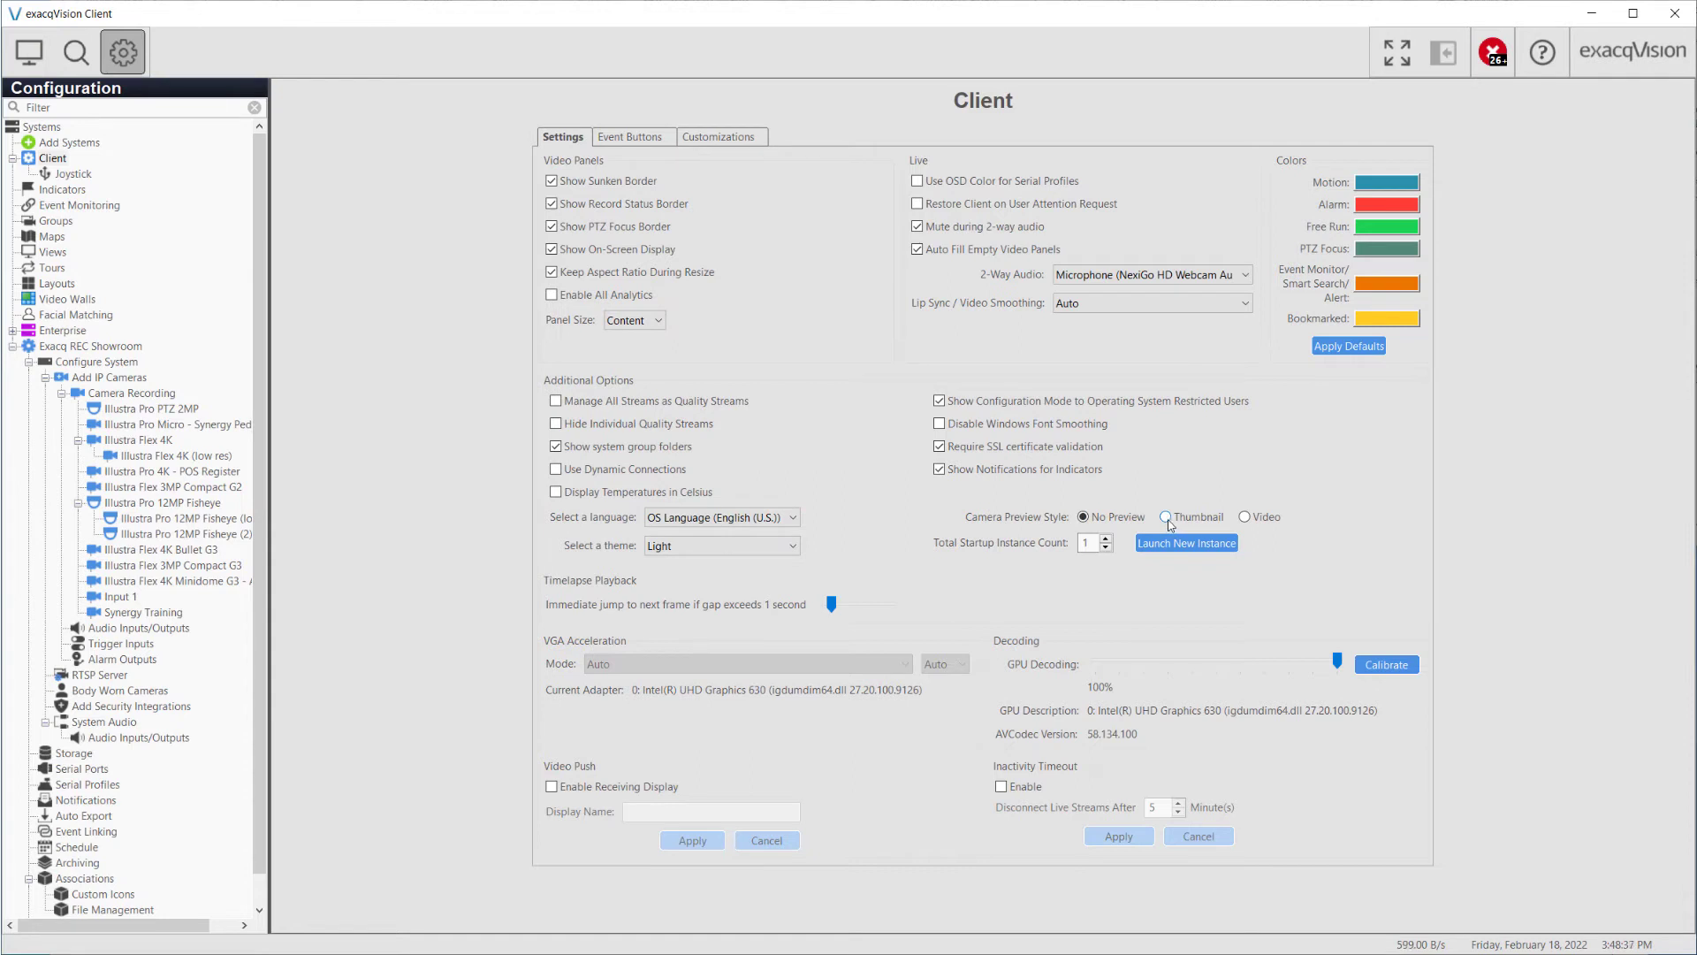
click(1167, 516)
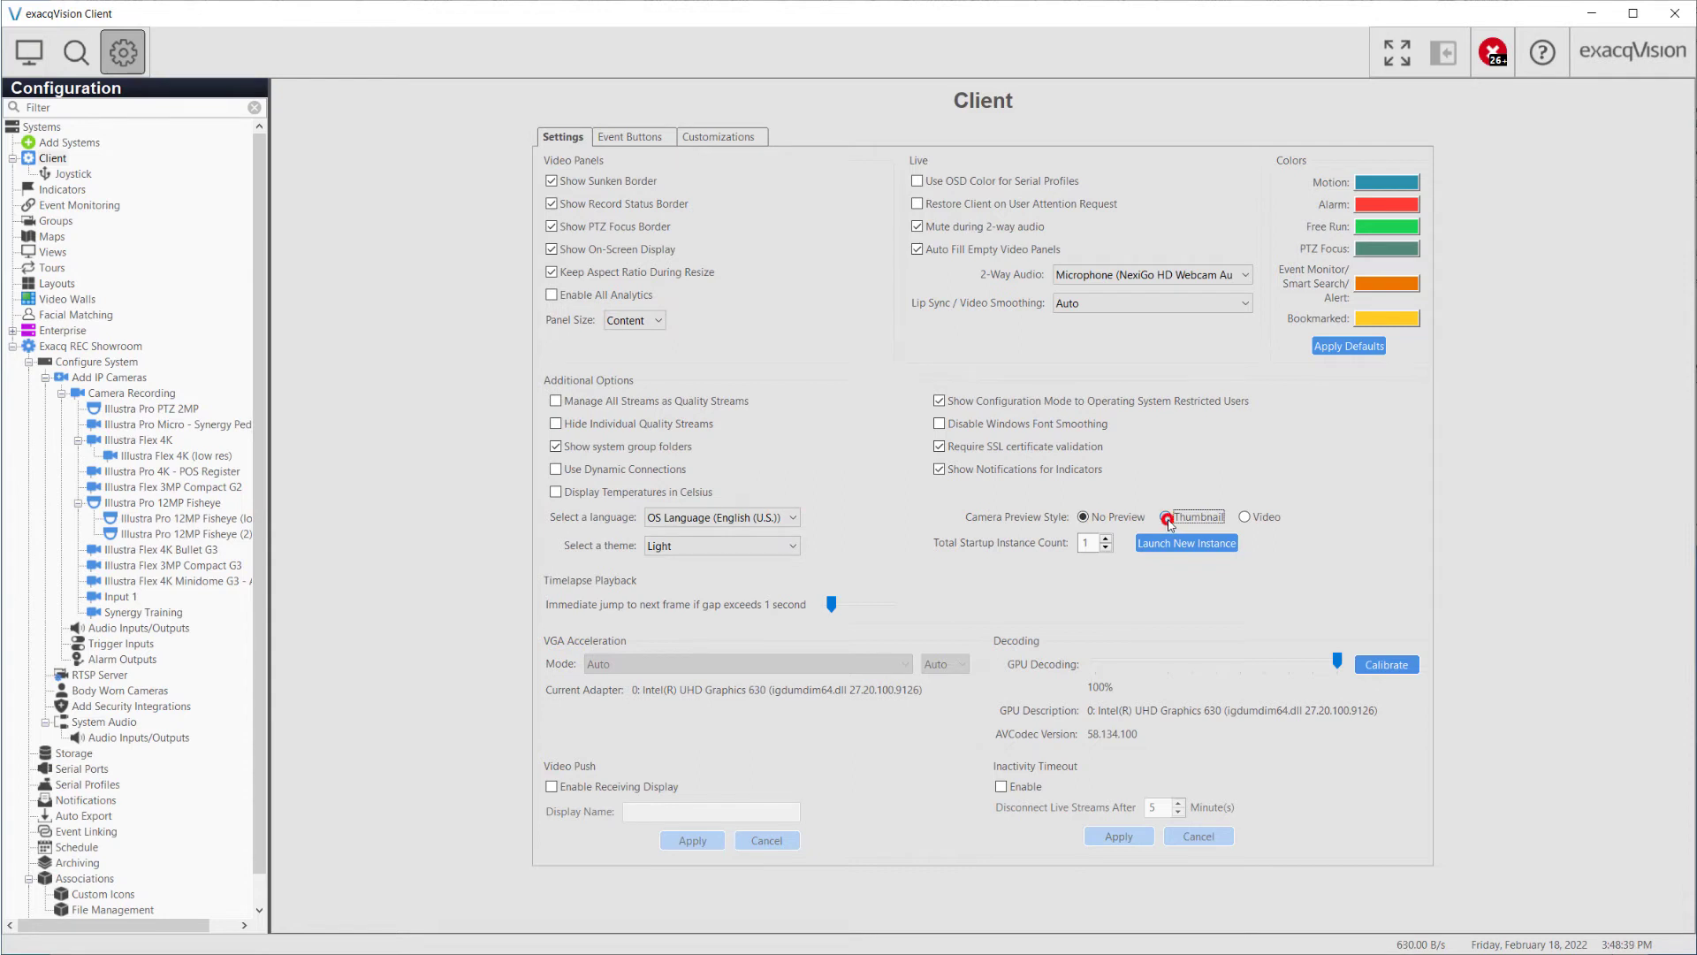
click(1170, 516)
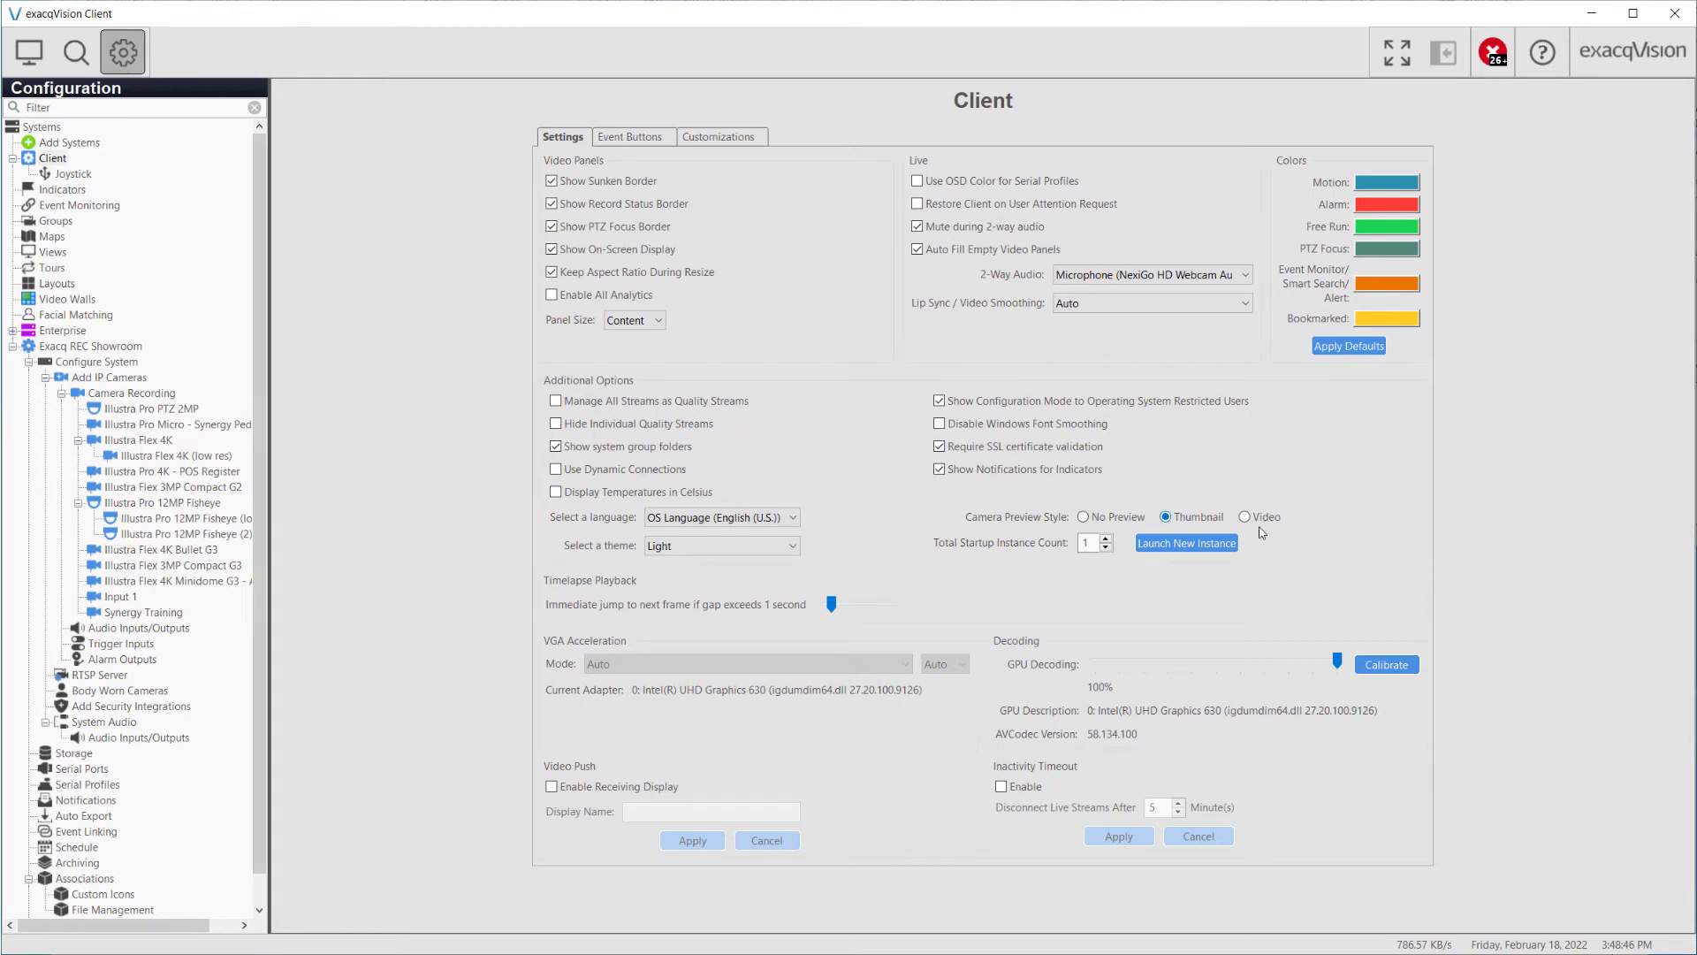
click(1083, 516)
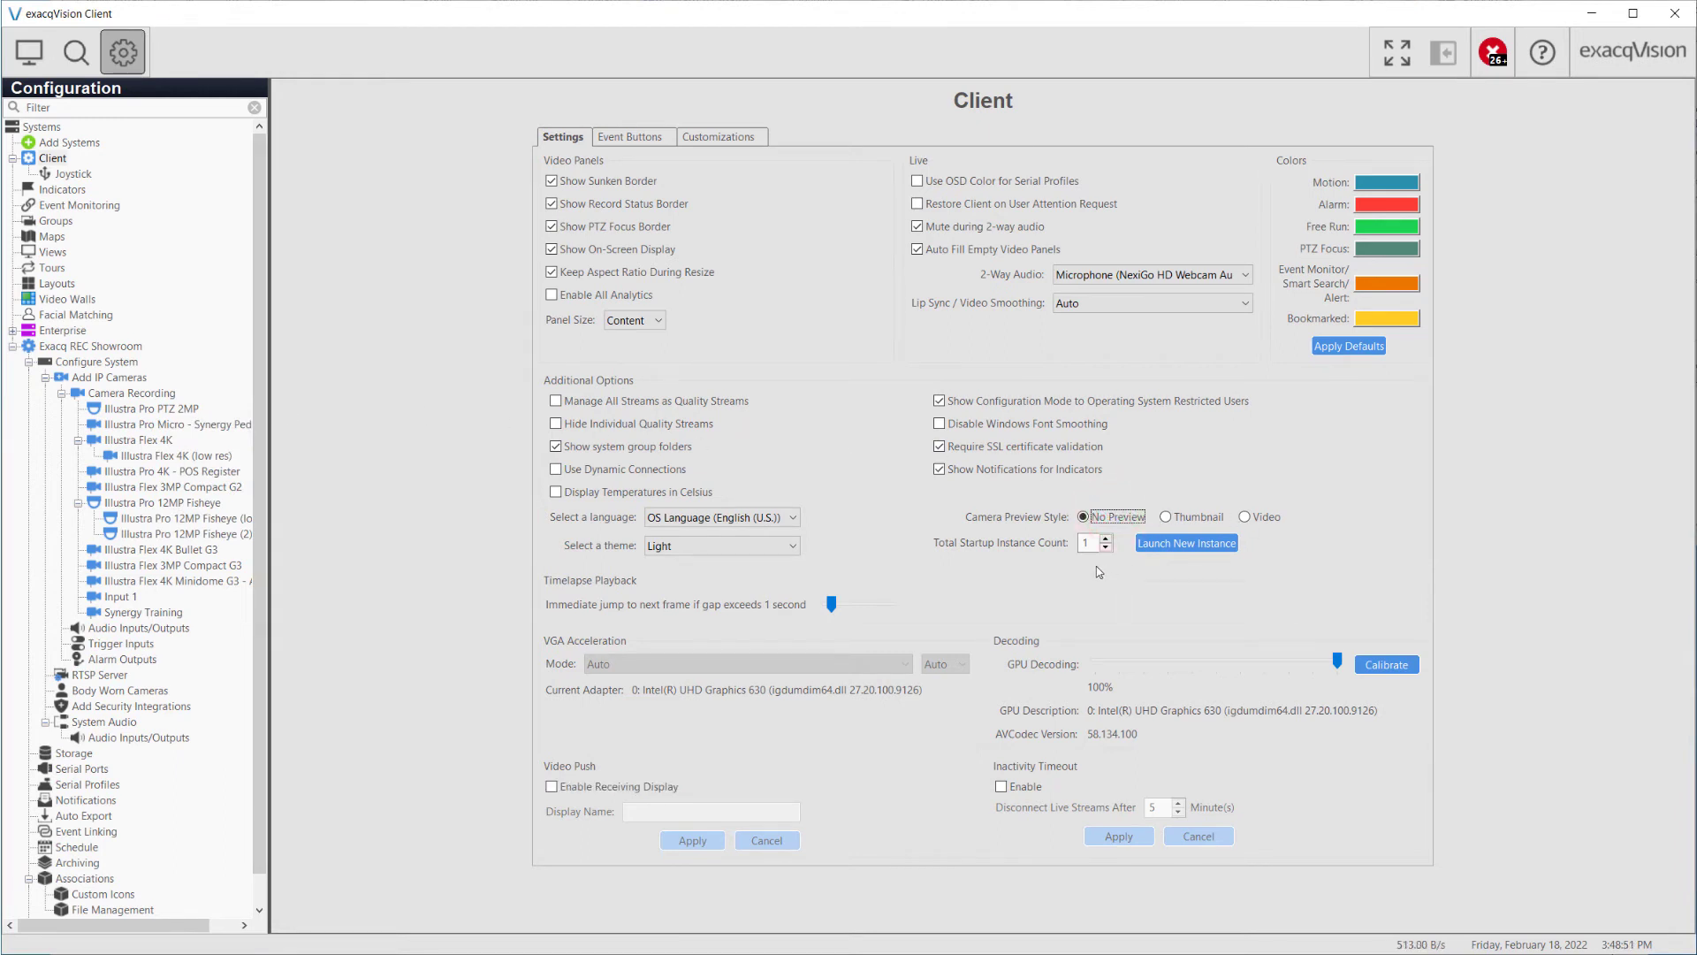
click(1107, 540)
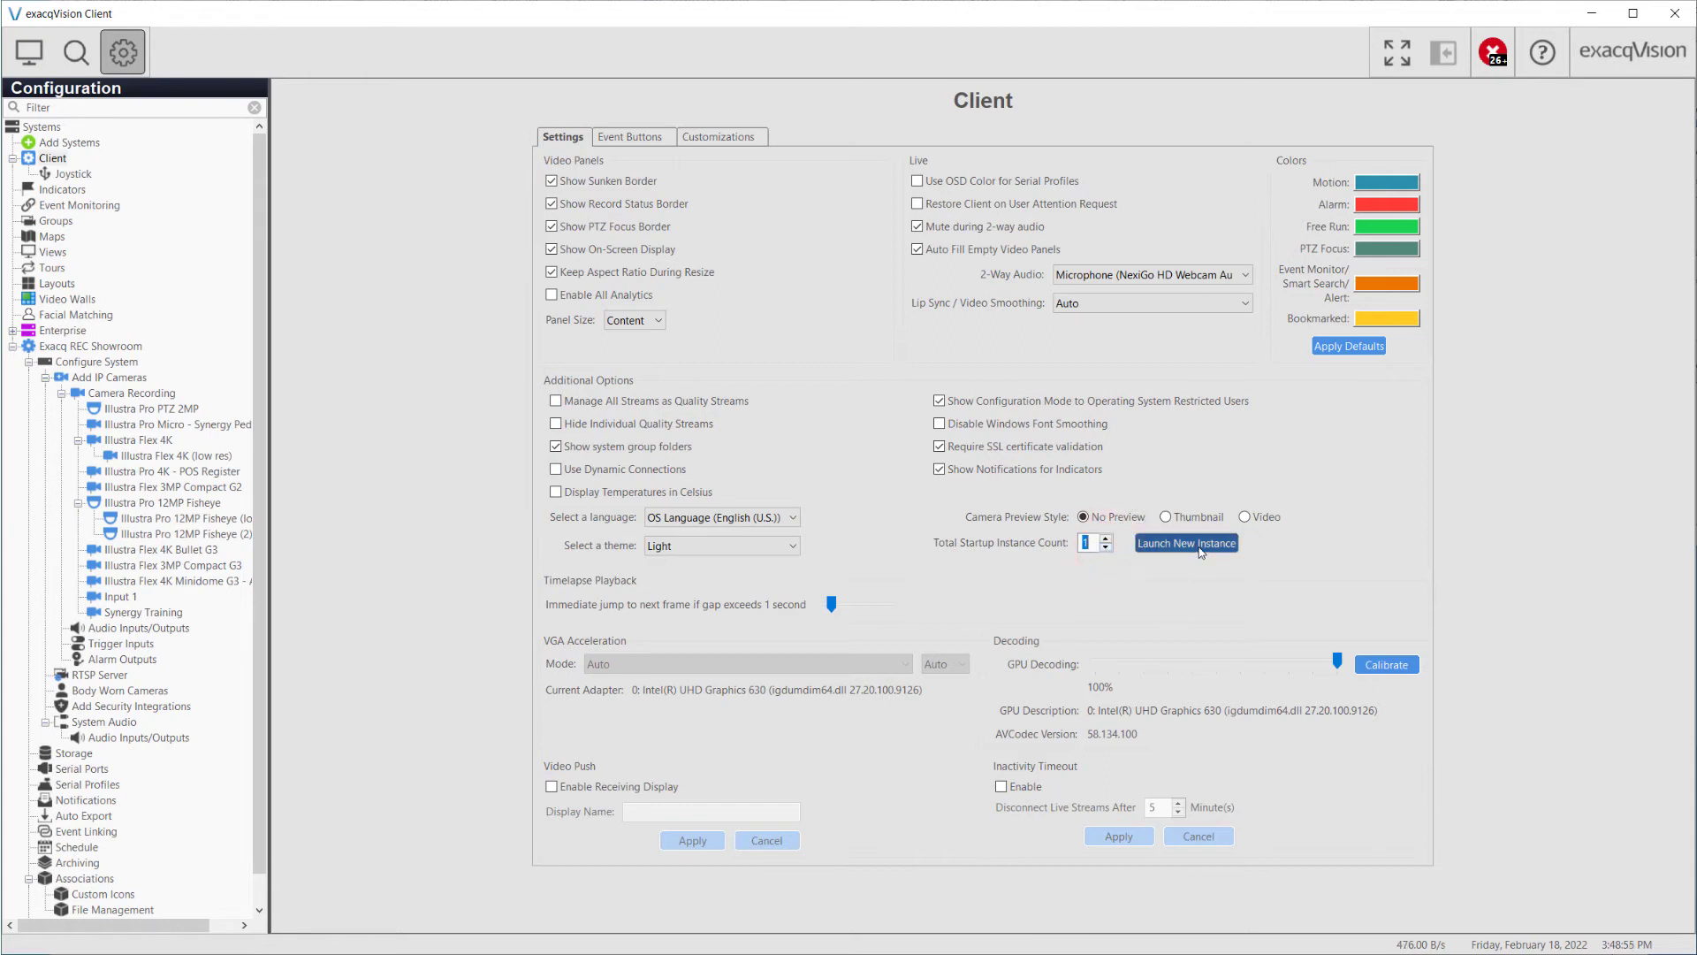
click(1185, 566)
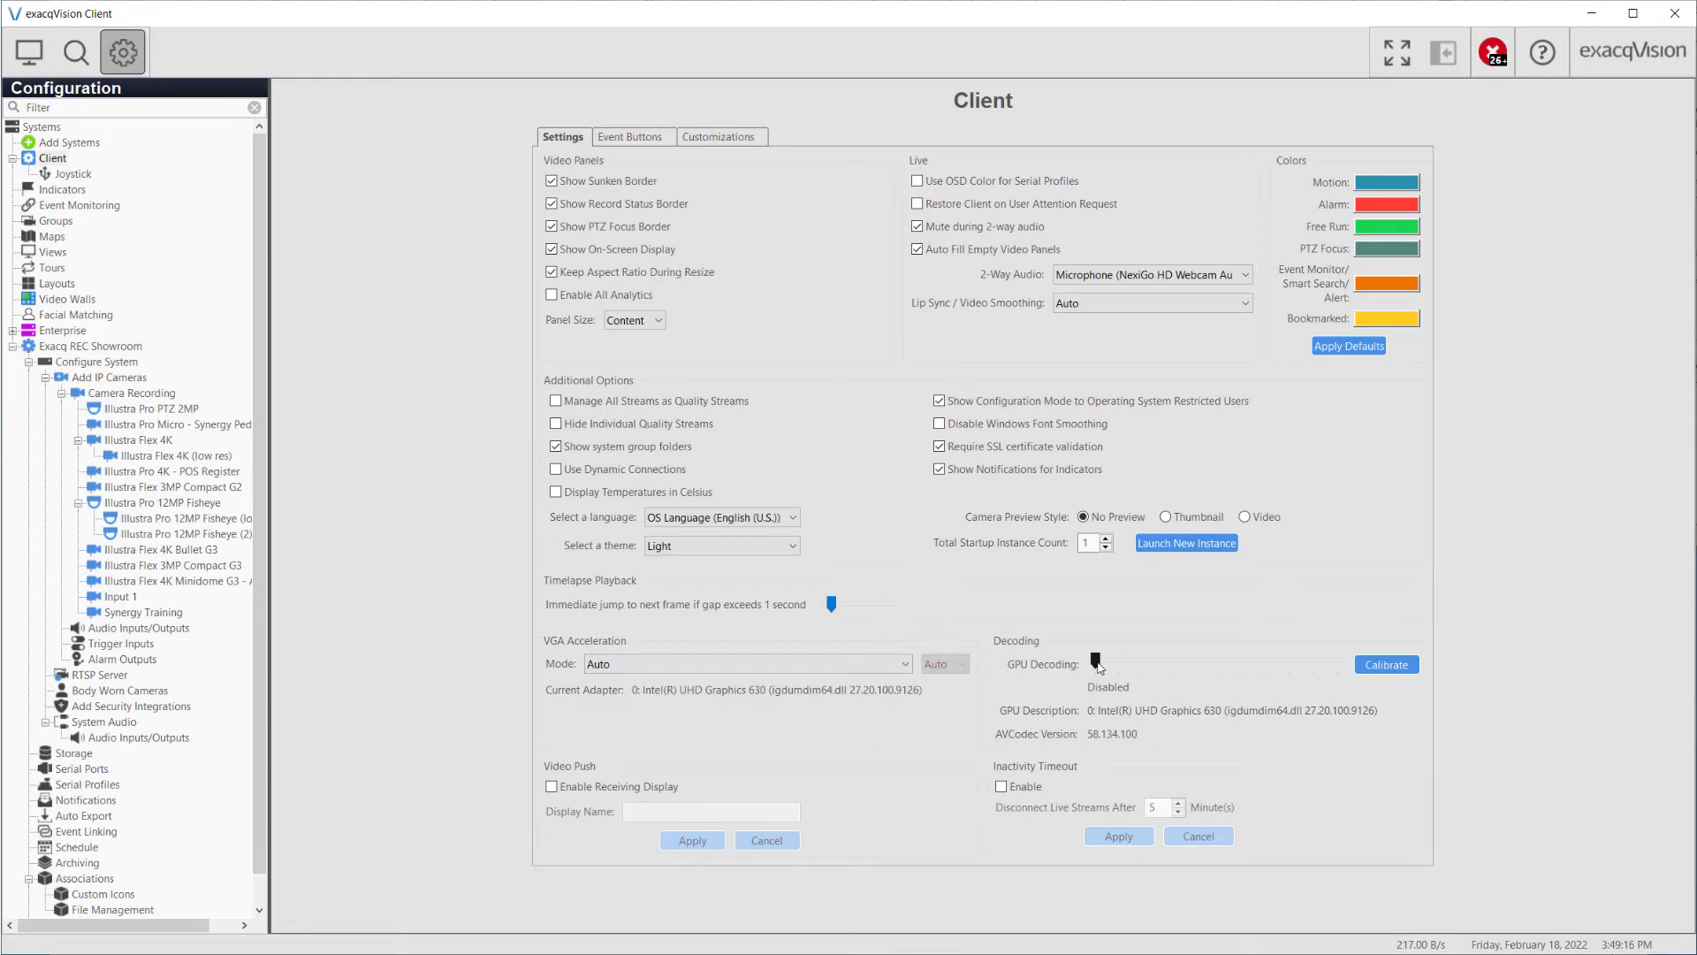
drag(1093, 661, 1262, 665)
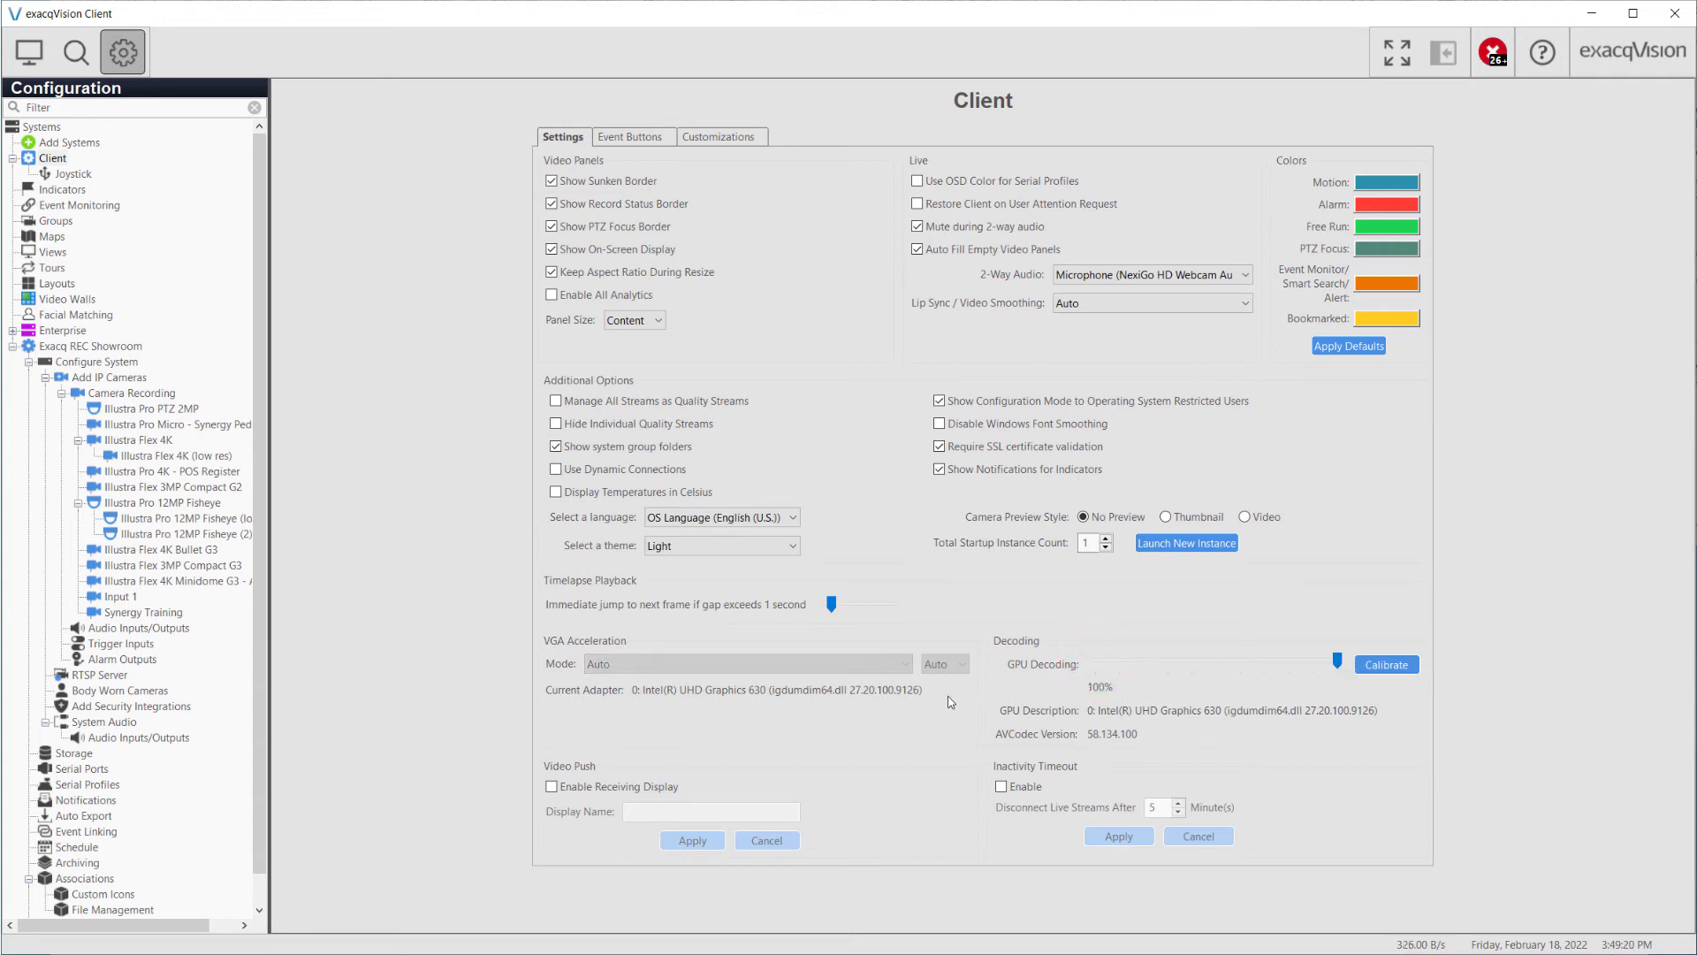
click(1001, 785)
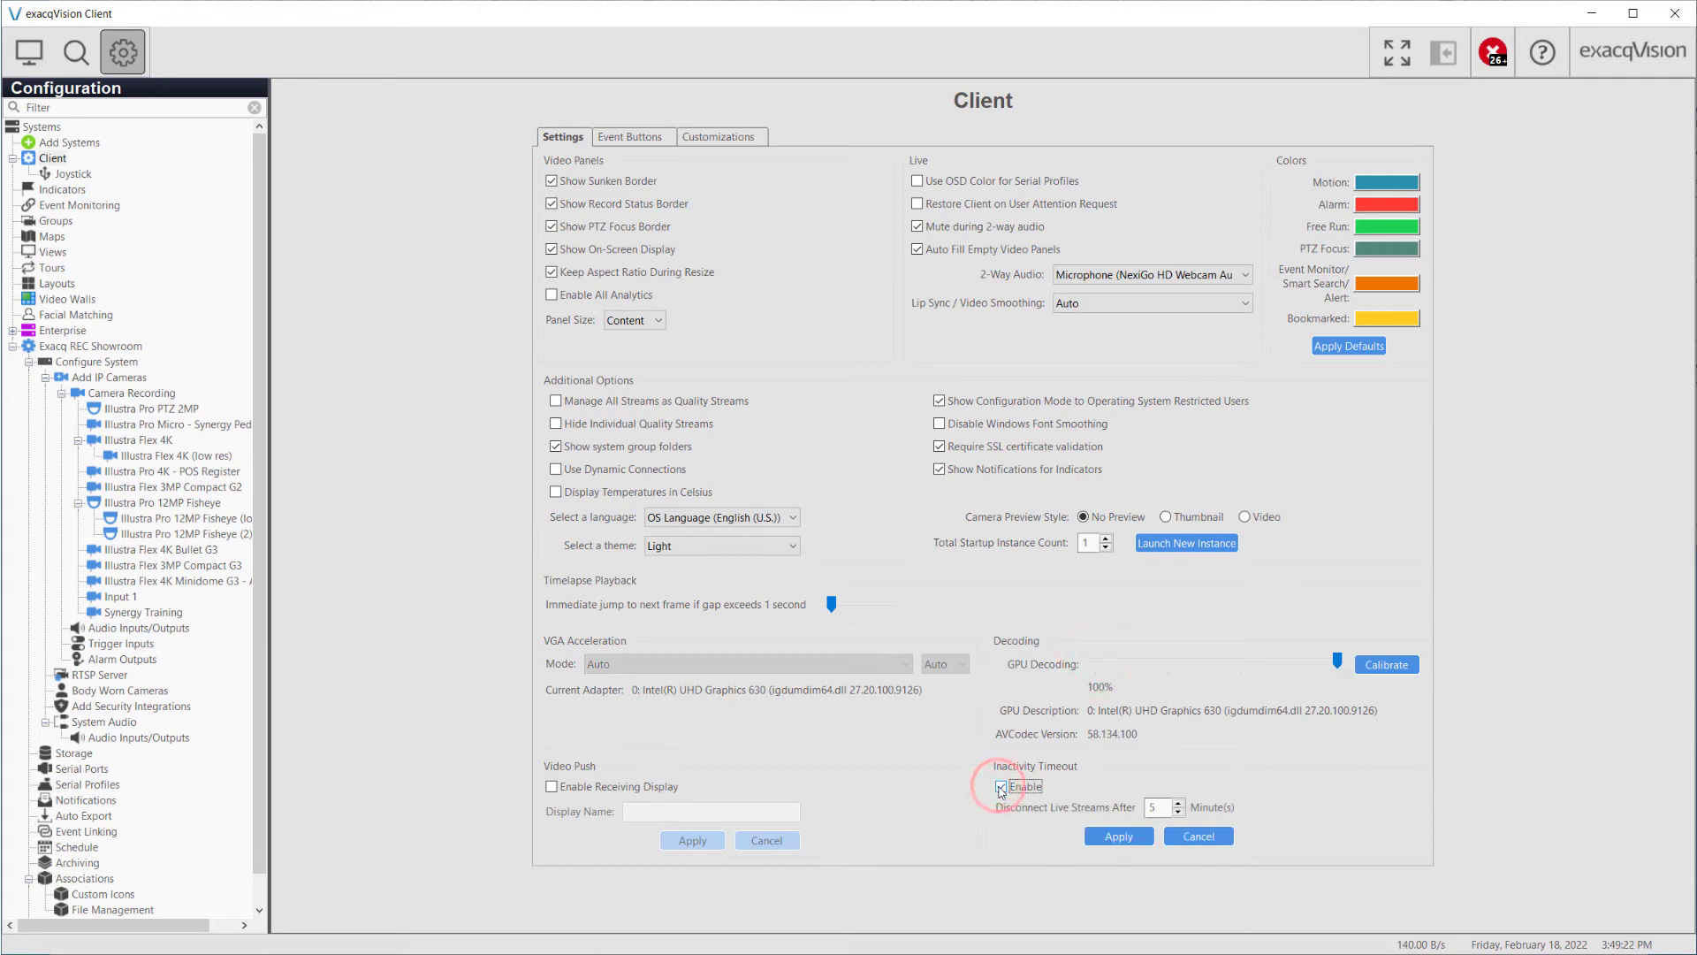
click(1001, 785)
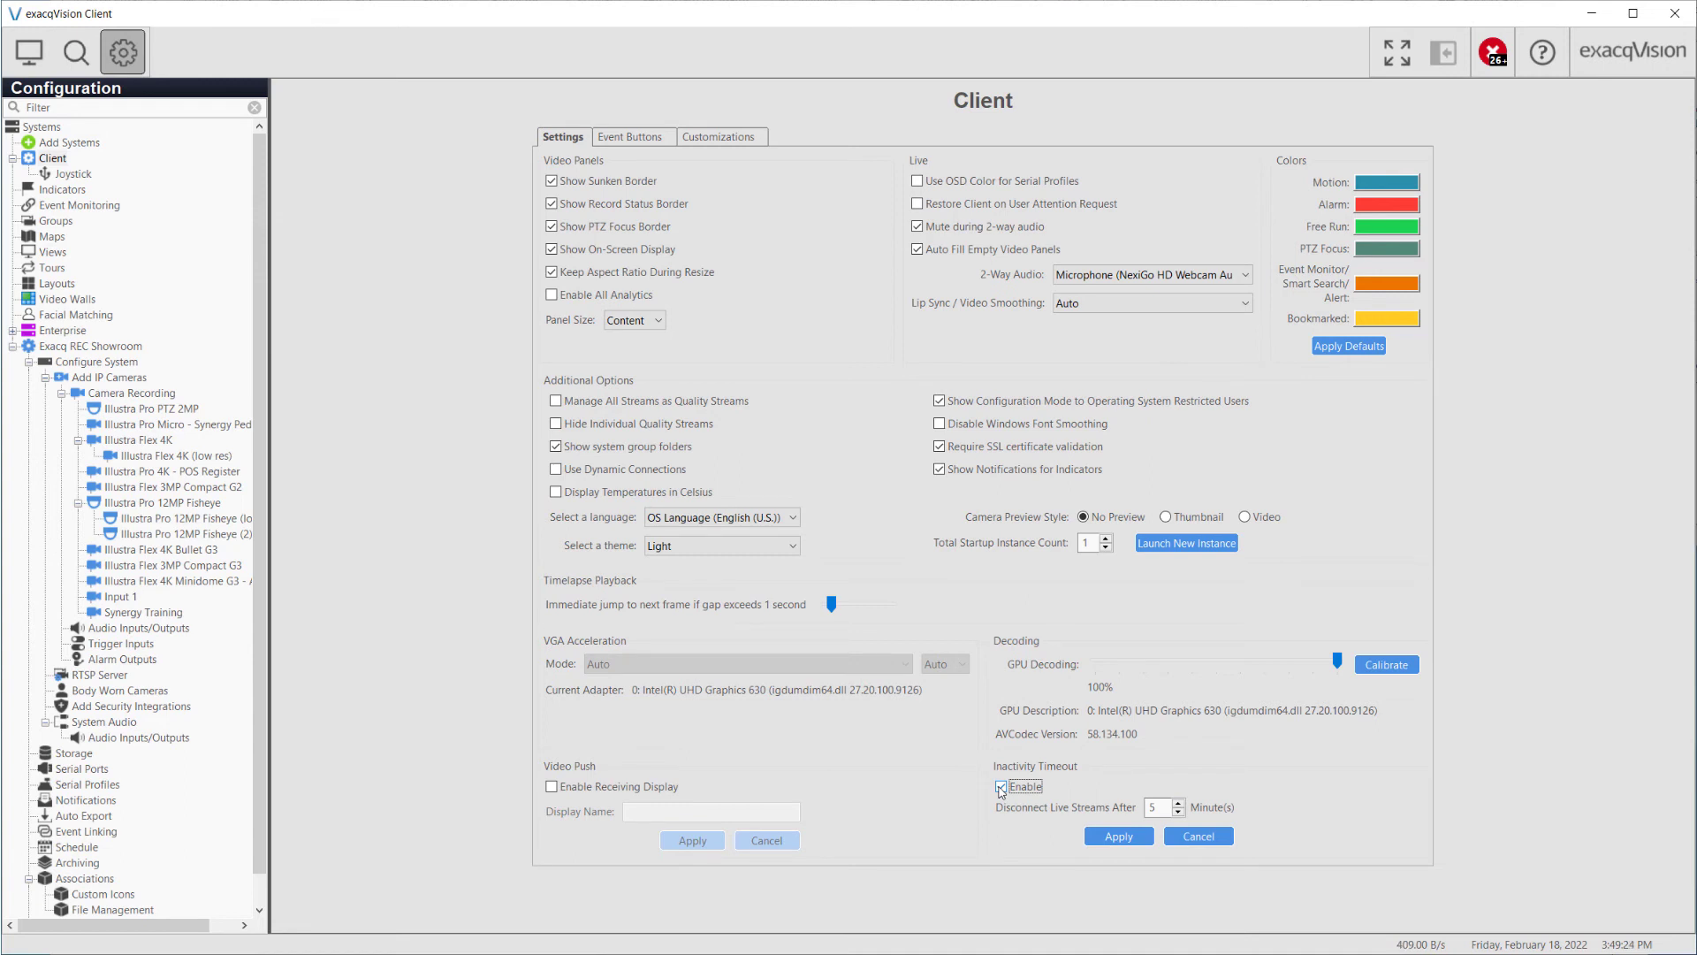
click(1001, 786)
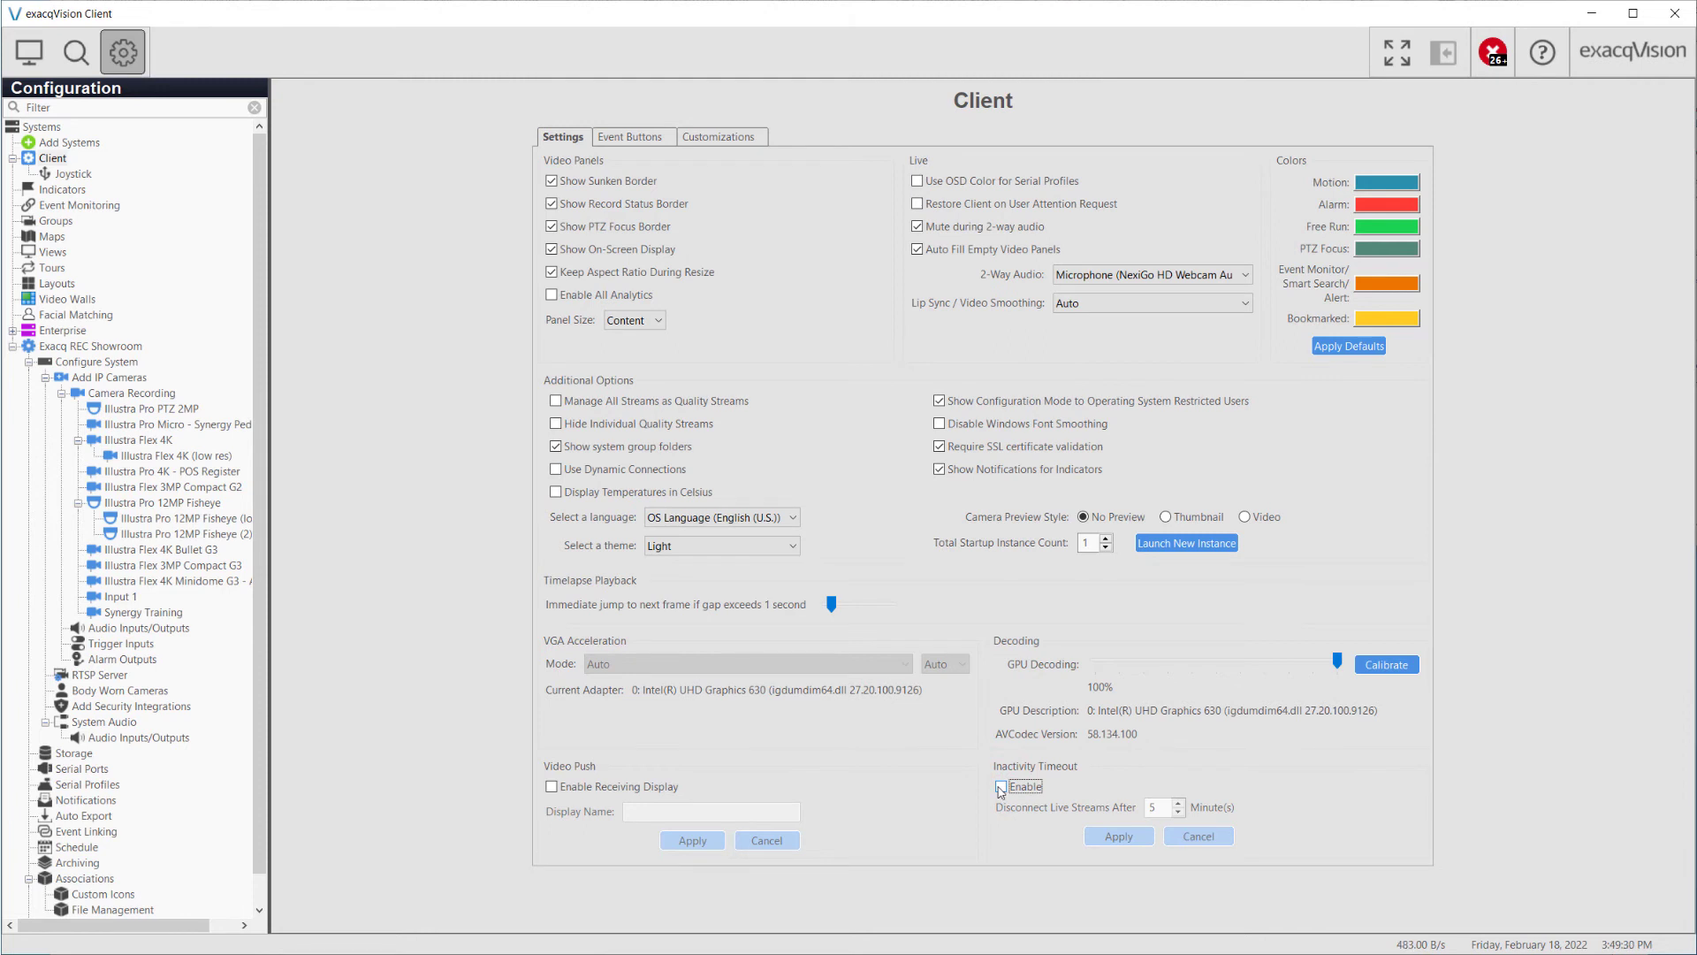
Step: Toggle Video Push Enable Receiving Display on and off, then move to the Event Buttons page
click(1001, 785)
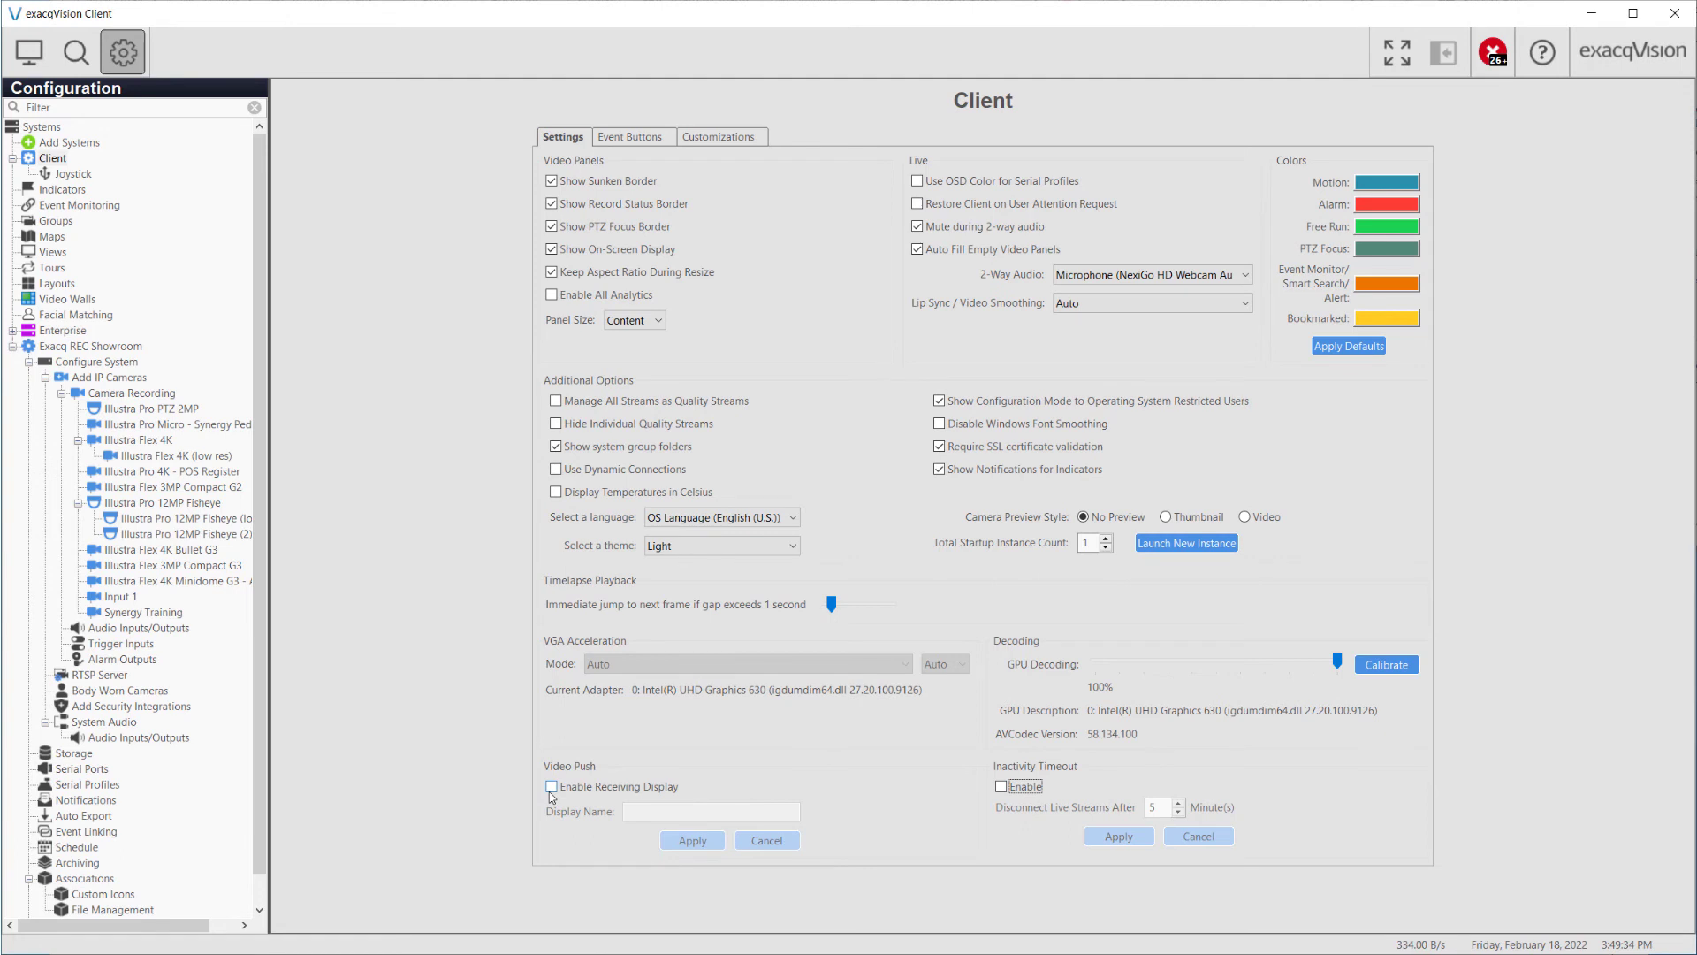
click(552, 785)
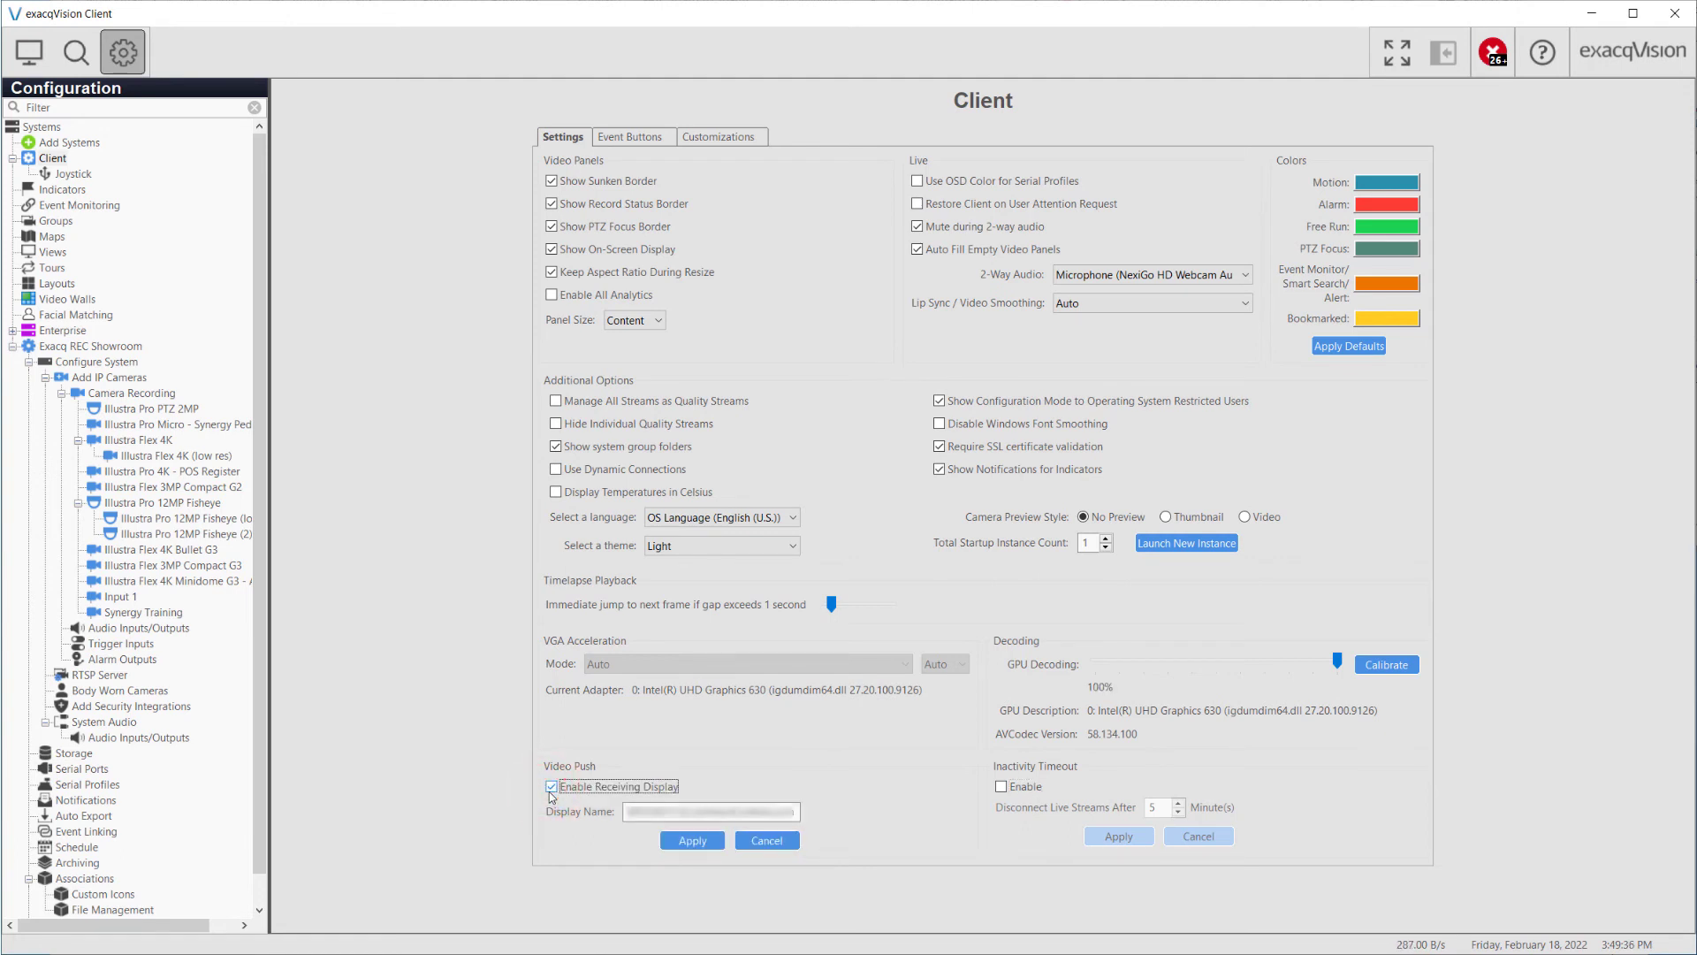
click(765, 840)
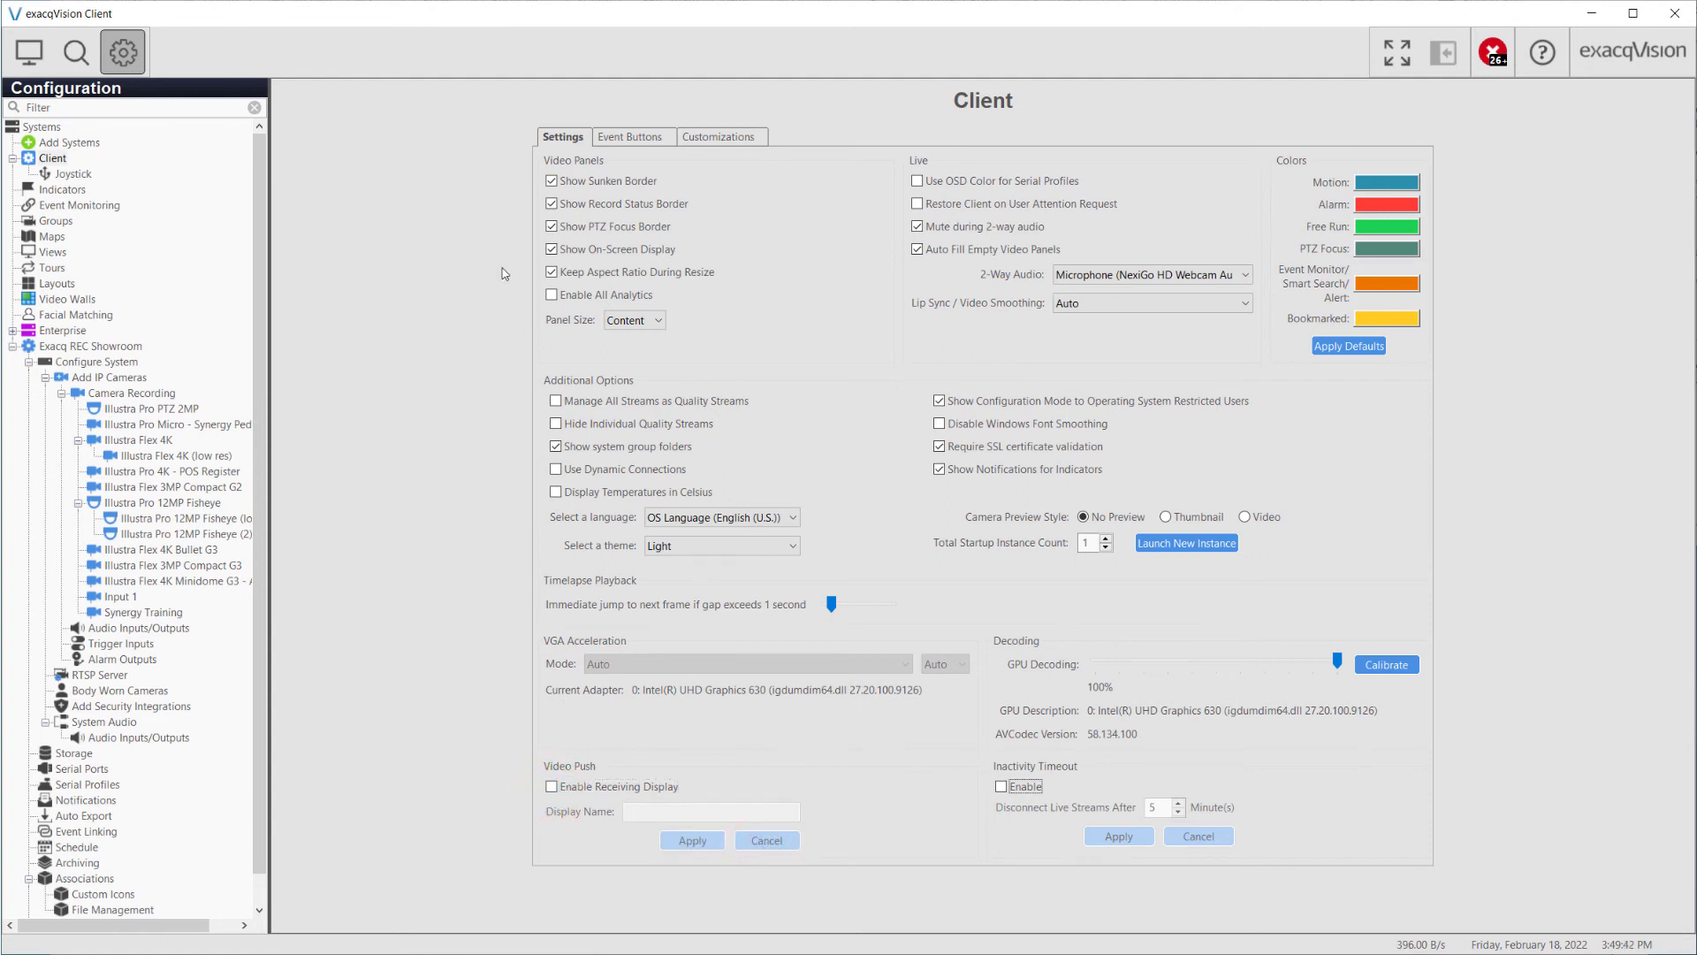
click(633, 136)
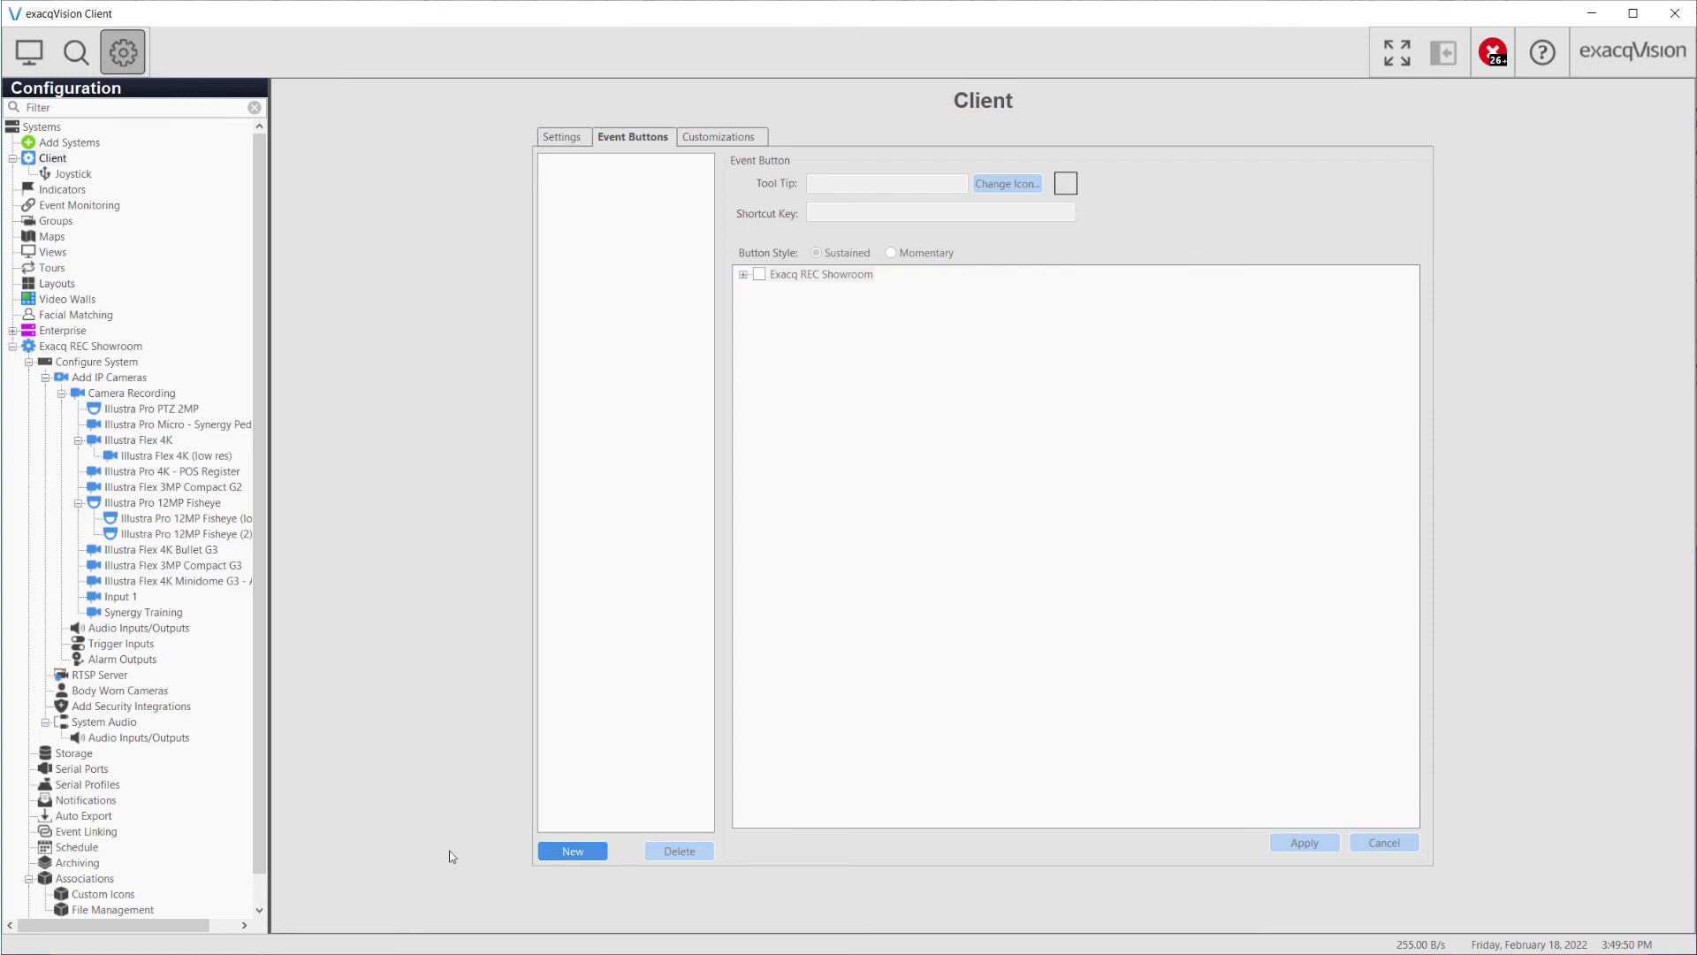
mouse_move(515, 861)
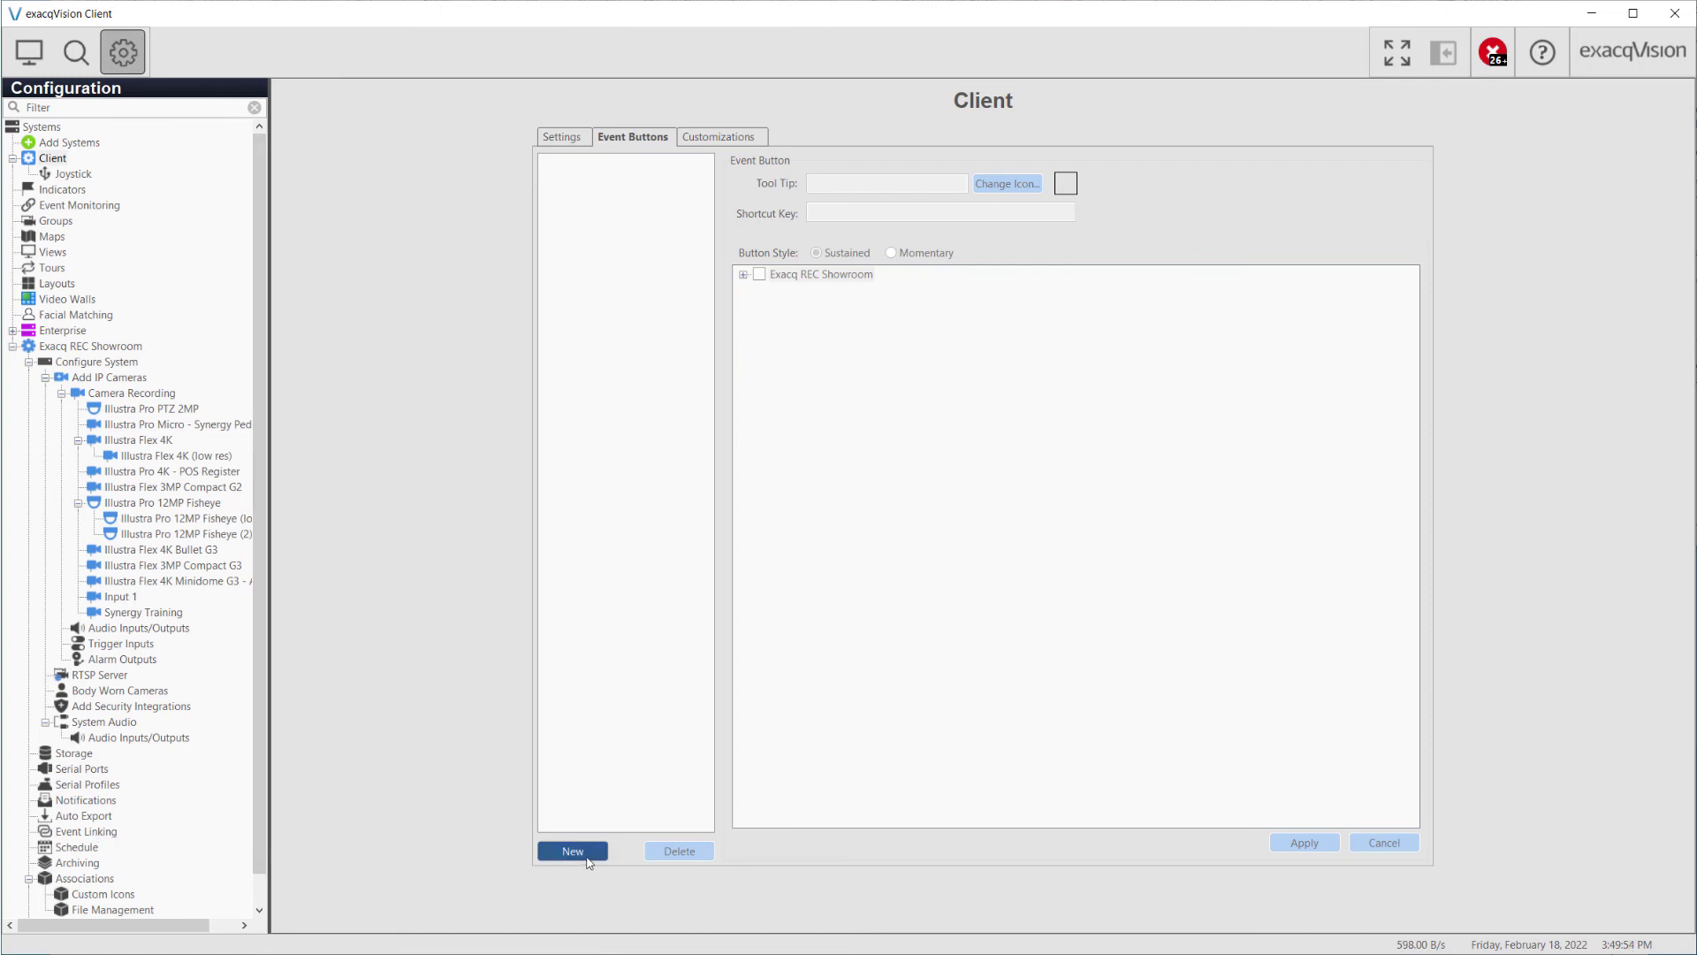
Step: Create a new Event Button with trigger item 2556163 ticked in the Exacq REC Showroom list
click(571, 850)
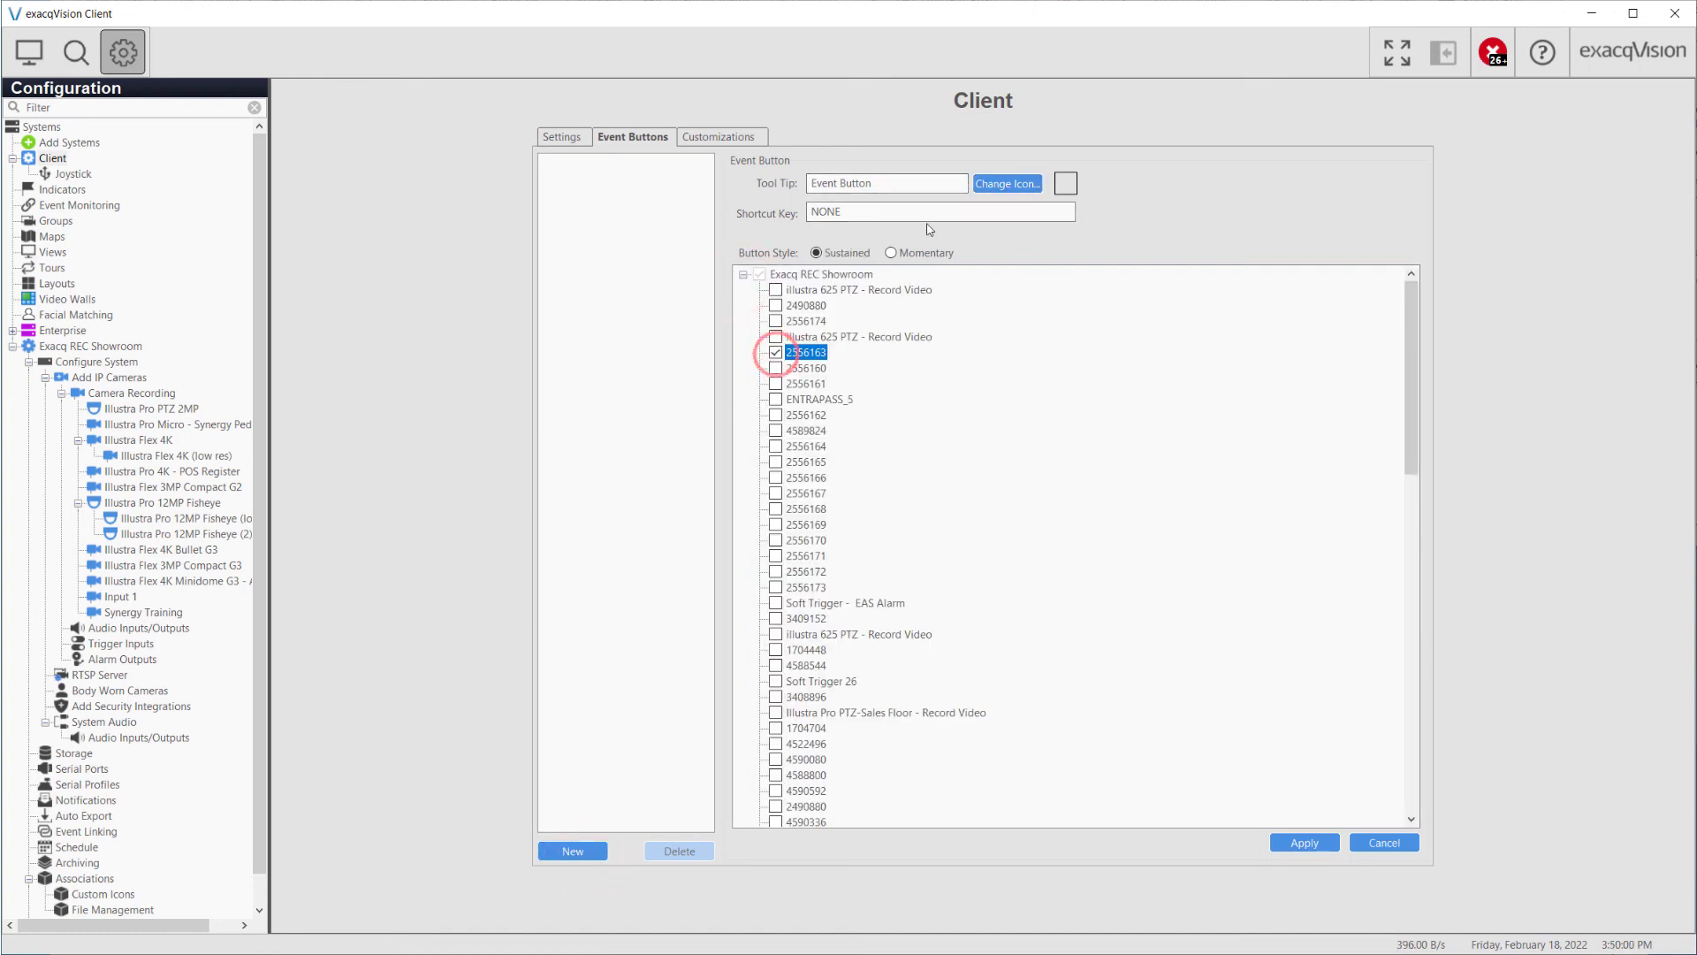
click(1006, 182)
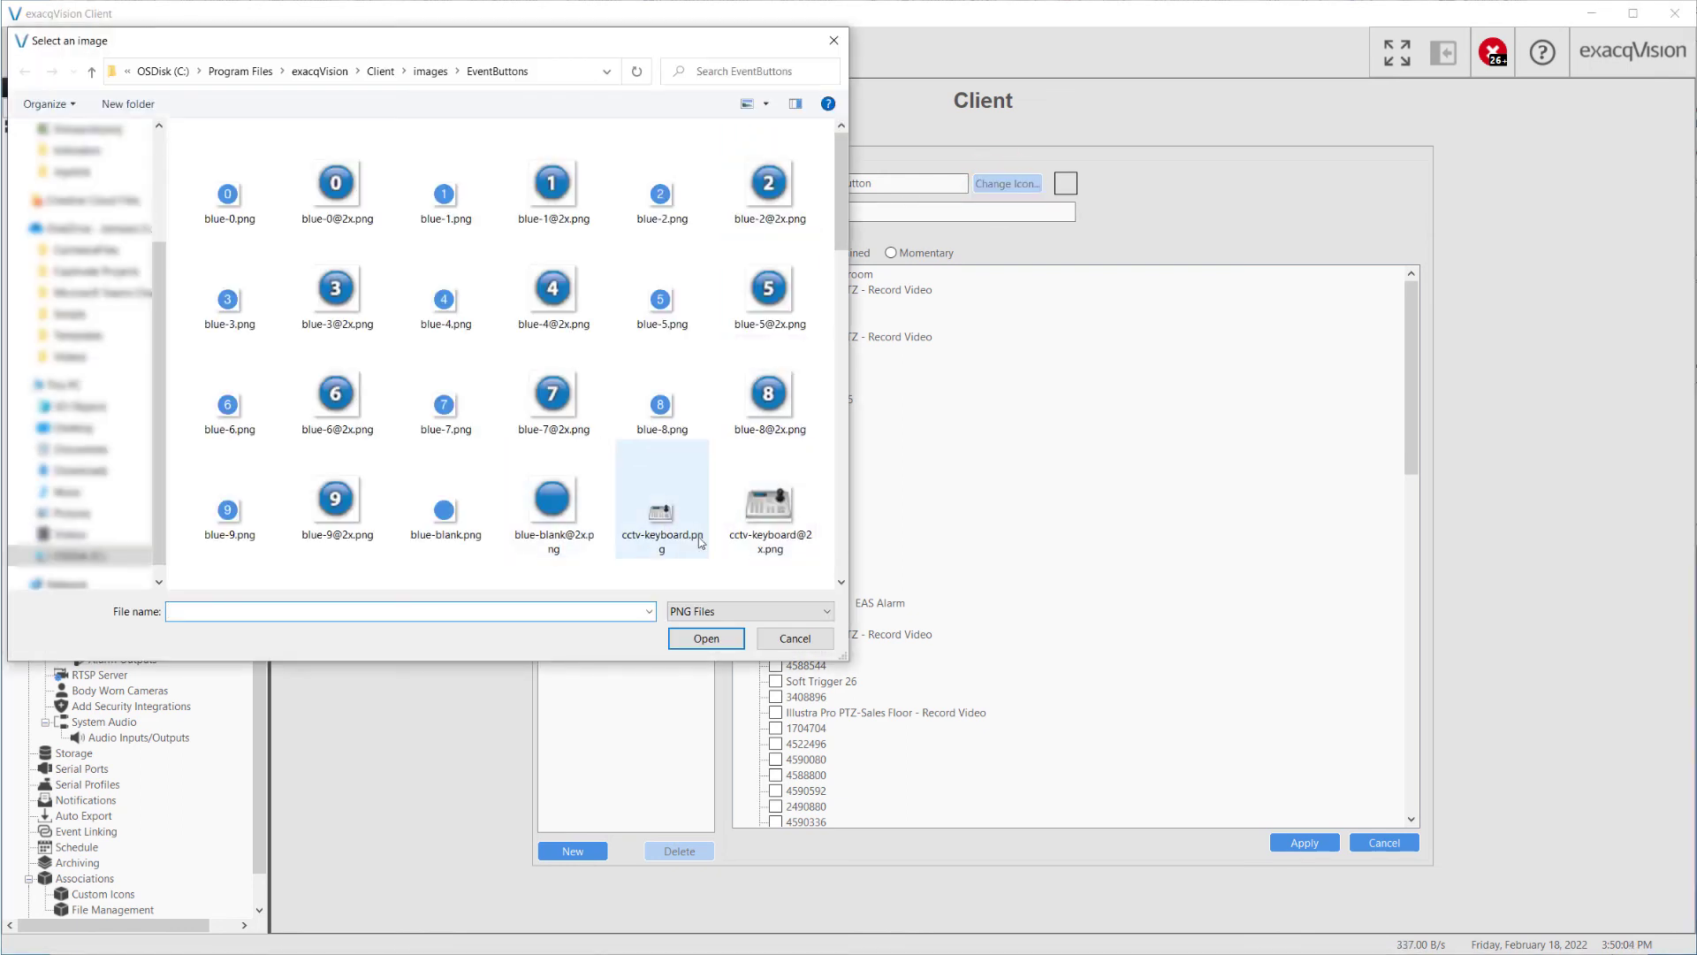
Step: Cancel the icon picker, apply the new Event Button, and move to the Customizations page
scroll(down, 3)
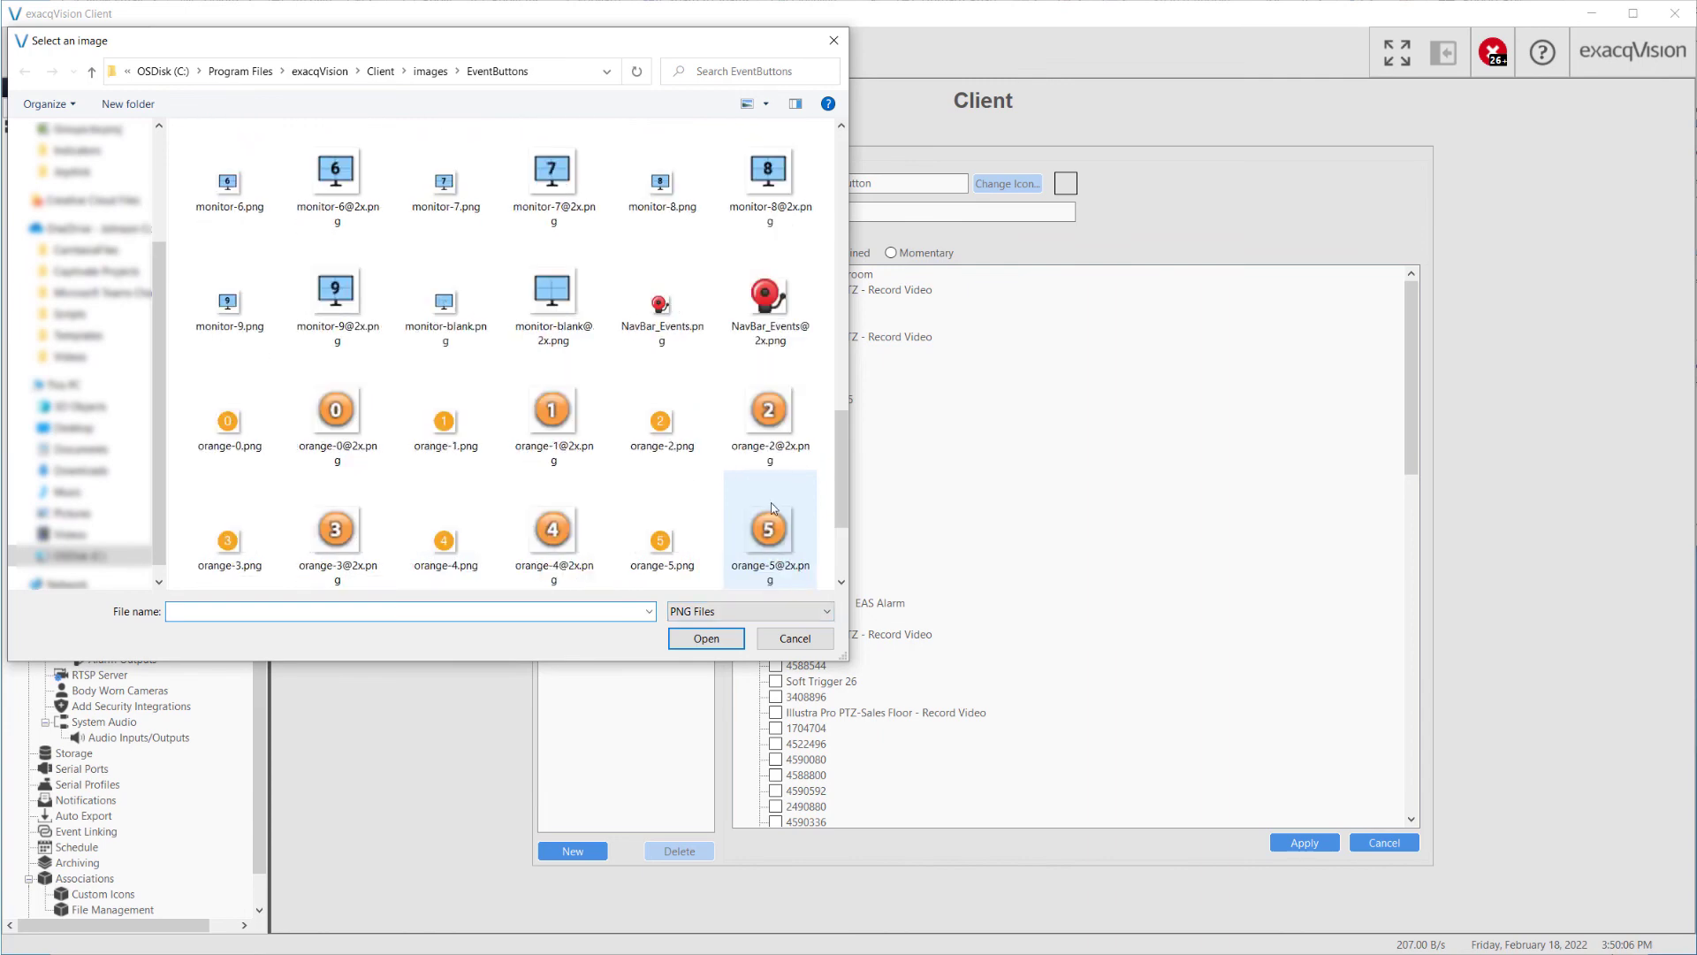
click(793, 639)
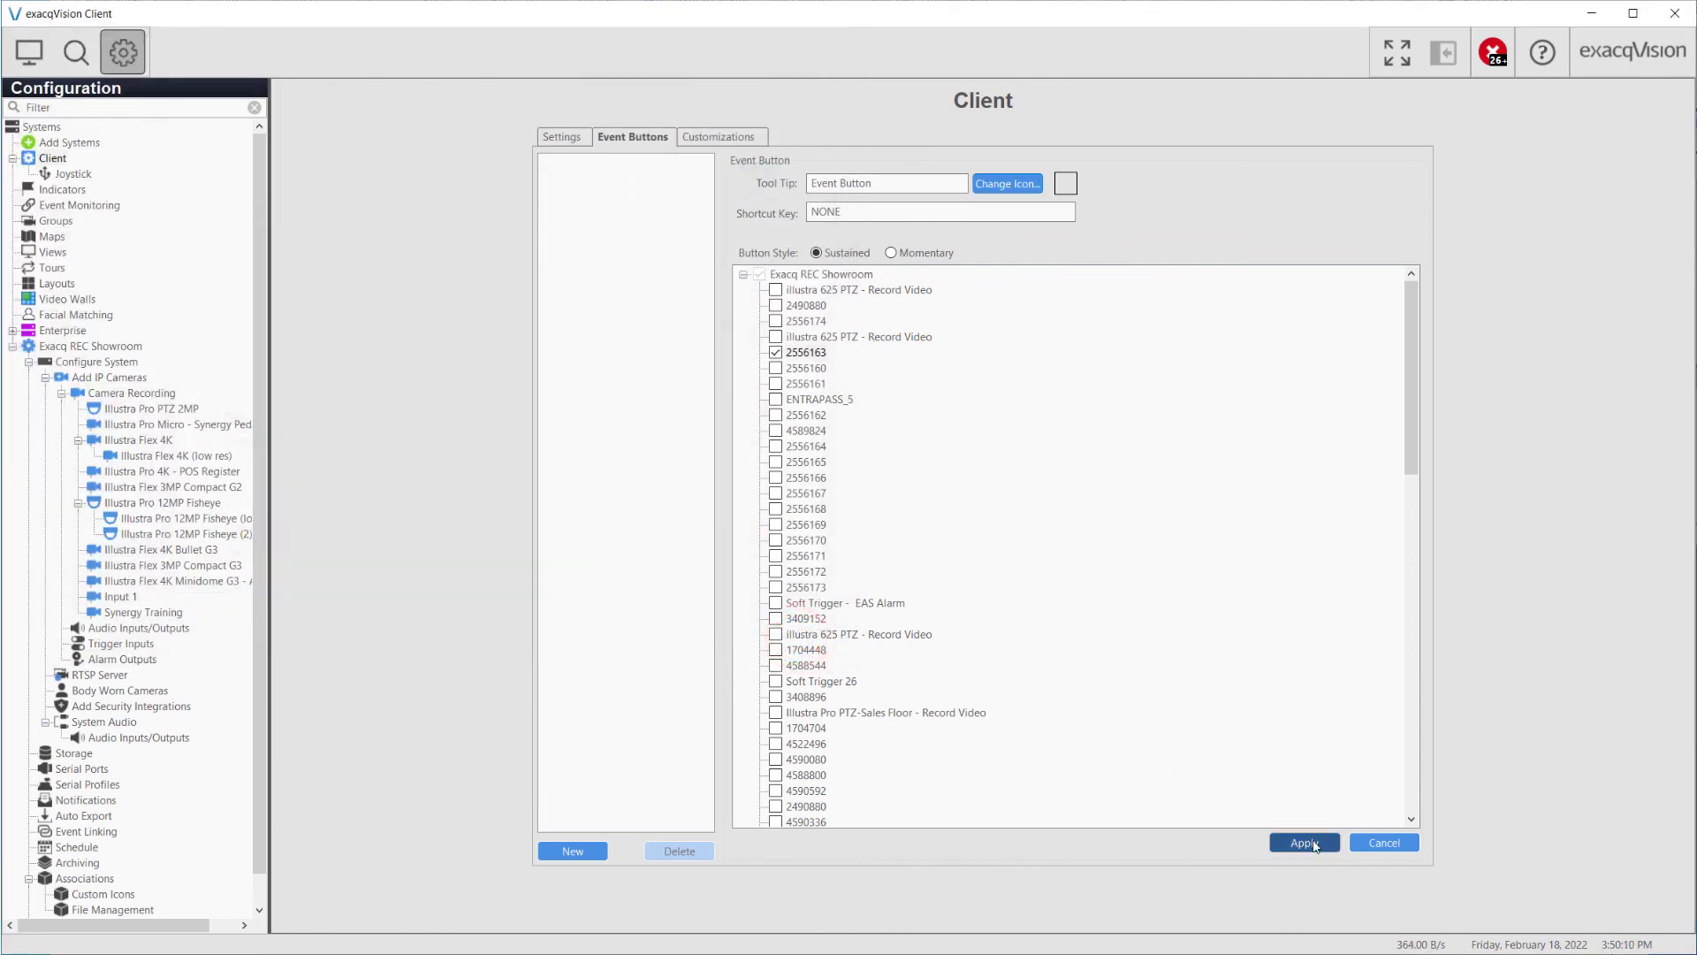
click(571, 850)
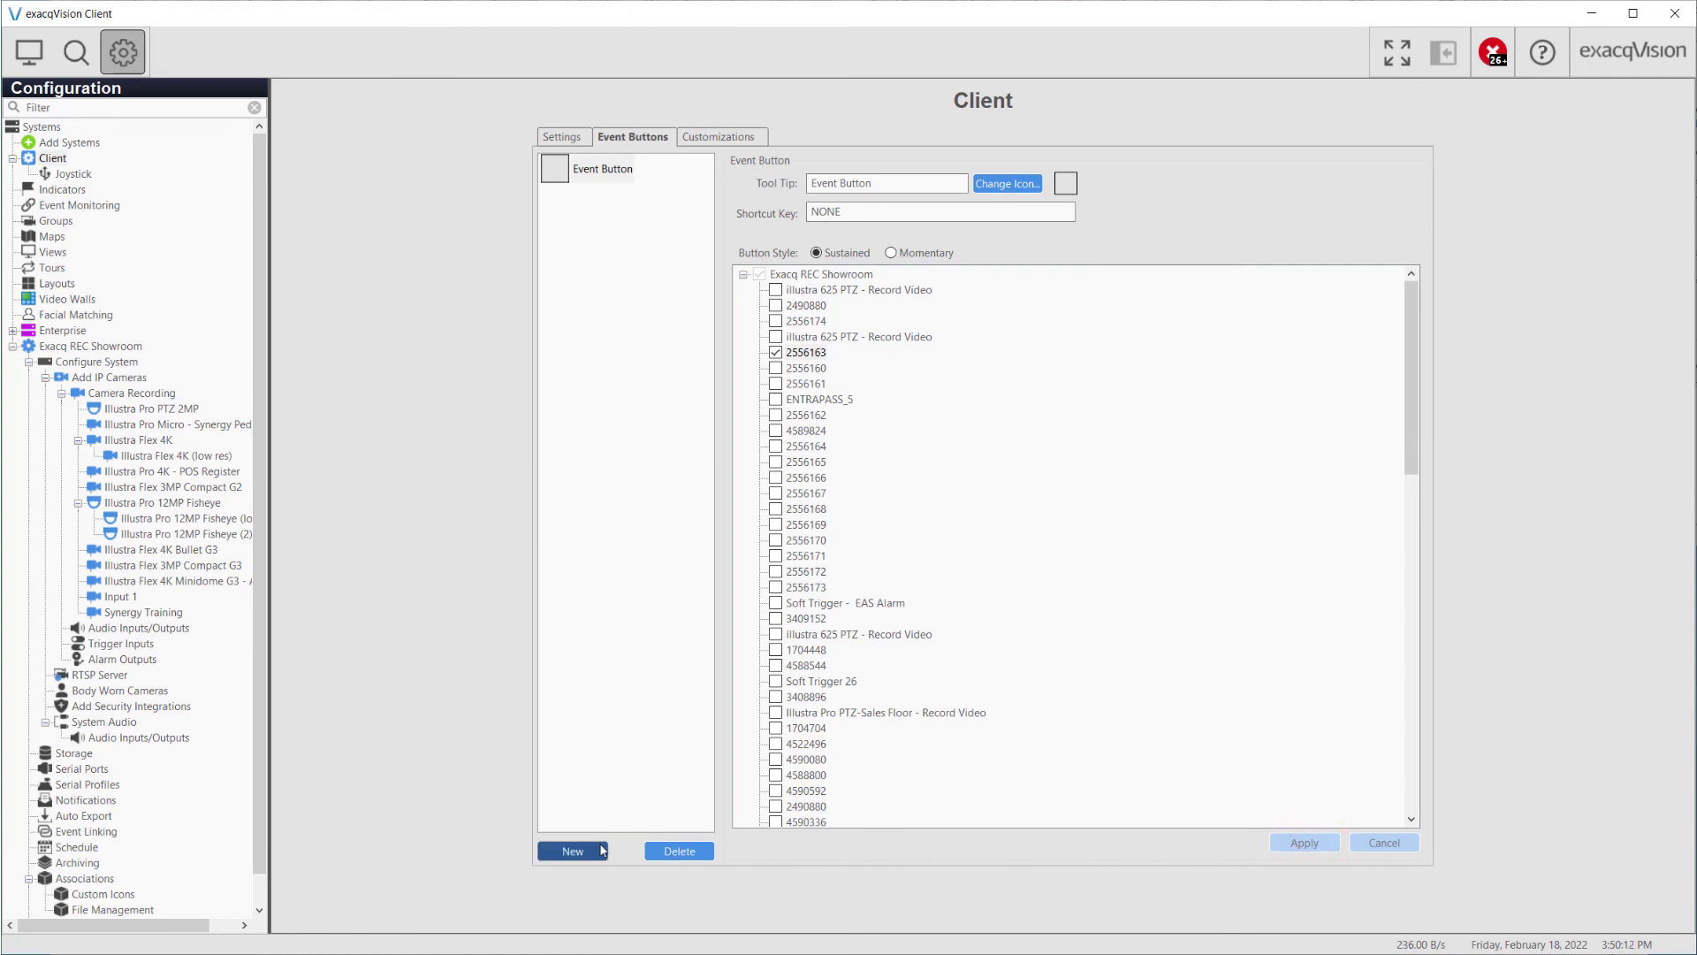
click(719, 136)
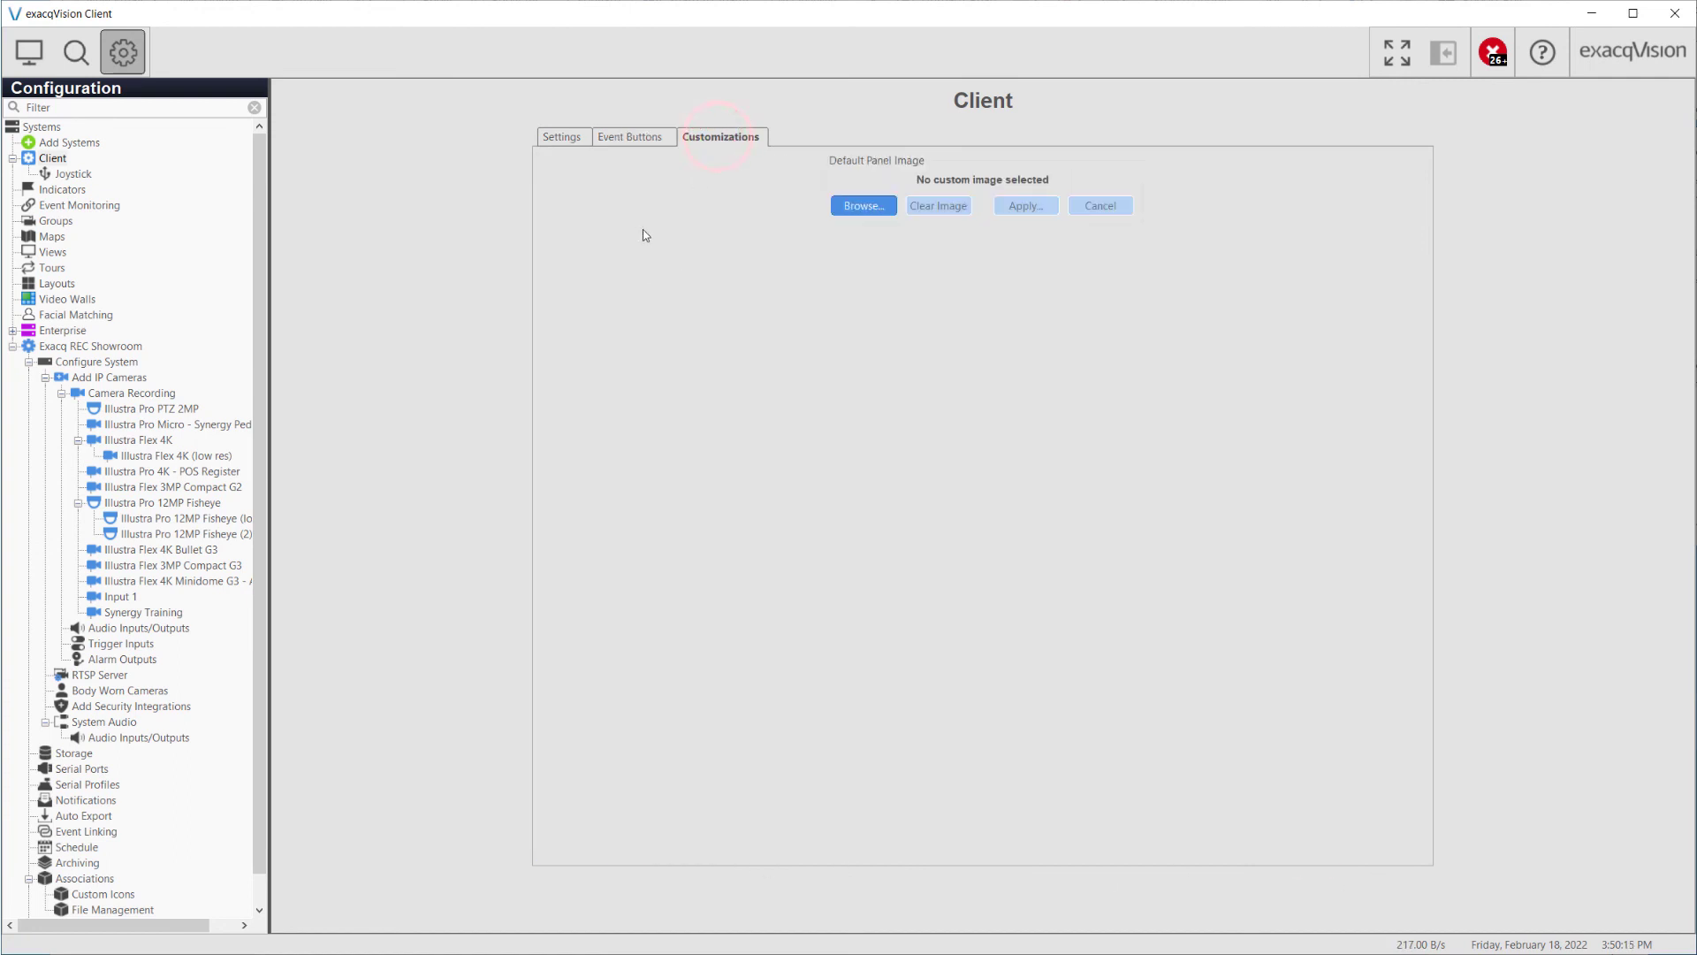